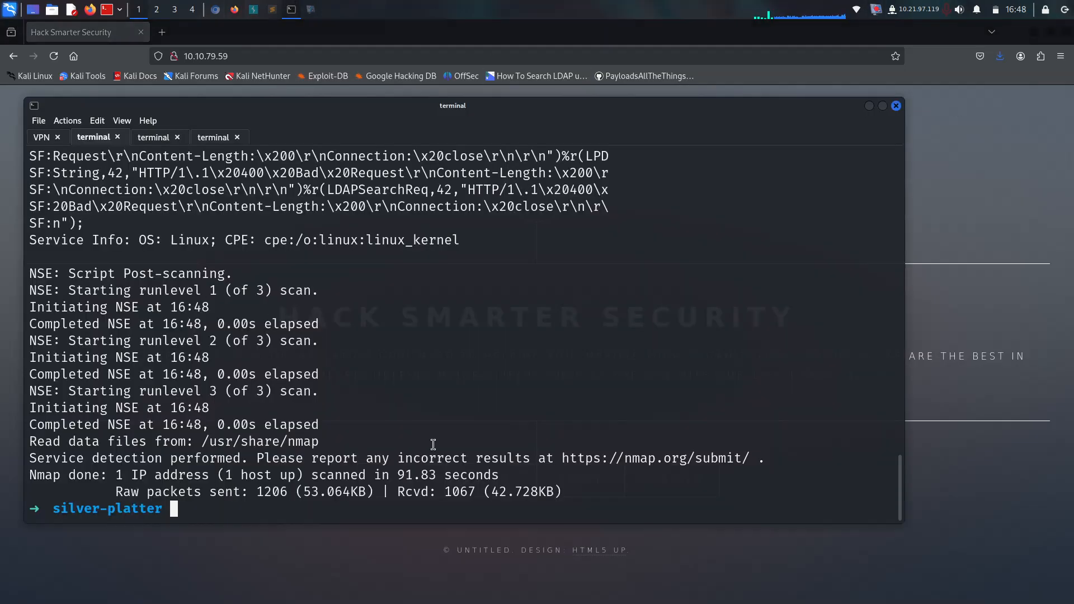
{"action": "scroll", "scroll_direction": "up", "scroll_amount": 3}
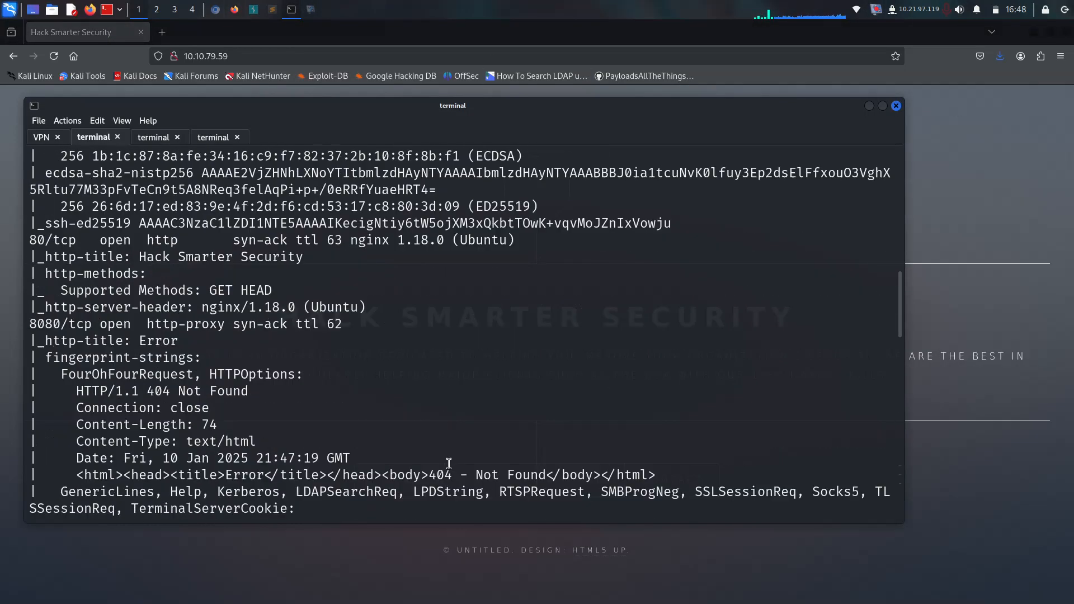
{"action": "scroll", "scroll_direction": "up", "scroll_amount": 3}
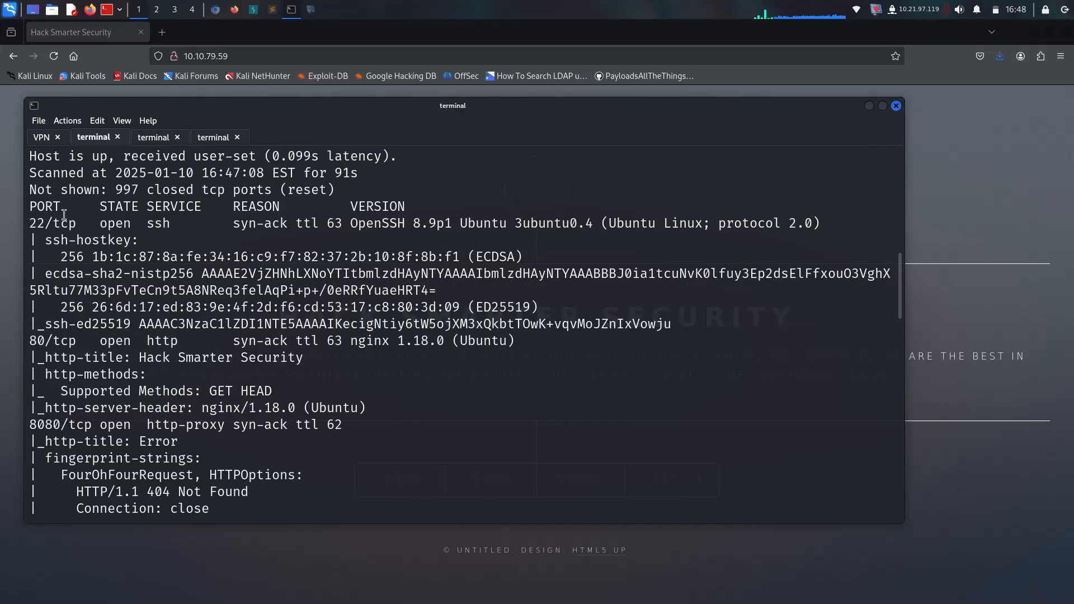
{"action": "mouse_move", "coordinate": [137, 295]}
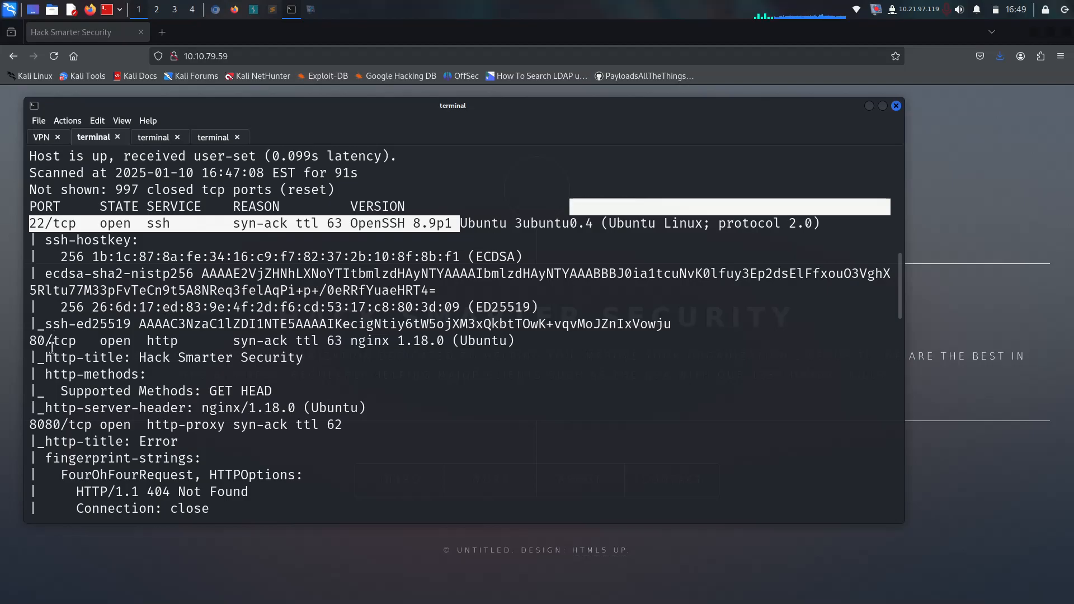
{"action": "mouse_move", "coordinate": [335, 365]}
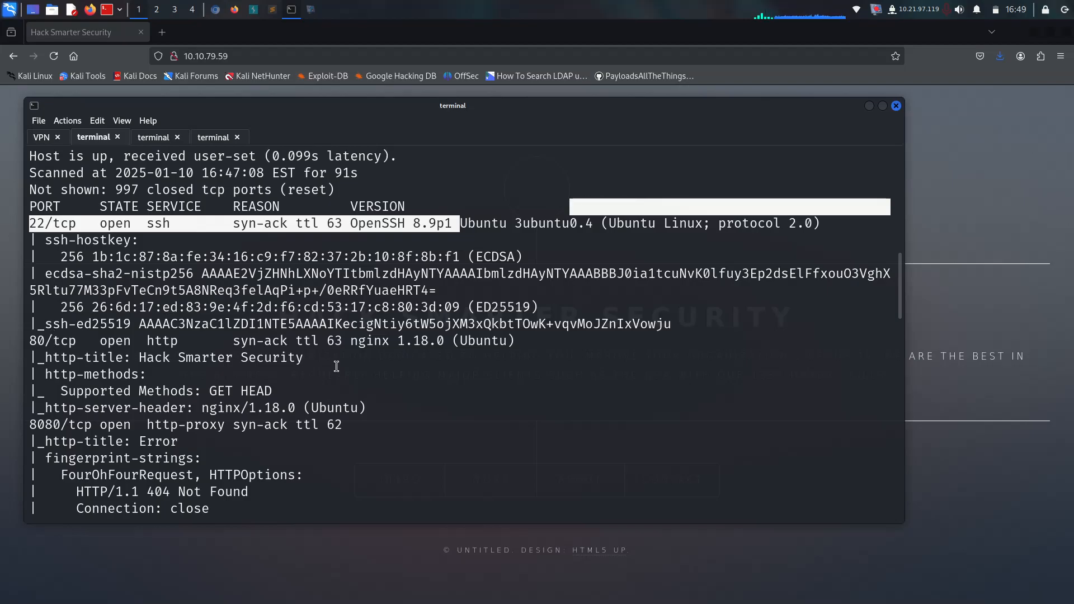
{"action": "scroll", "scroll_direction": "down", "scroll_amount": 3}
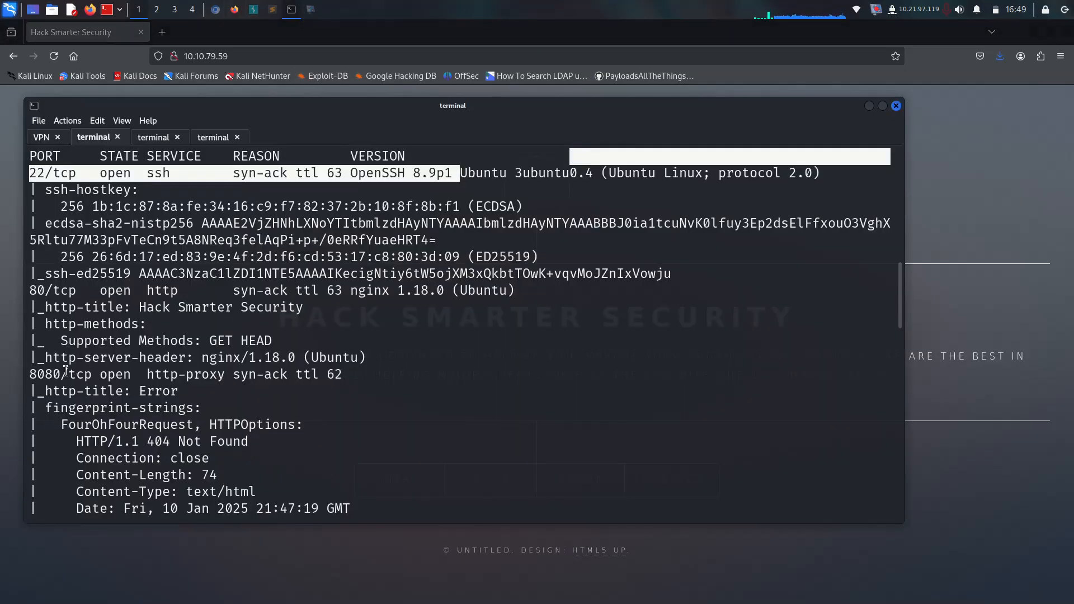
{"action": "scroll", "scroll_direction": "down", "scroll_amount": 3}
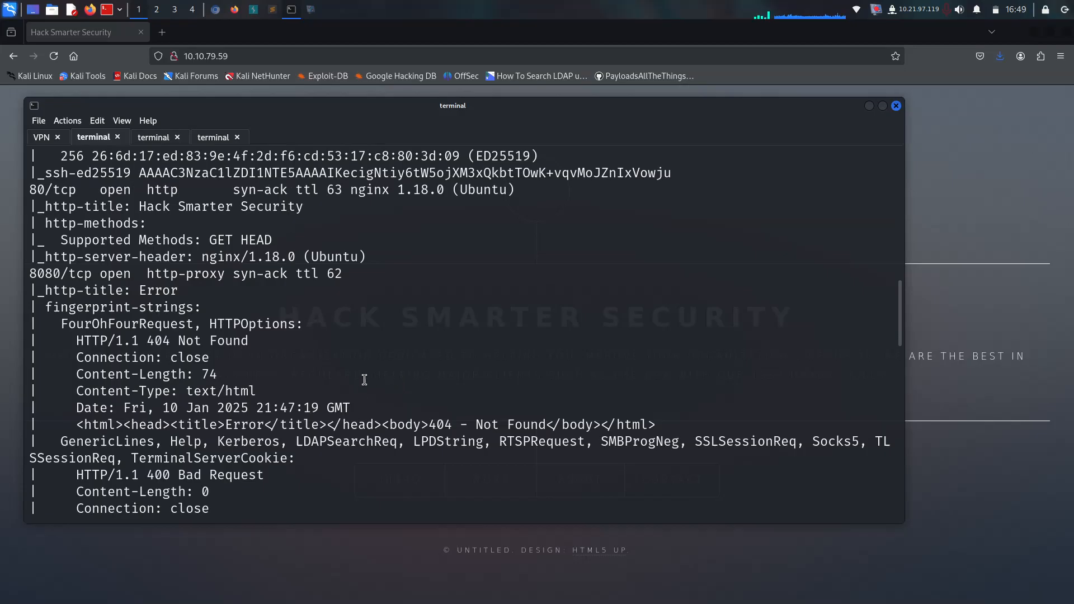
{"action": "mouse_move", "coordinate": [77, 303]}
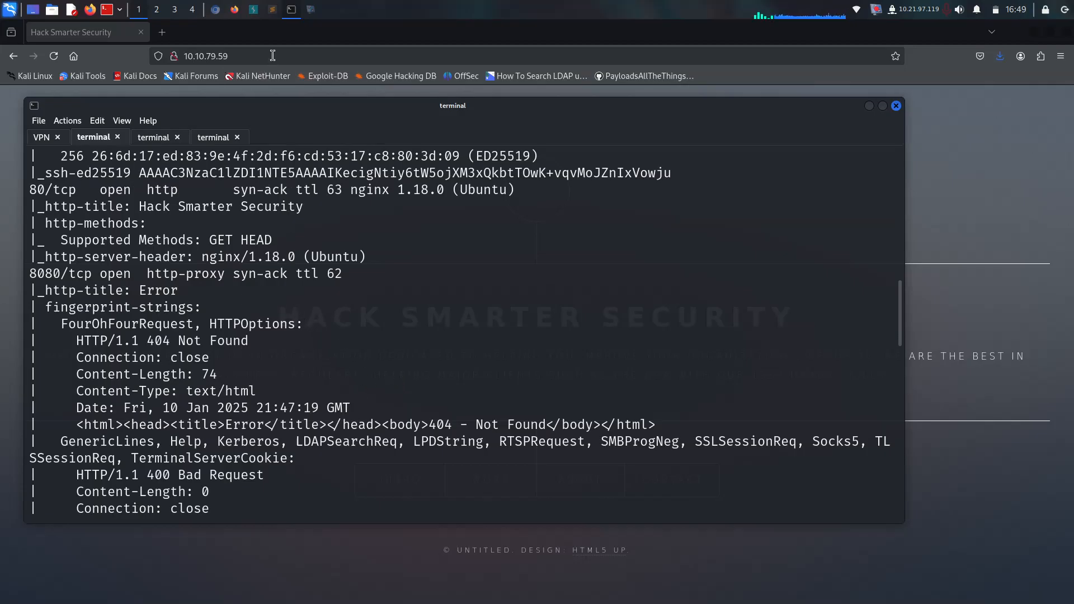
{"action": "left_click", "coordinate": [162, 33]}
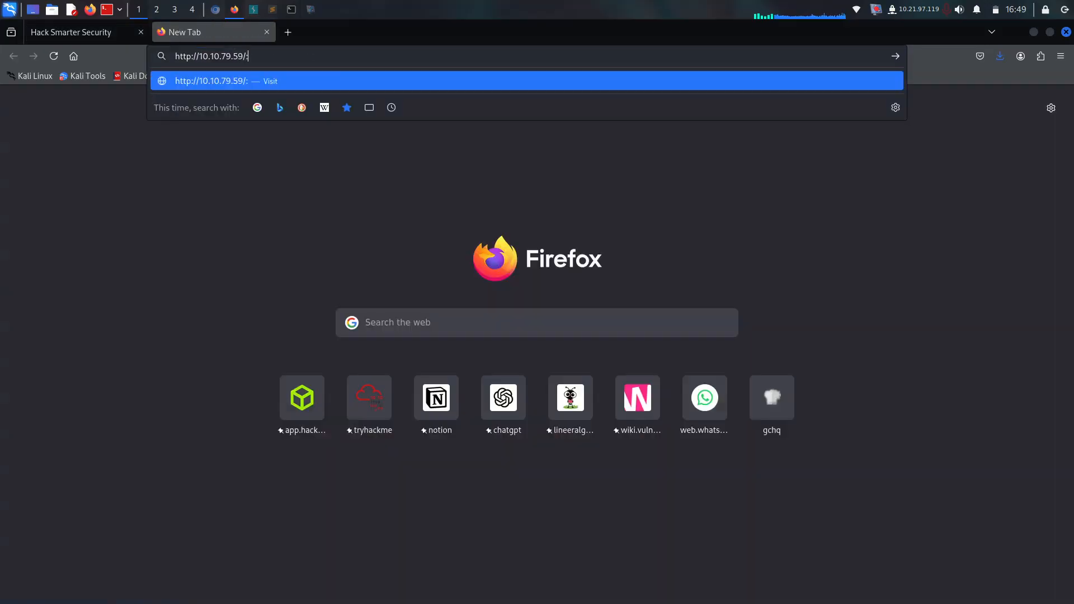
{"action": "type", "text": "8080"}
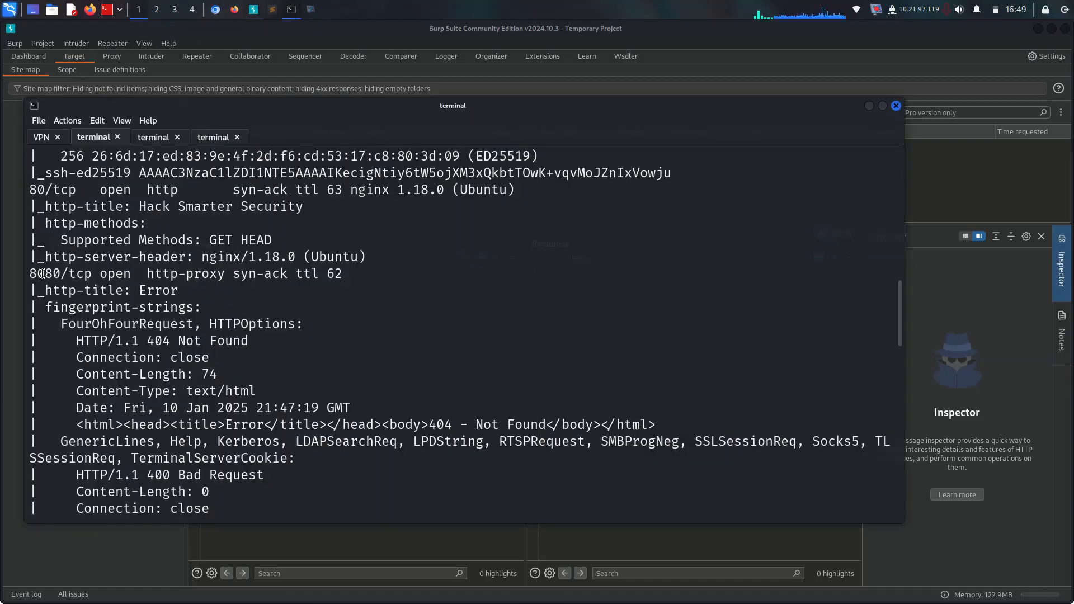
{"action": "left_click", "coordinate": [153, 137]}
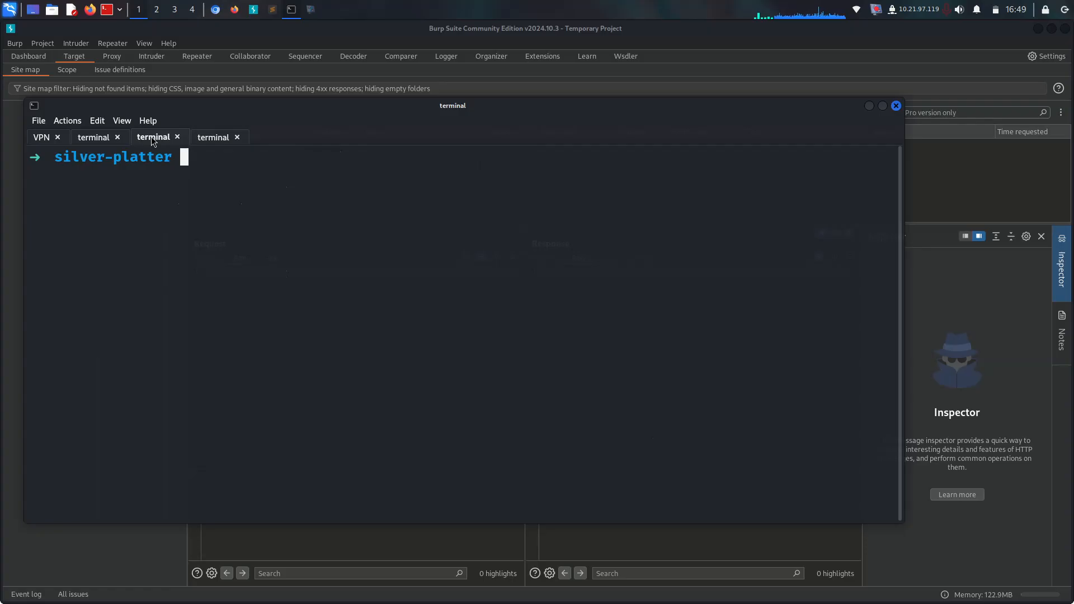
{"action": "type", "text": "fe"}
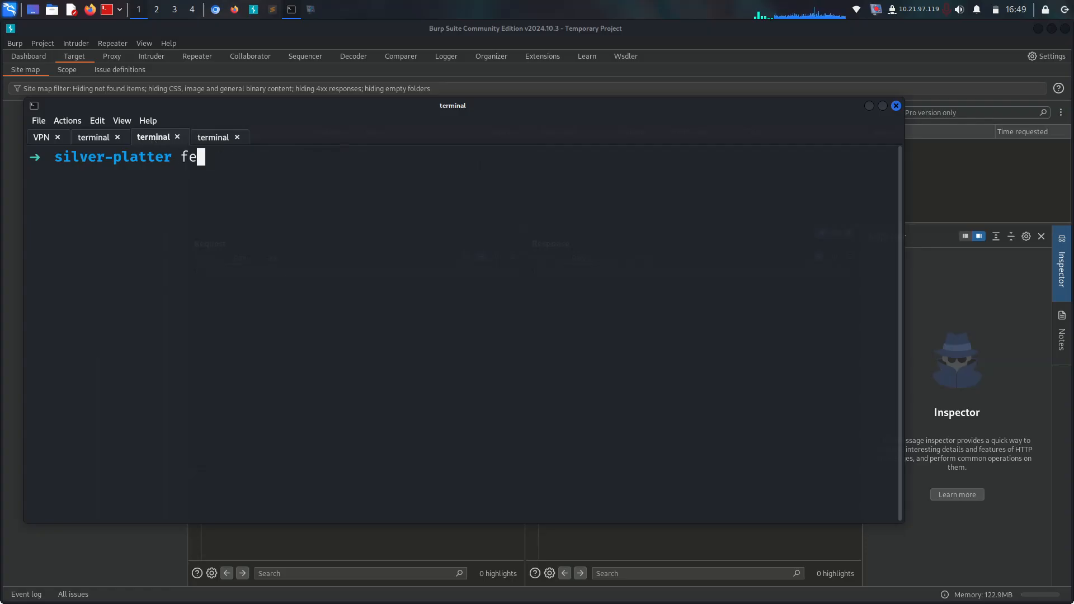
{"action": "type", "text": "roxbuster --"}
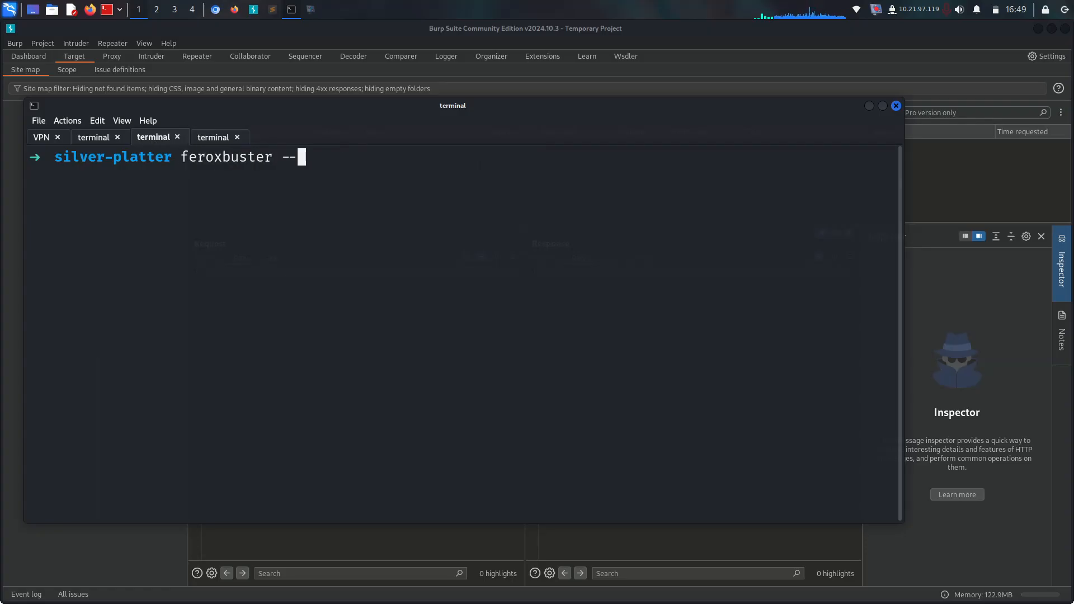
{"action": "type", "text": "url http://10.10.79.59:8080/"}
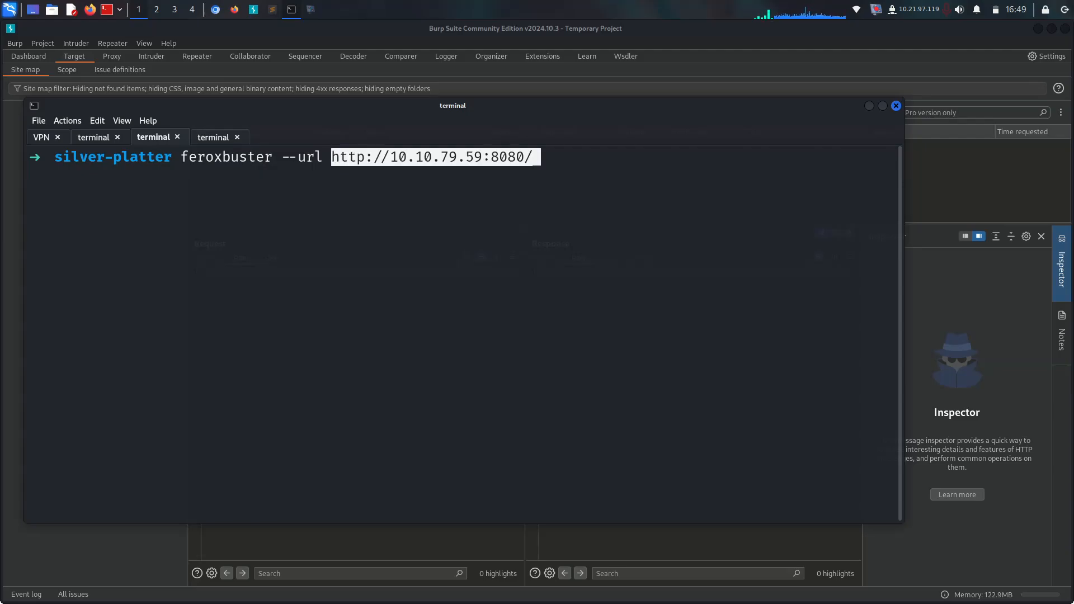
{"action": "key", "text": "Return"}
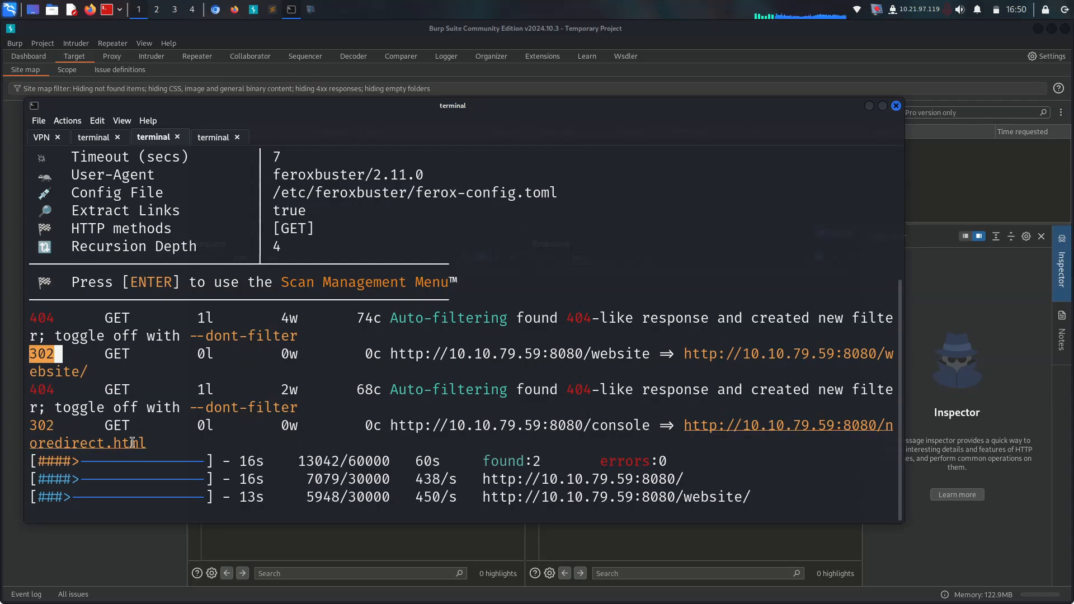
{"action": "right_click", "coordinate": [726, 354]}
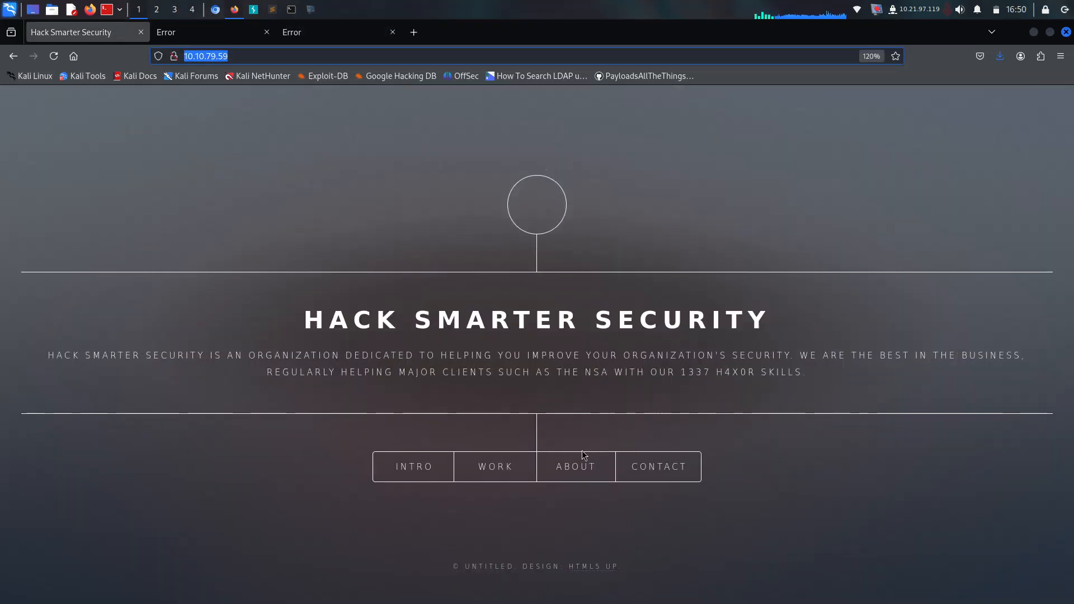
- Open the Contact section naming scr1ptkiddy's Silverpeas account and select the word 'Silverpeas'
{"action": "left_click", "coordinate": [575, 466]}
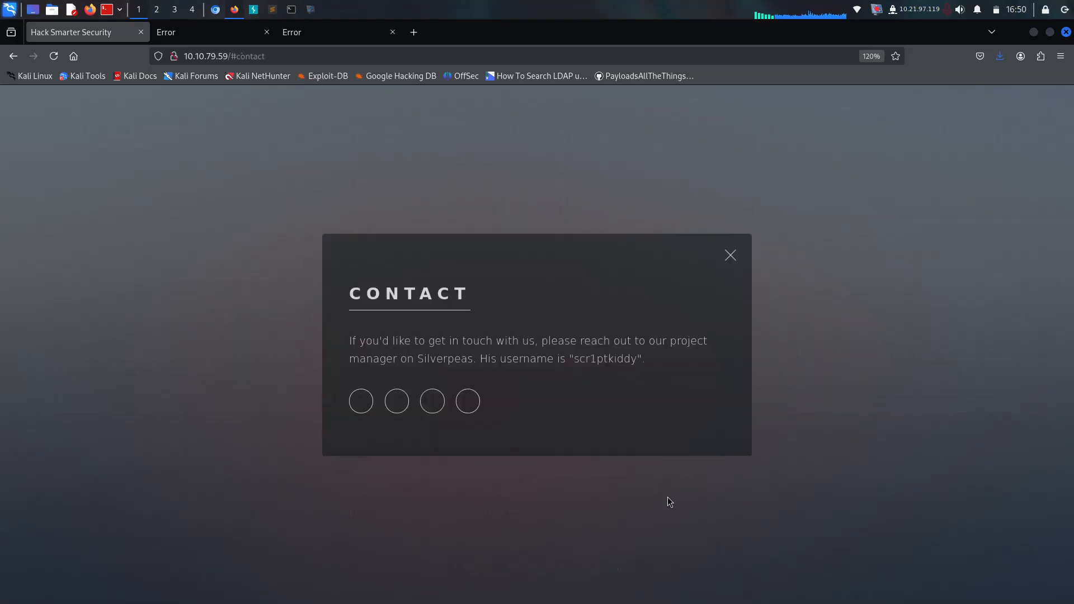
{"action": "mouse_move", "coordinate": [393, 334]}
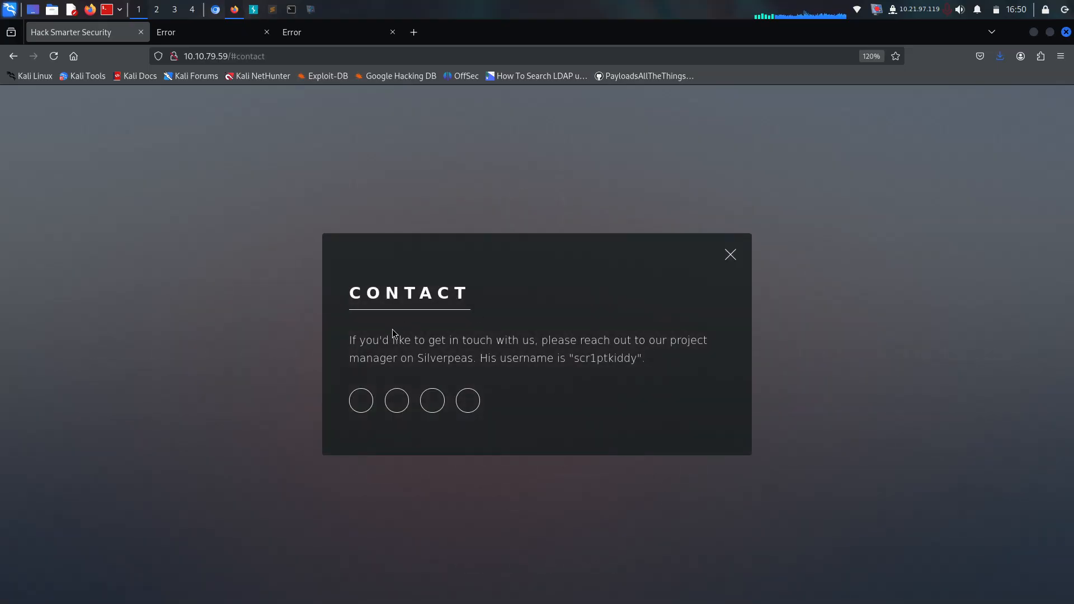
{"action": "mouse_move", "coordinate": [543, 344]}
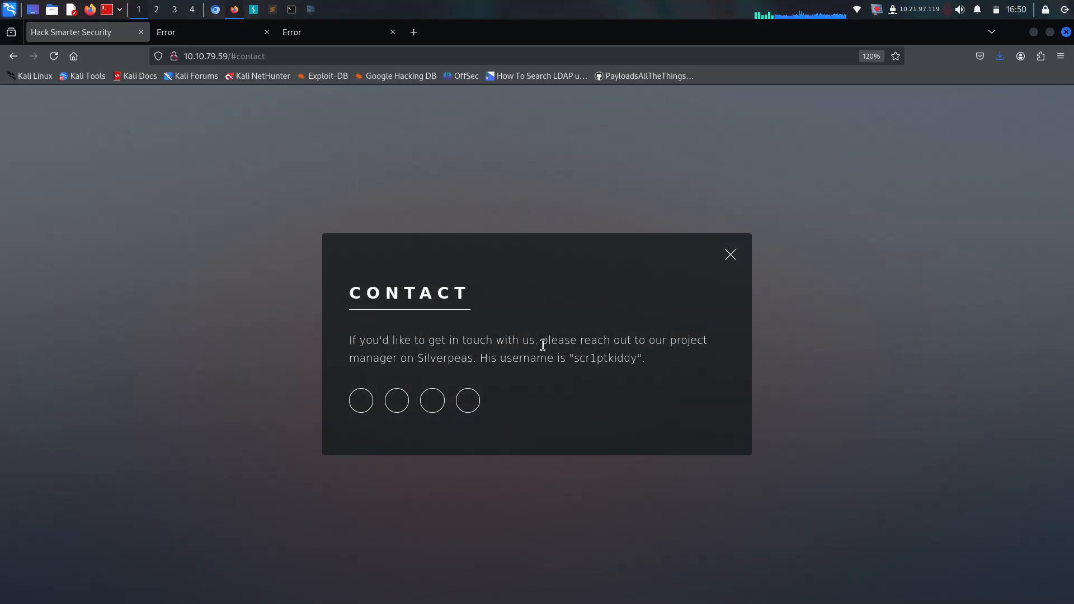
{"action": "mouse_move", "coordinate": [363, 359]}
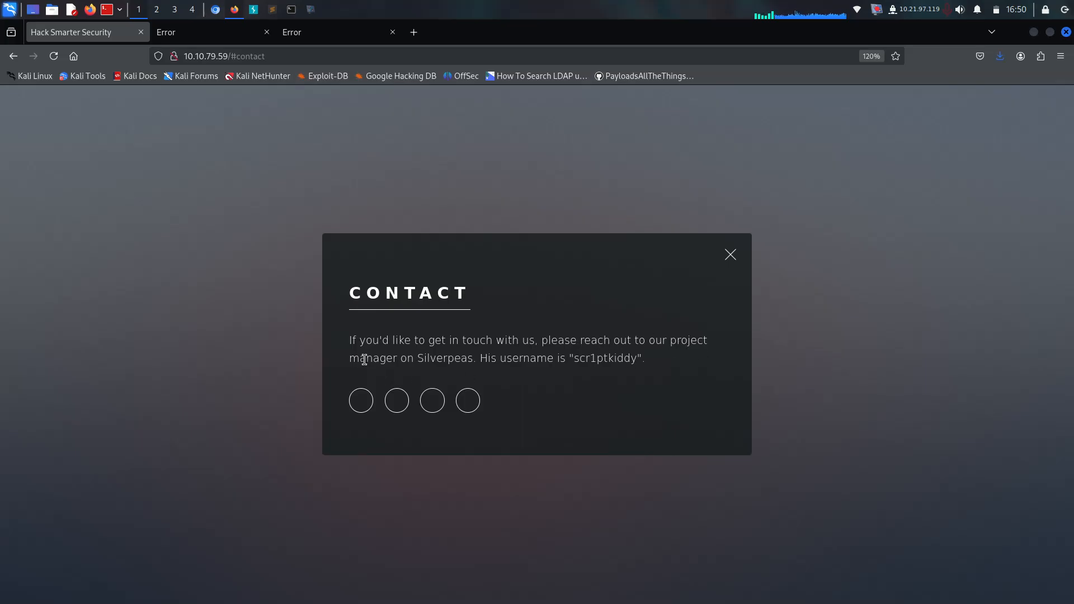
{"action": "double_click", "coordinate": [444, 358]}
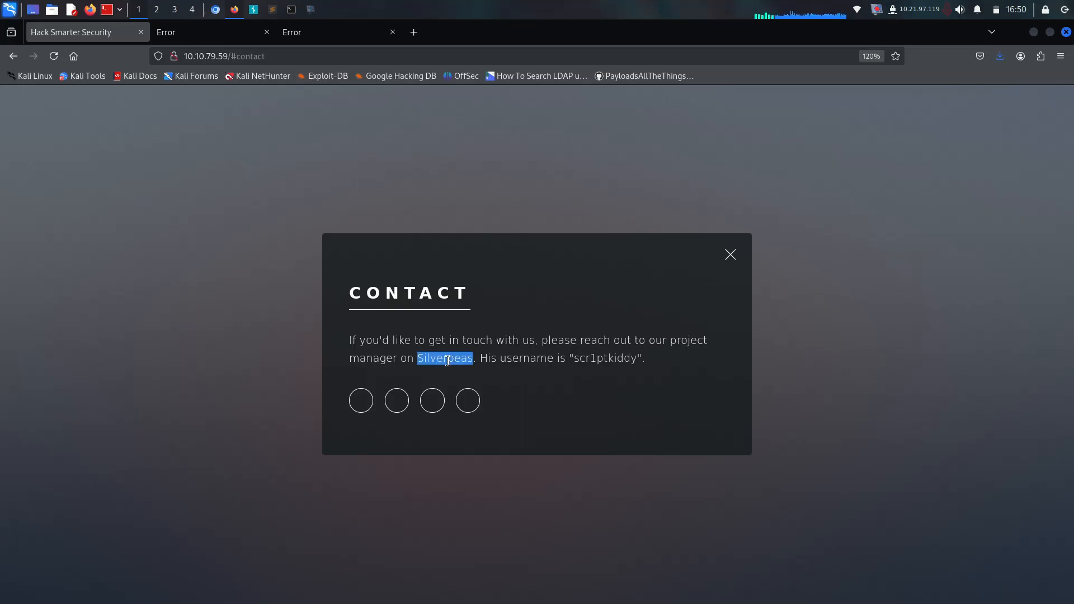
{"action": "mouse_move", "coordinate": [605, 375]}
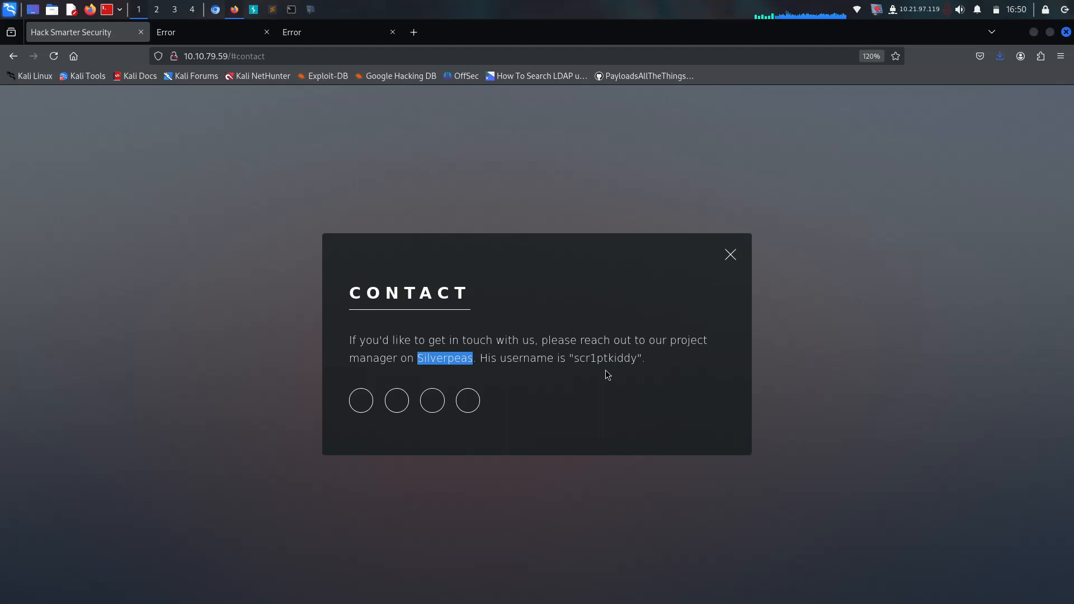
{"action": "mouse_move", "coordinate": [452, 190]}
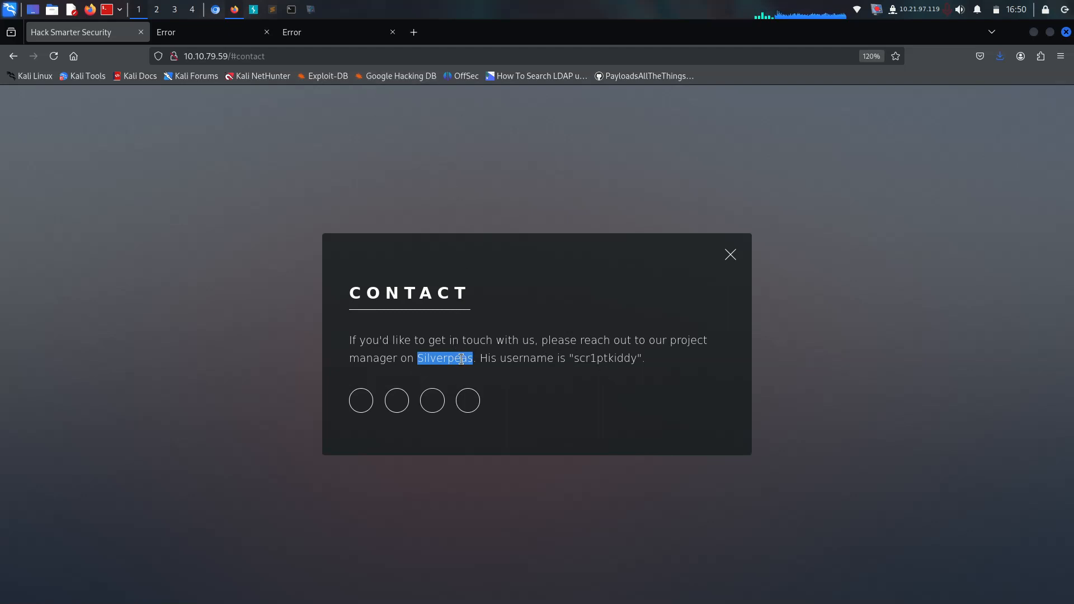
{"action": "mouse_move", "coordinate": [601, 353]}
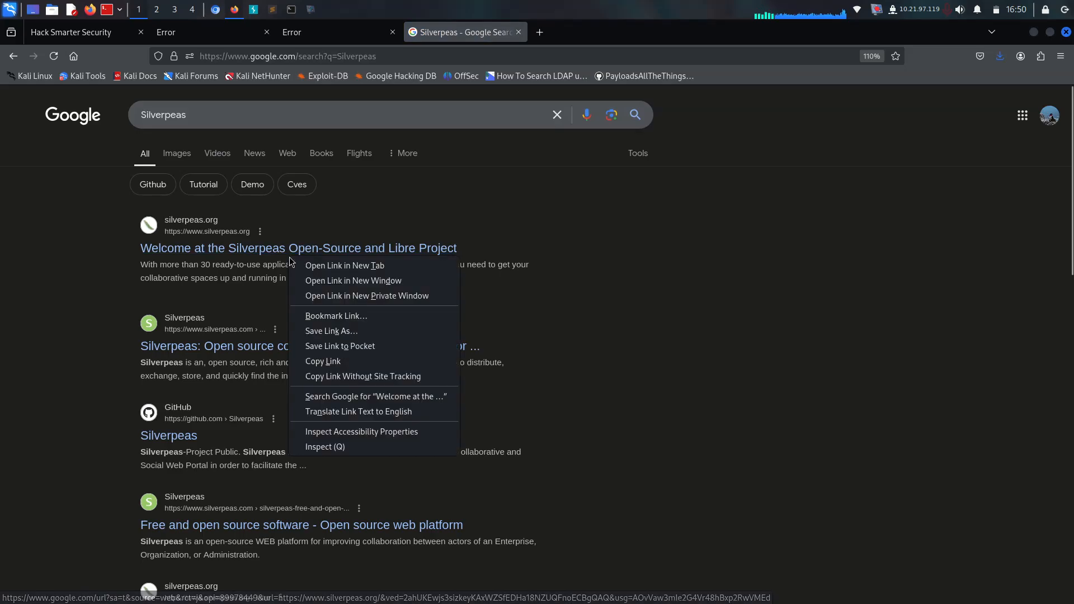
- Visit the official Silverpeas site, then search the web for 'Silverpeas exploit'
{"action": "left_click", "coordinate": [344, 266]}
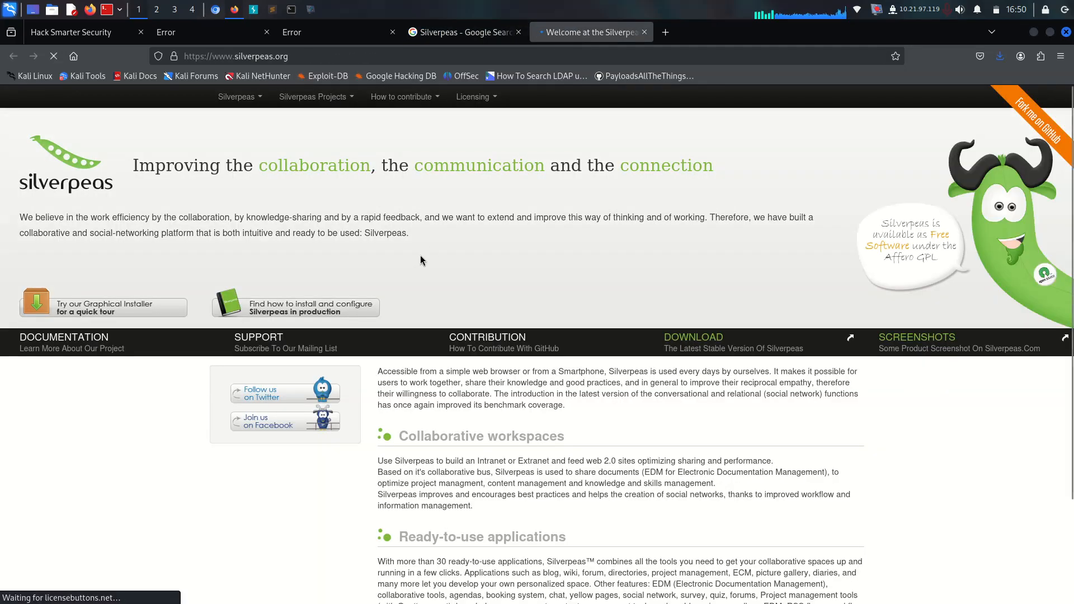
{"action": "scroll", "scroll_direction": "down", "scroll_amount": 3}
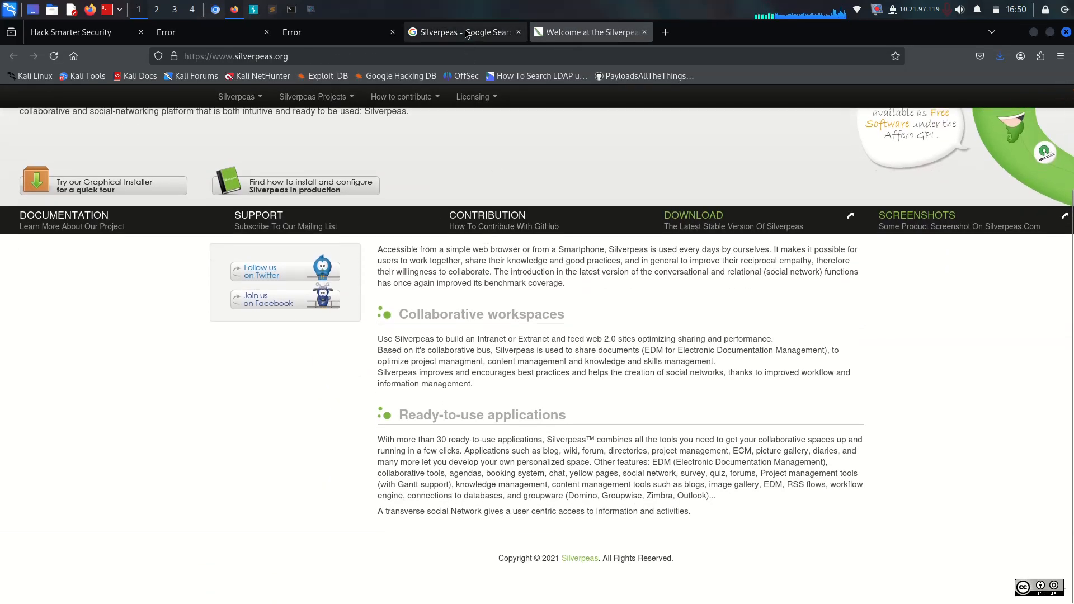
{"action": "left_click", "coordinate": [465, 31]}
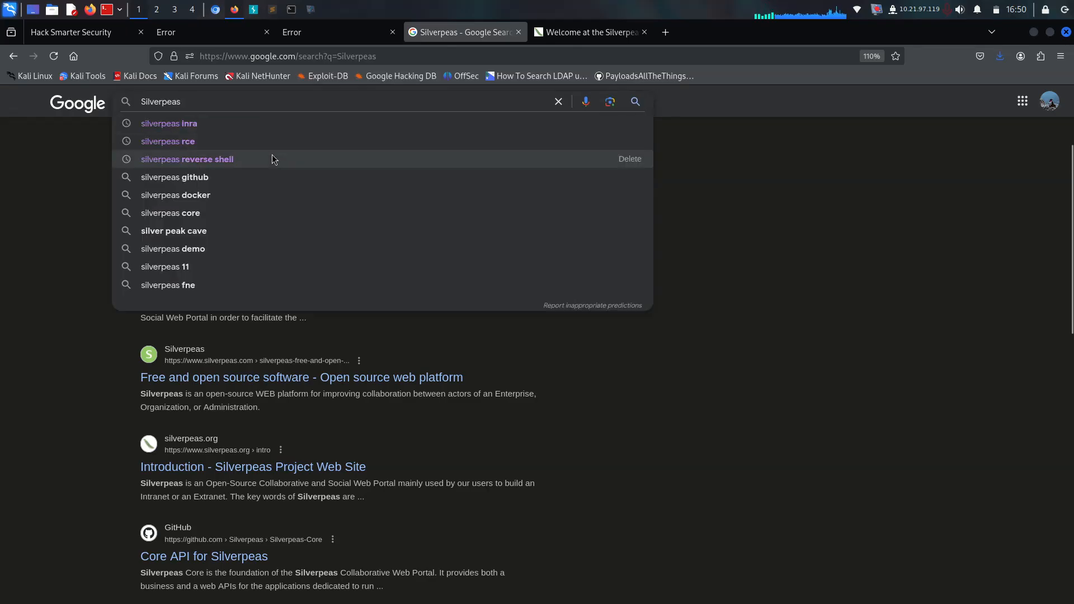
{"action": "type", "text": "exploit"}
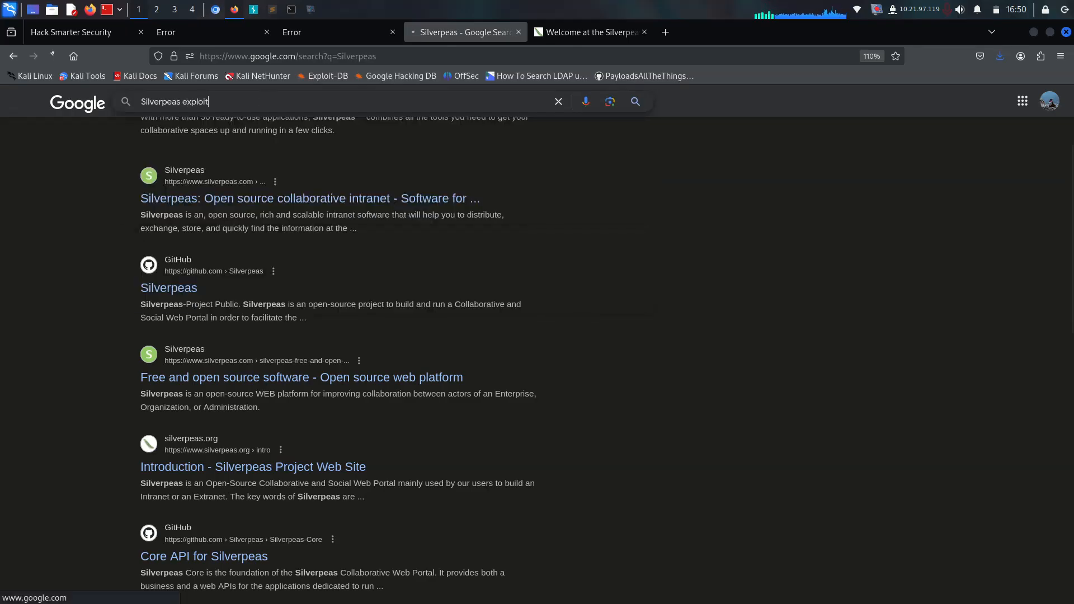
{"action": "key", "text": "Return"}
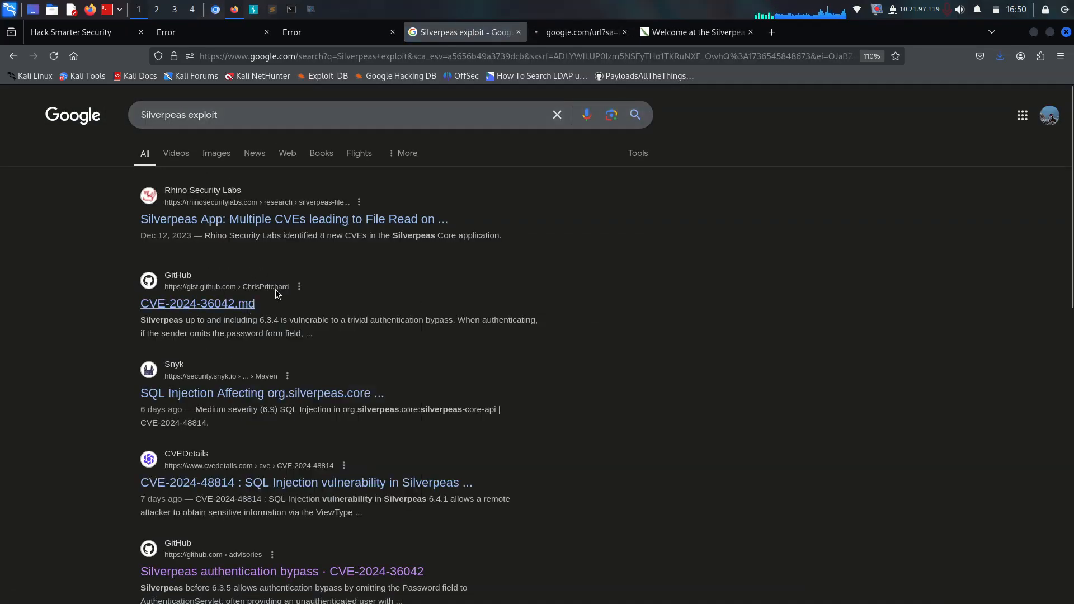
- Read the CVE-2024-36042 authentication bypass write-up and its example login request
{"action": "left_click", "coordinate": [197, 303]}
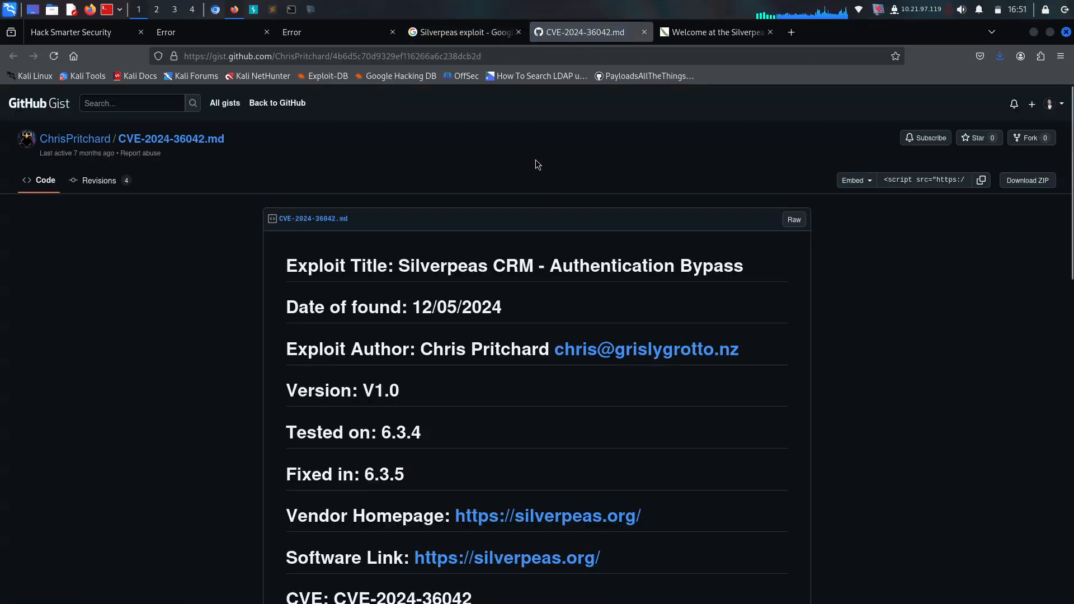
{"action": "scroll", "scroll_direction": "down", "scroll_amount": 3}
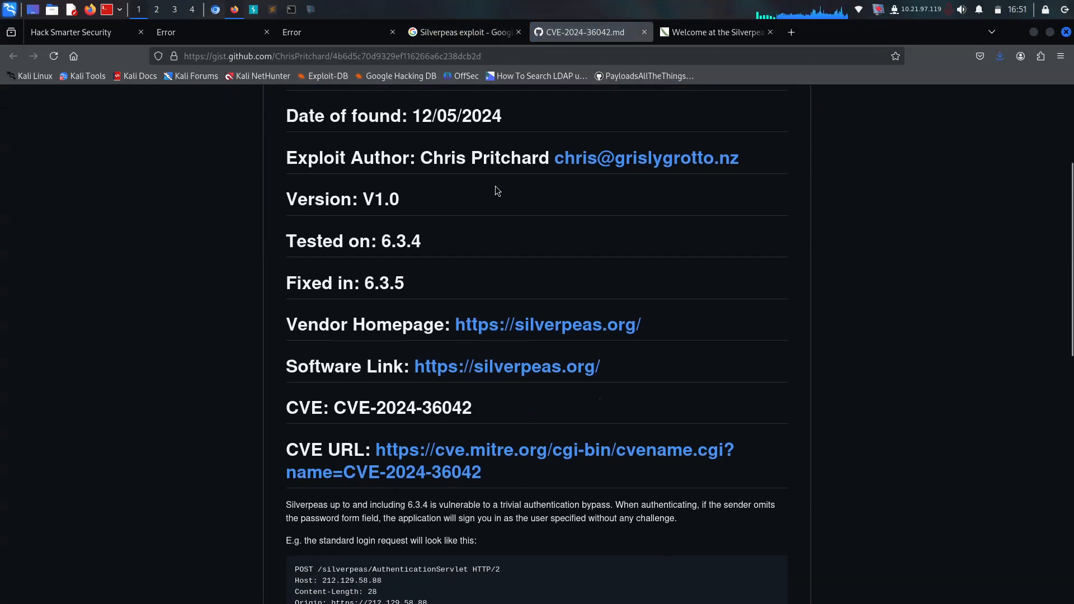
{"action": "scroll", "scroll_direction": "down", "scroll_amount": 3}
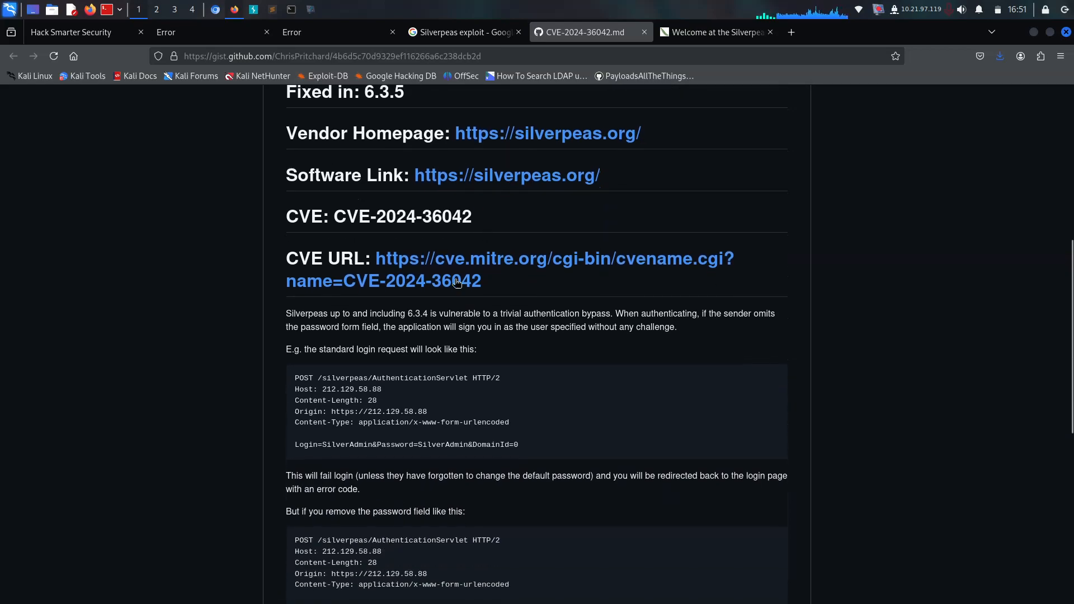
{"action": "double_click", "coordinate": [303, 378]}
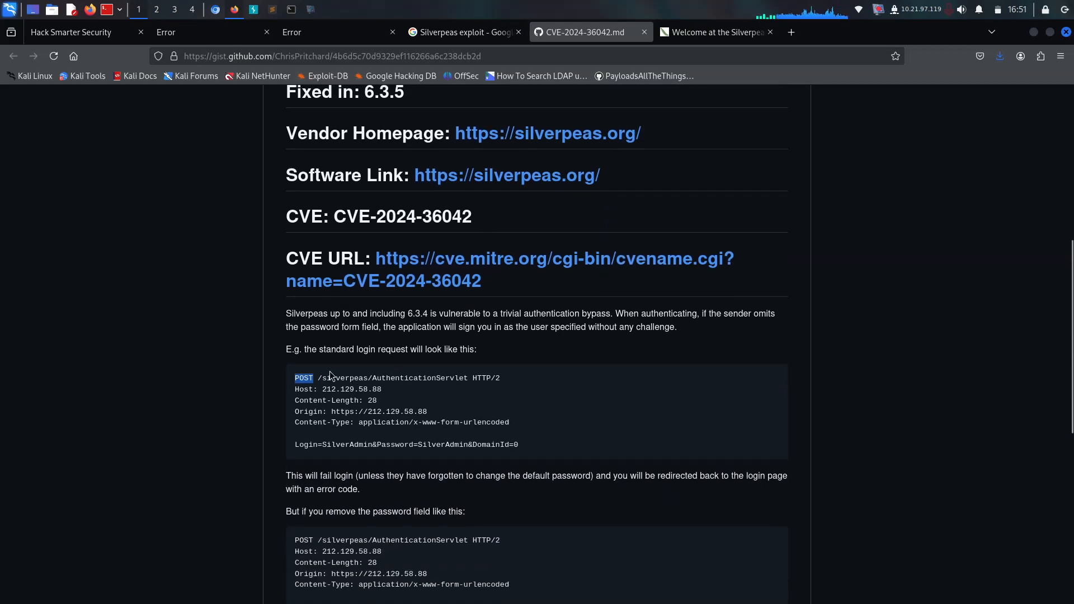
{"action": "double_click", "coordinate": [344, 378]}
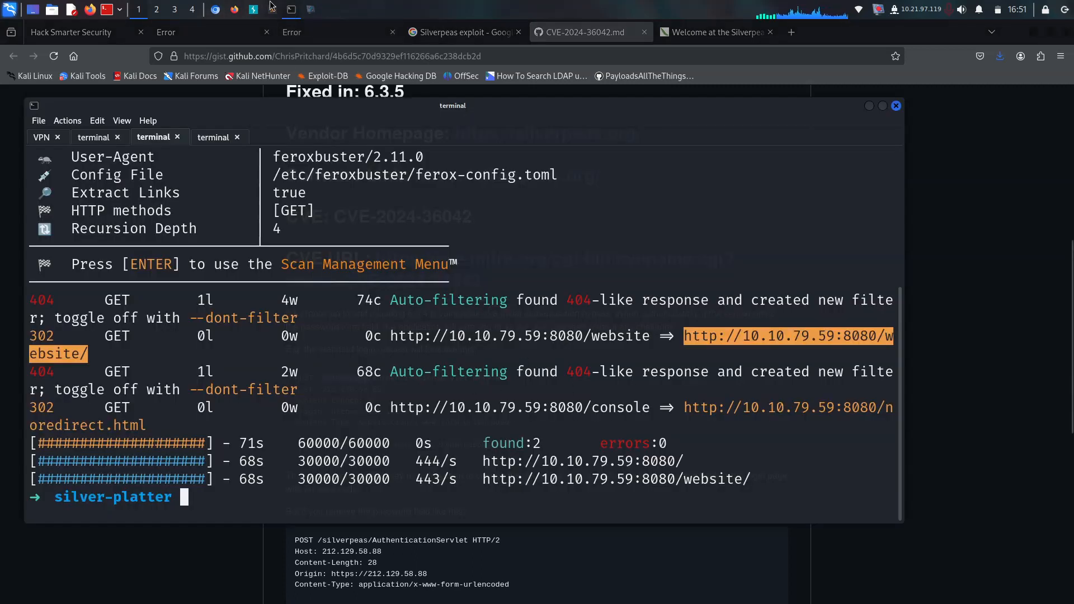
{"action": "mouse_move", "coordinate": [191, 9]}
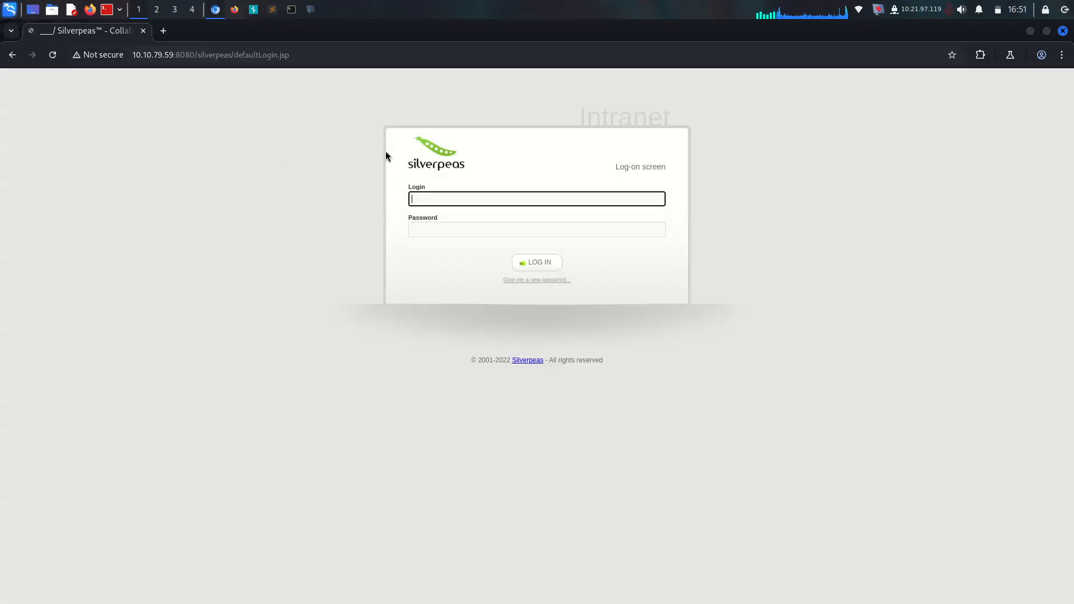
{"action": "mouse_move", "coordinate": [278, 76]}
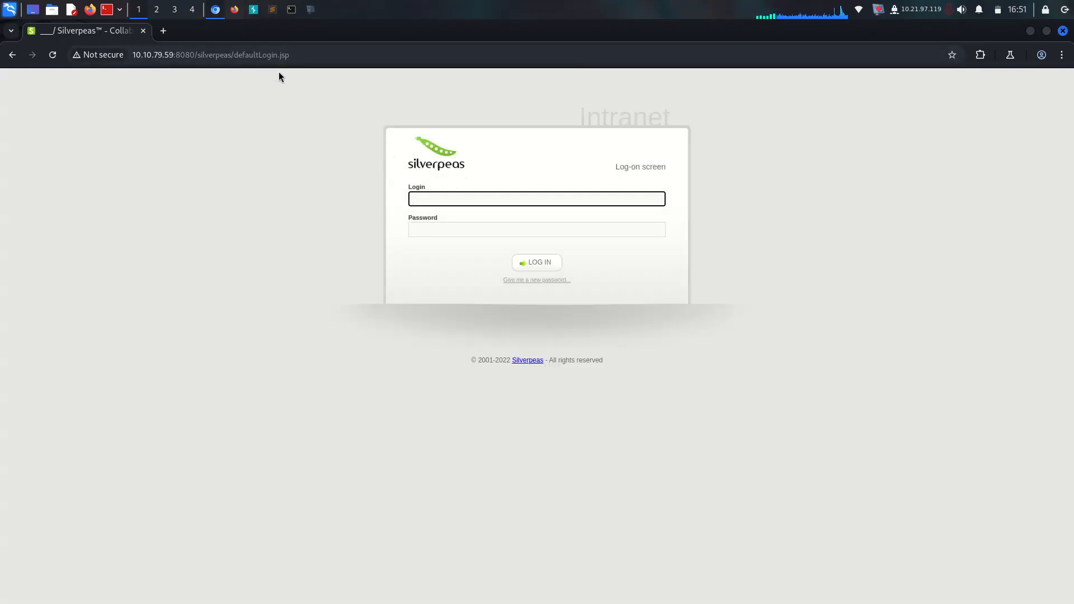
{"action": "mouse_move", "coordinate": [269, 6]}
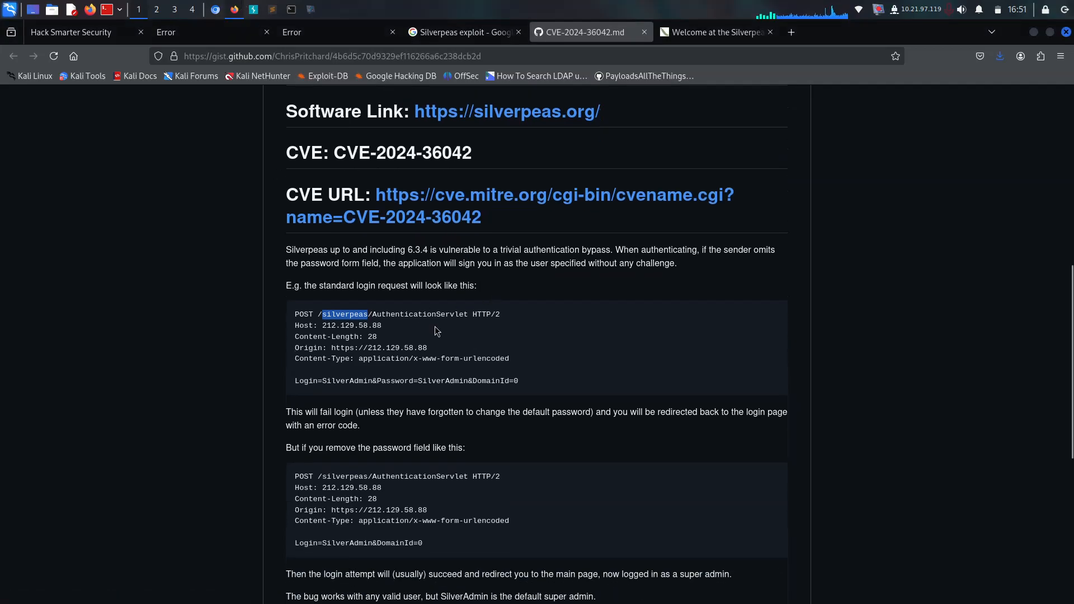
{"action": "mouse_move", "coordinate": [396, 297]}
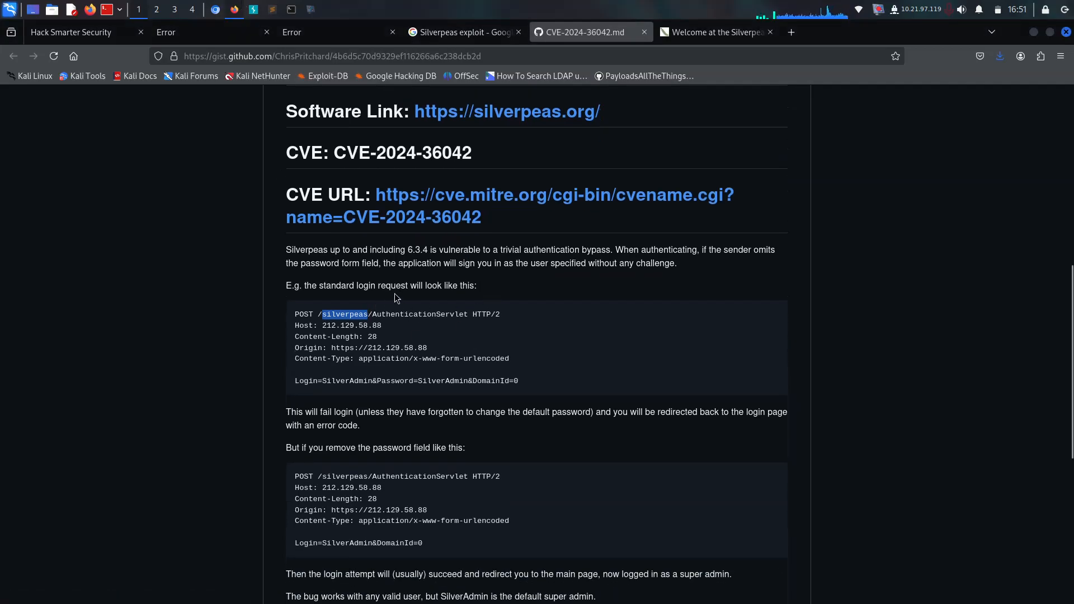
{"action": "scroll", "scroll_direction": "down", "scroll_amount": 3}
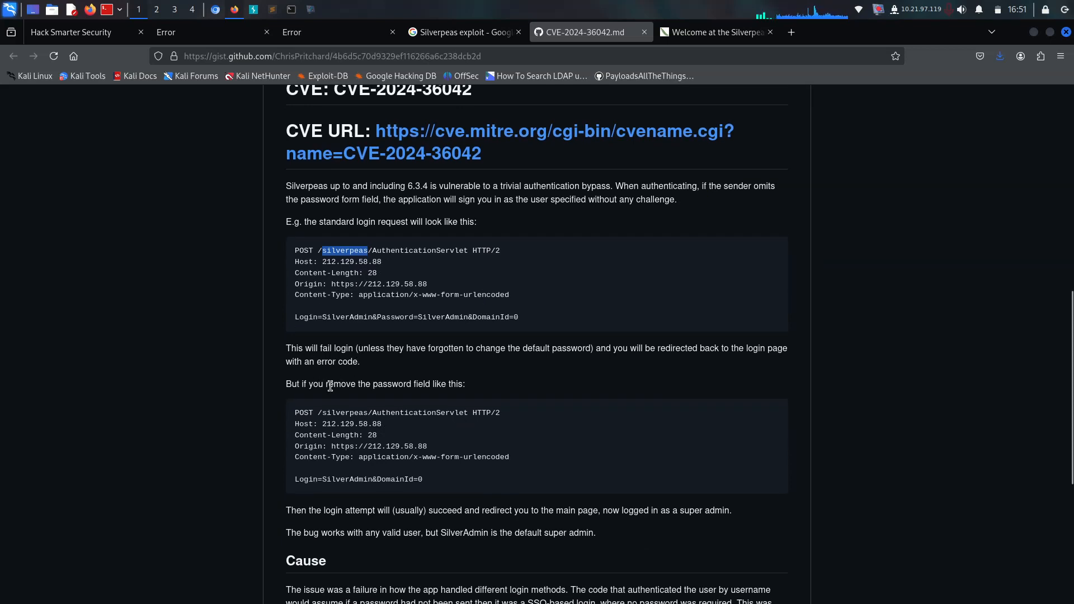
{"action": "double_click", "coordinate": [358, 479]}
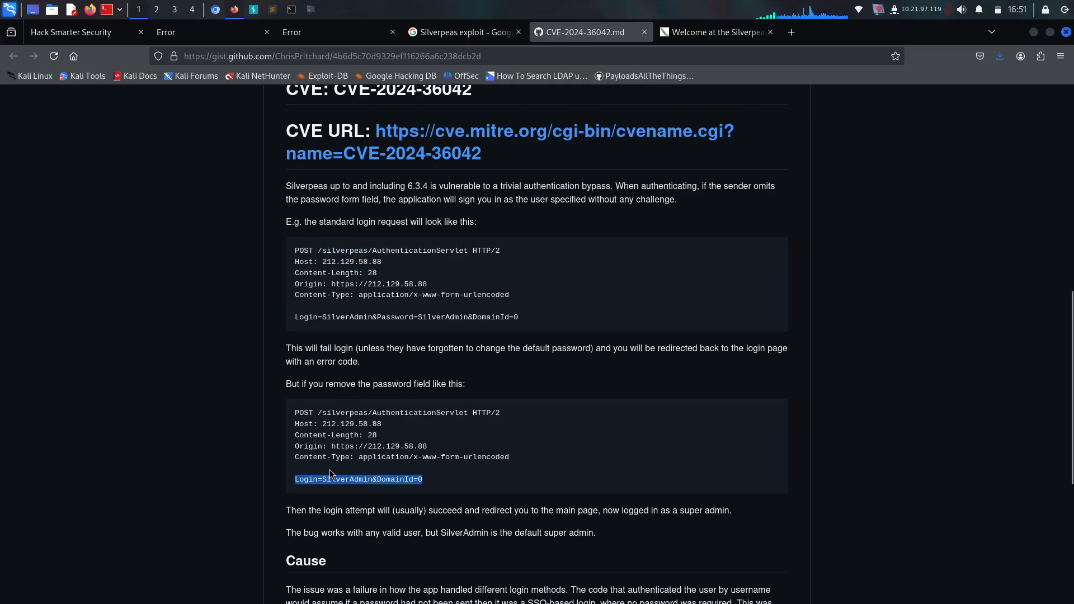
{"action": "scroll", "scroll_direction": "down", "scroll_amount": 3}
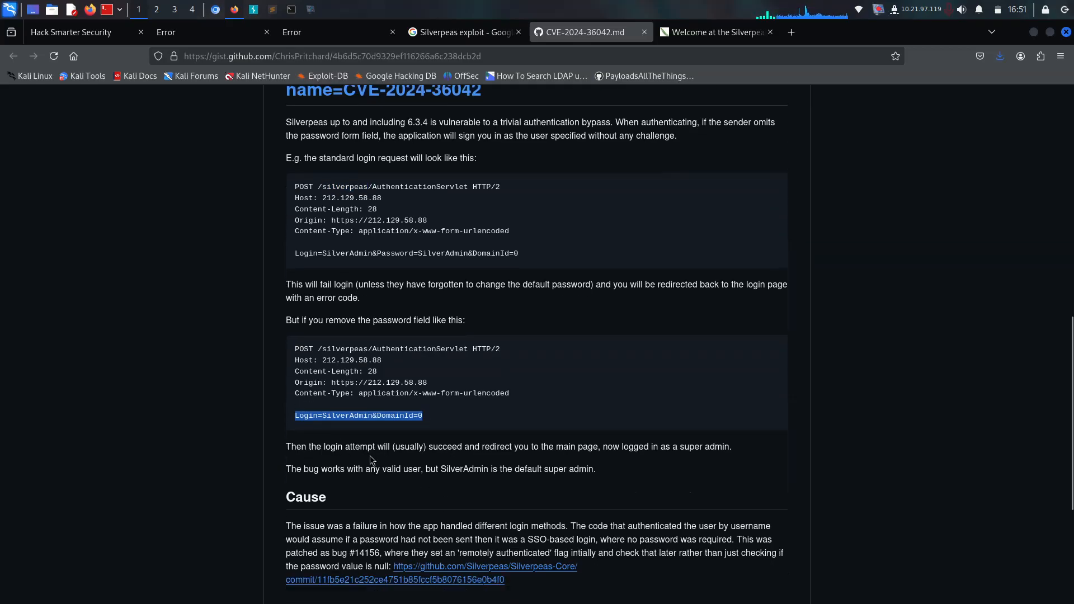
{"action": "mouse_move", "coordinate": [536, 463]}
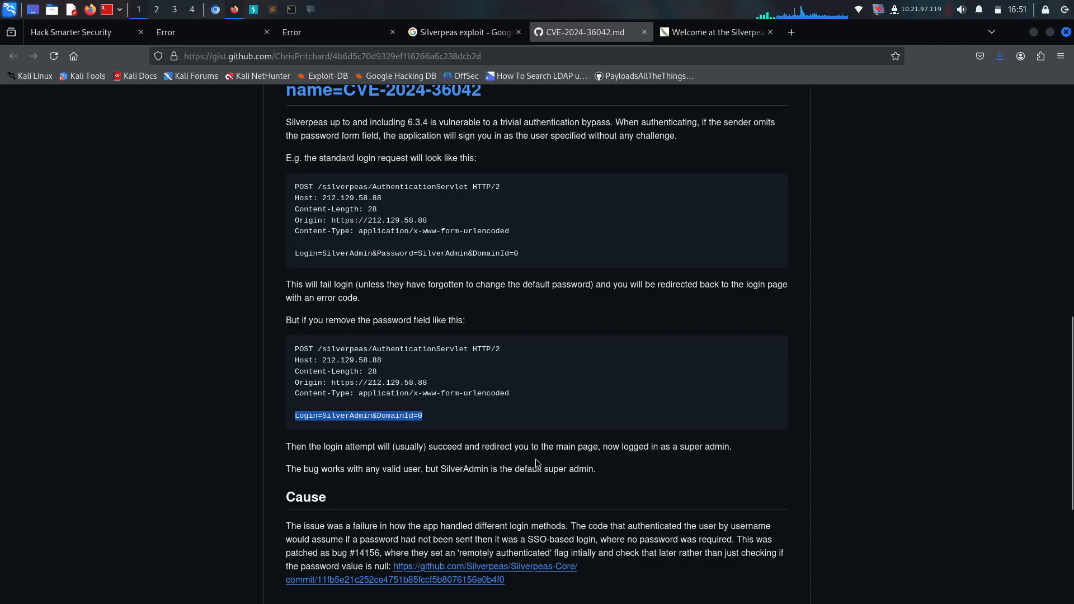
{"action": "mouse_move", "coordinate": [232, 9]}
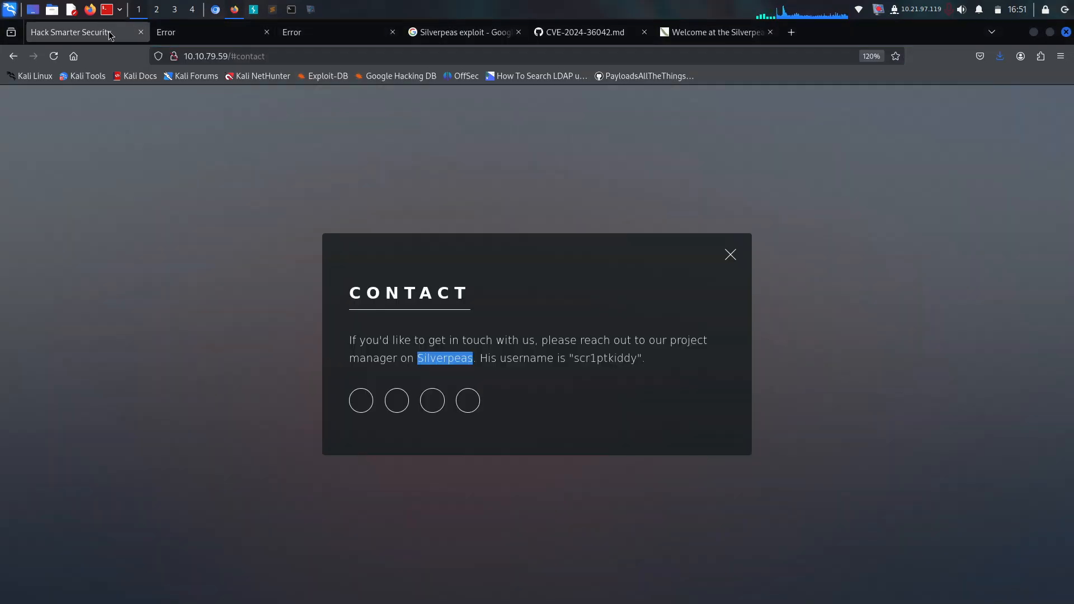
- Submit a Silverpeas login as scr1ptkiddy and capture the POST in Burp Suite
{"action": "double_click", "coordinate": [605, 358]}
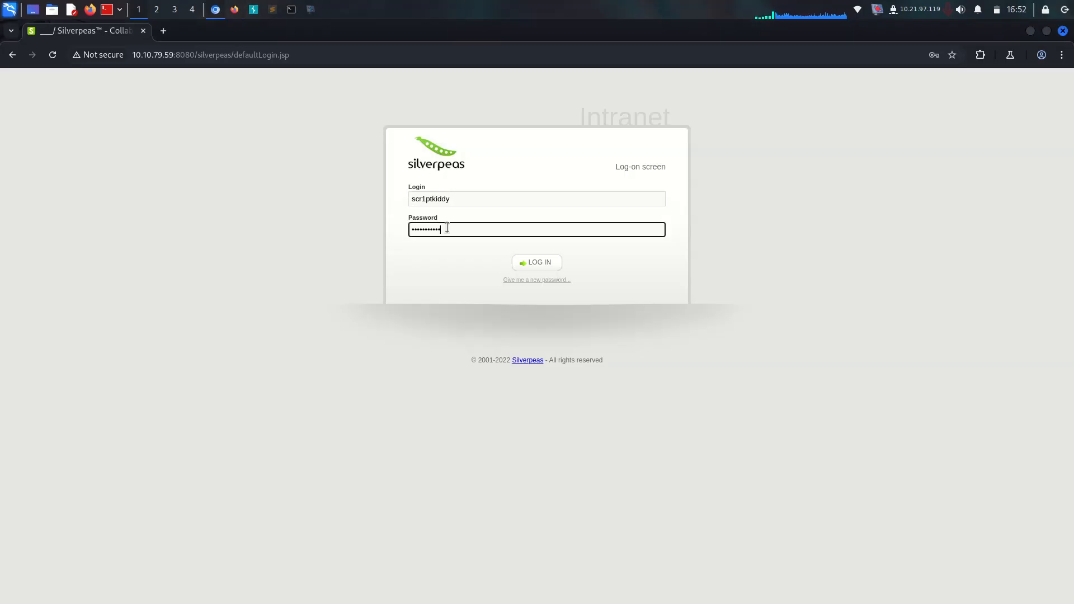
{"action": "left_click", "coordinate": [253, 9]}
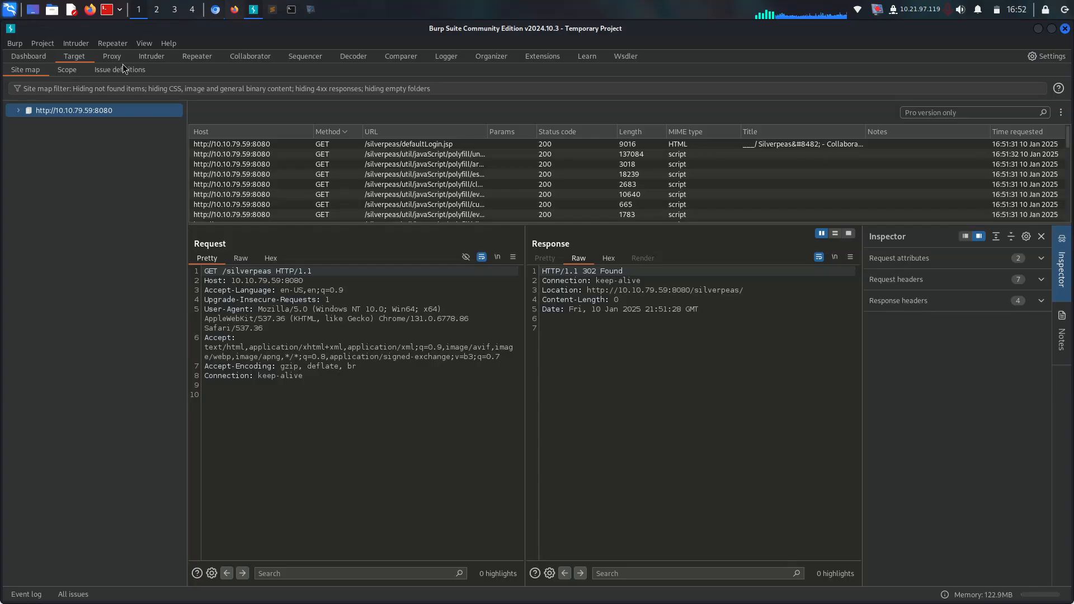
{"action": "left_click", "coordinate": [111, 55]}
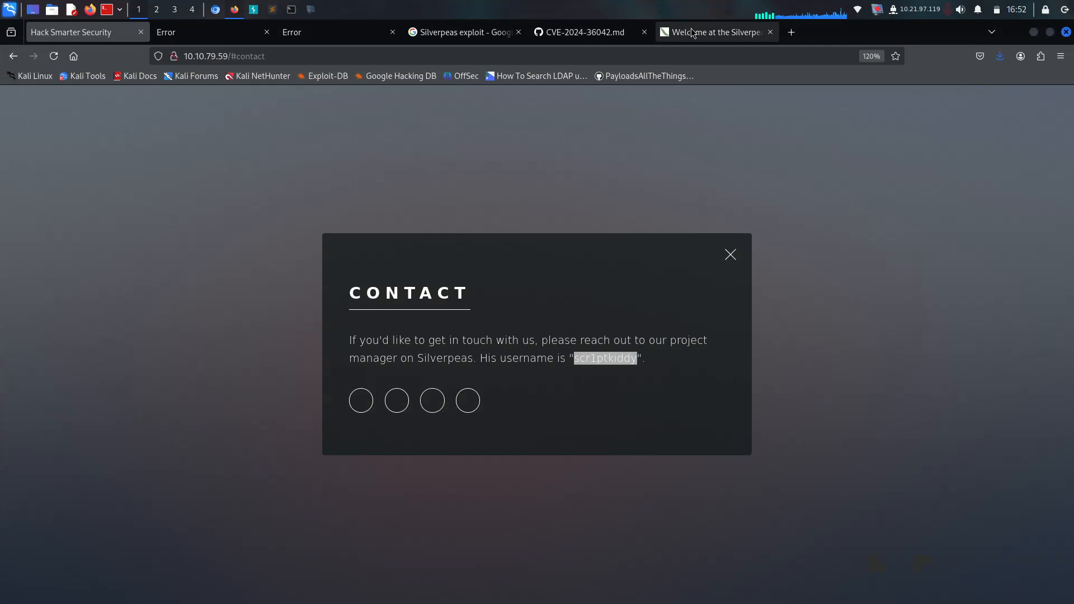
{"action": "left_click", "coordinate": [583, 31]}
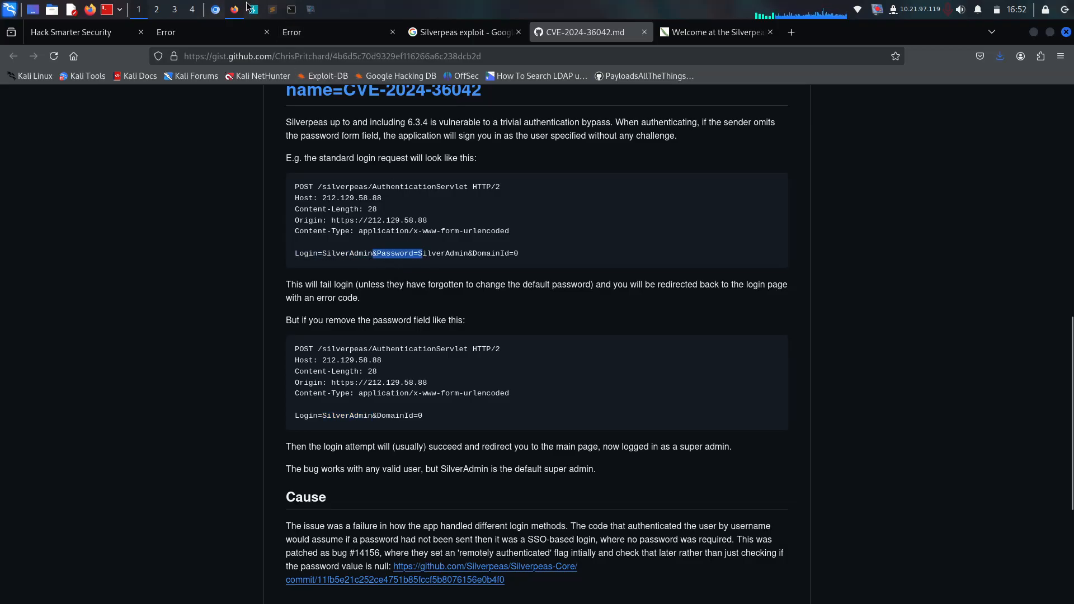
{"action": "left_click", "coordinate": [252, 9]}
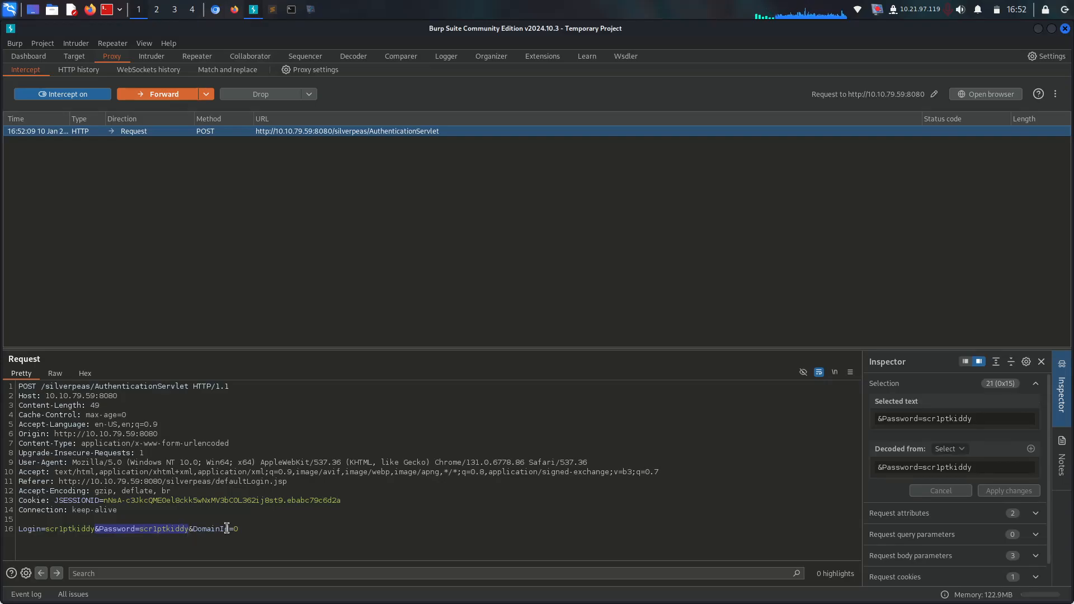
{"action": "key", "text": "Delete"}
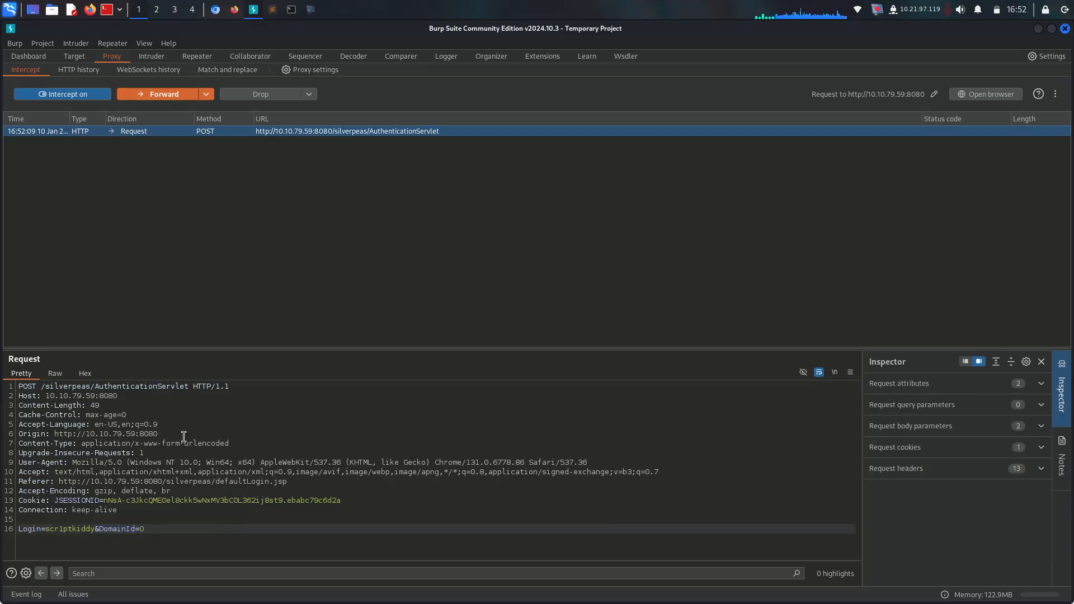
{"action": "left_click", "coordinate": [162, 94]}
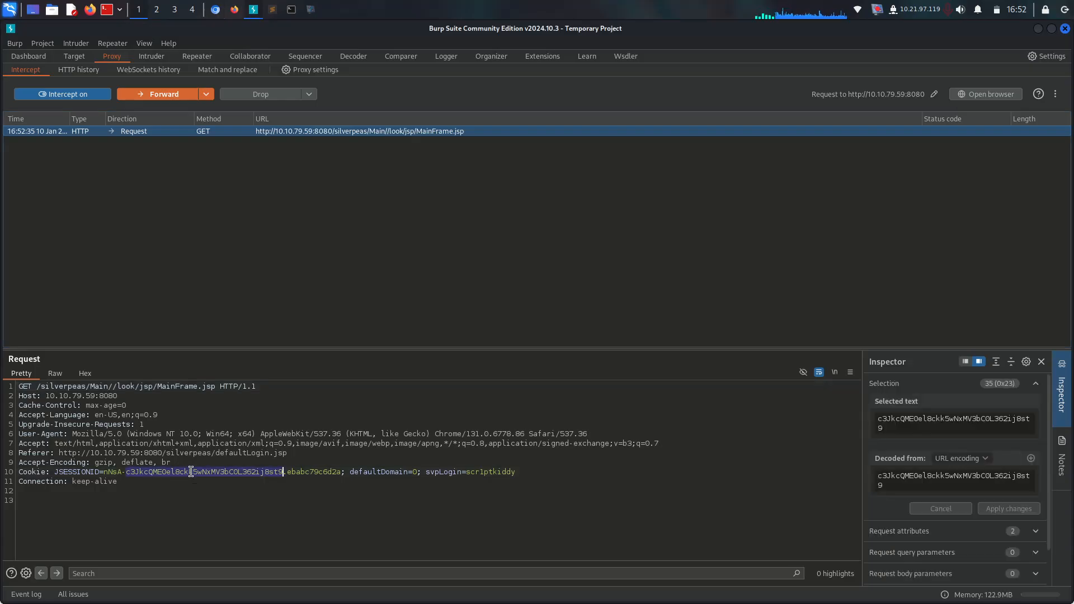
{"action": "left_click", "coordinate": [61, 94]}
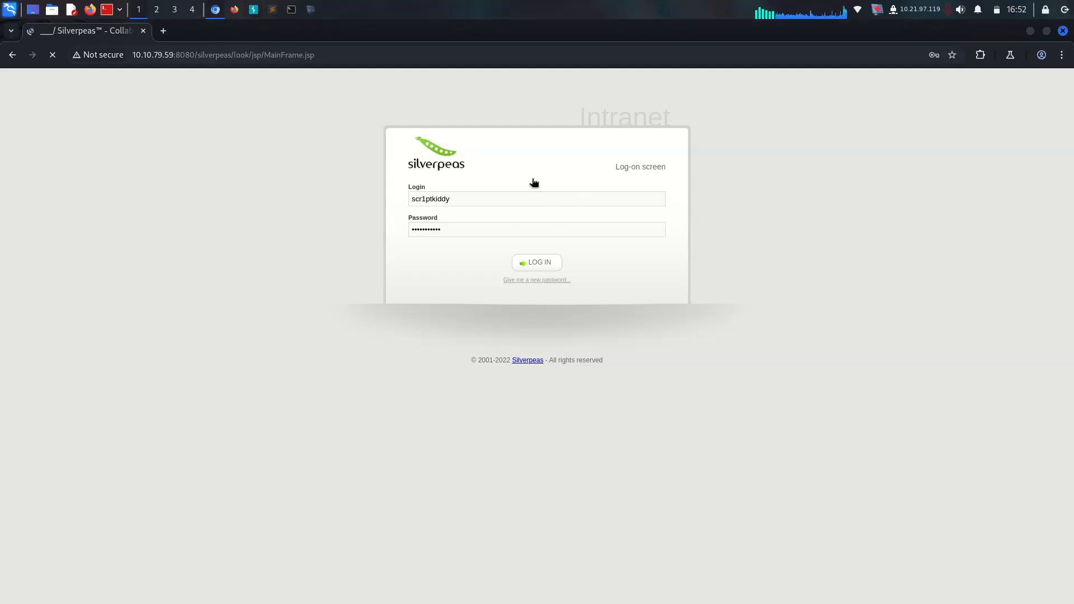
- Decline saving scr1ptkiddy's password on the Silverpeas home page and return to the CVE gist
{"action": "left_click", "coordinate": [536, 262]}
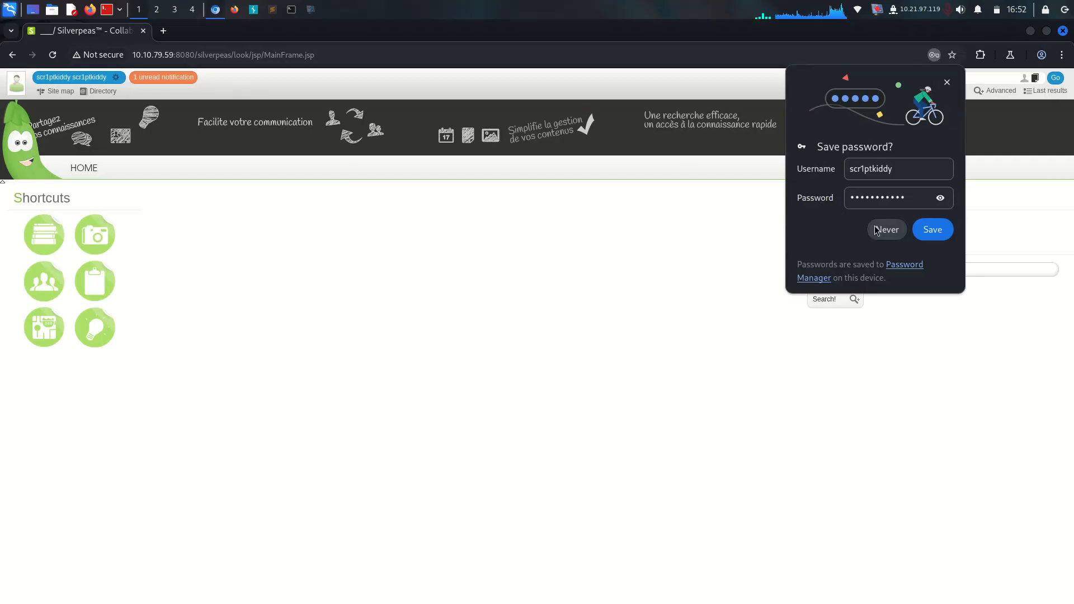
{"action": "left_click", "coordinate": [886, 229]}
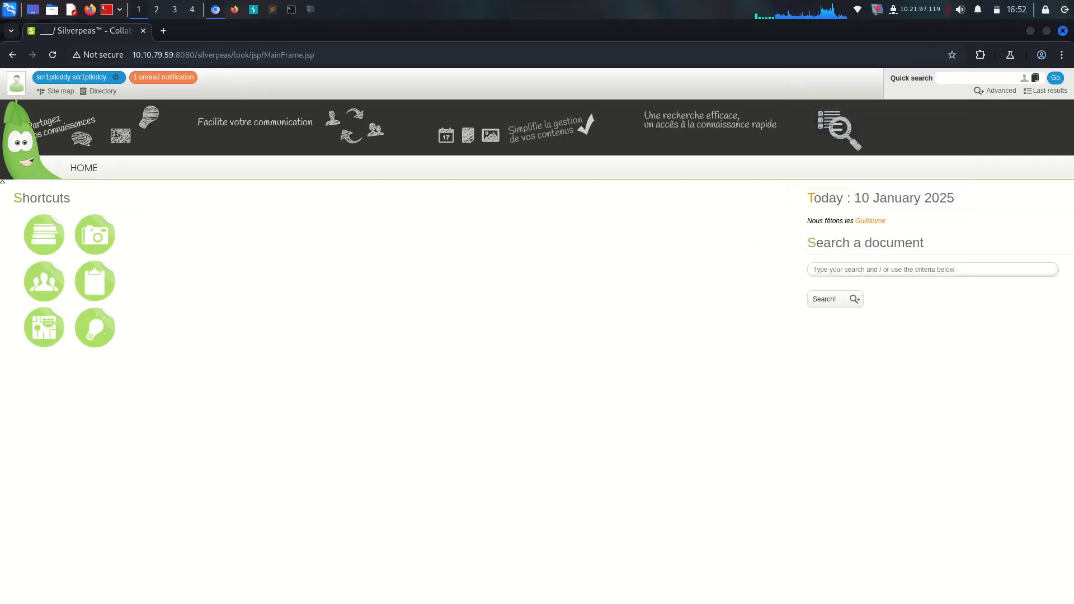
{"action": "mouse_move", "coordinate": [402, 71]}
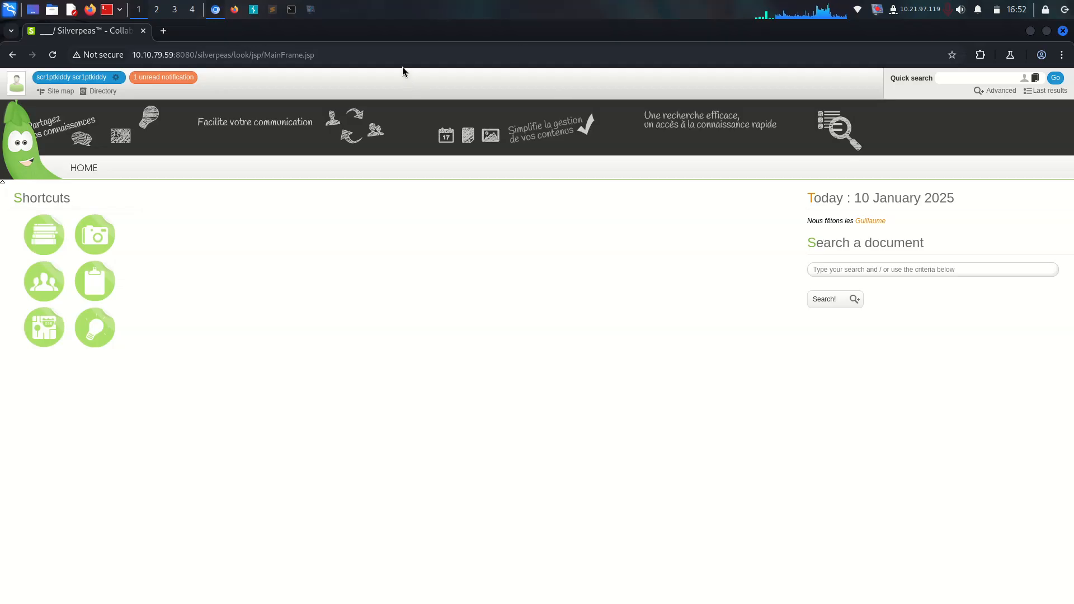
{"action": "mouse_move", "coordinate": [376, 68]}
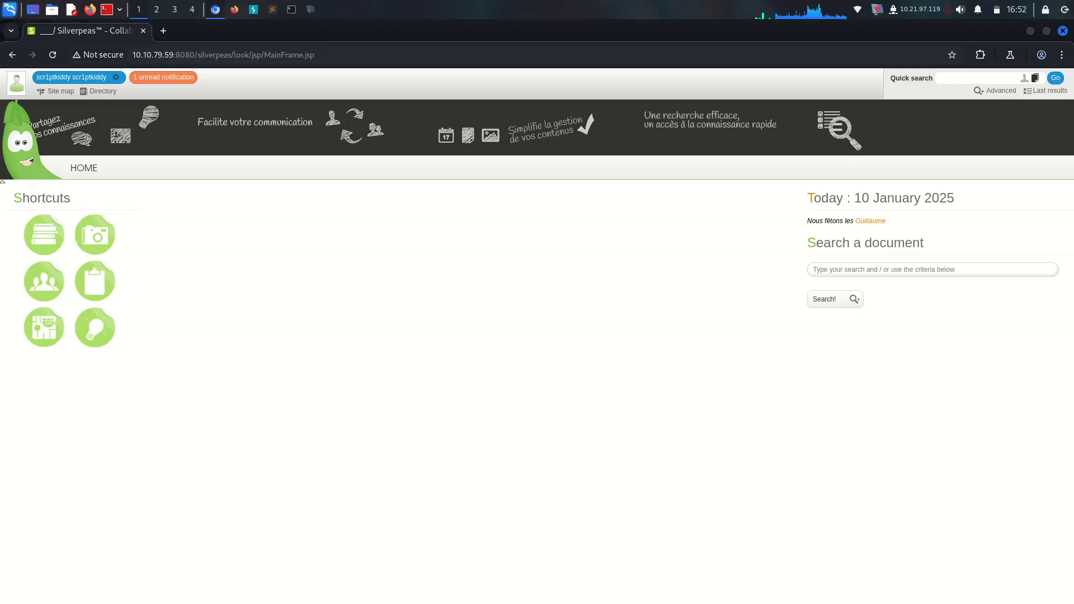
{"action": "mouse_move", "coordinate": [316, 48]}
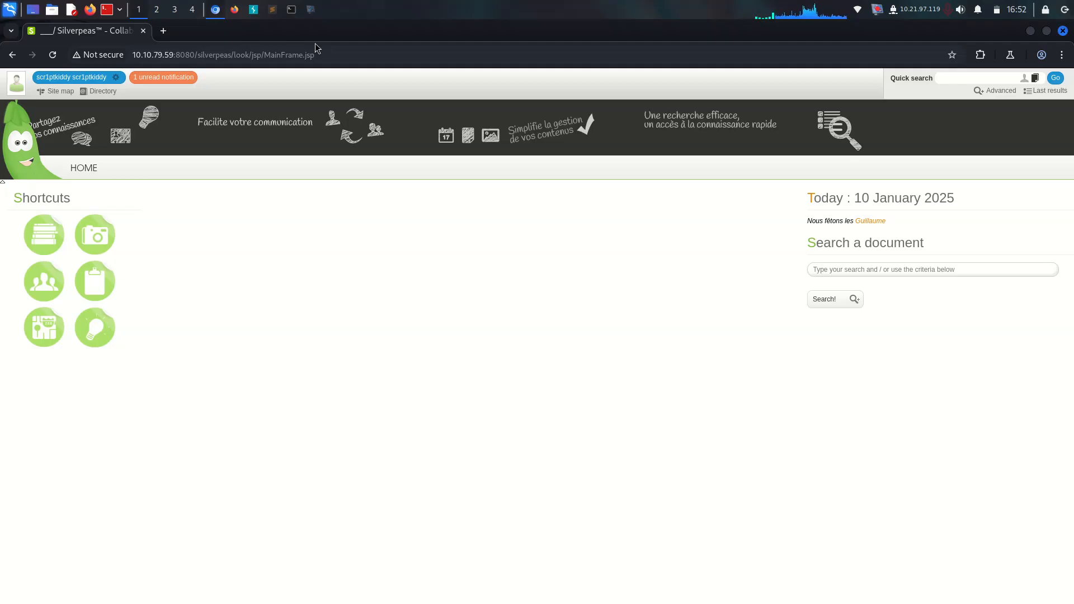
{"action": "left_click", "coordinate": [586, 31]}
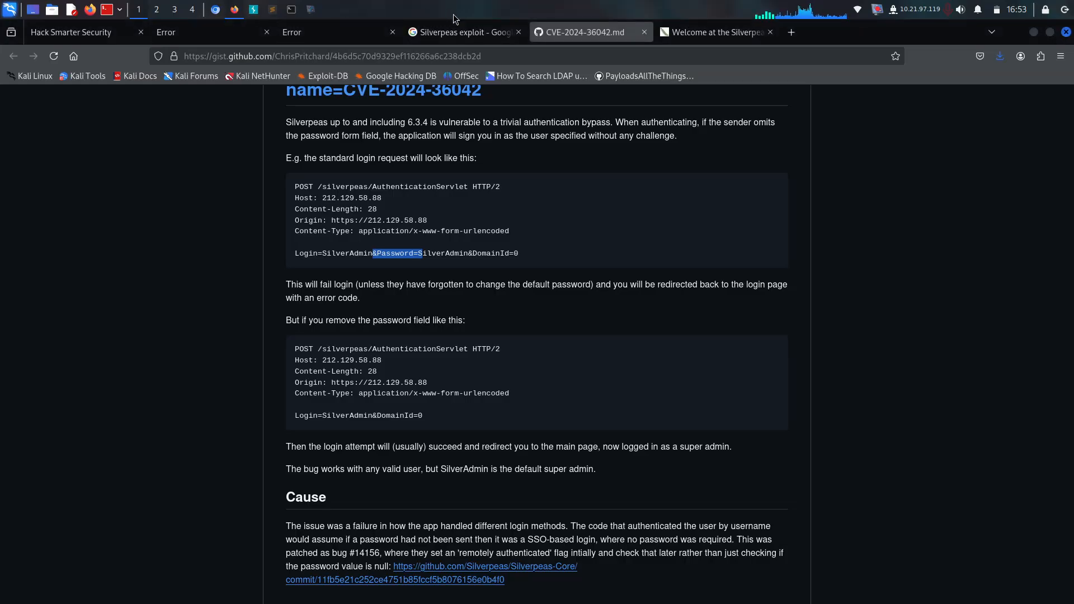
- Open Rhino Security Labs' CVE repository from the search results and find 'silverpeas' on it
{"action": "left_click", "coordinate": [464, 32]}
{"action": "type", "text": "Silverpeas rce"}
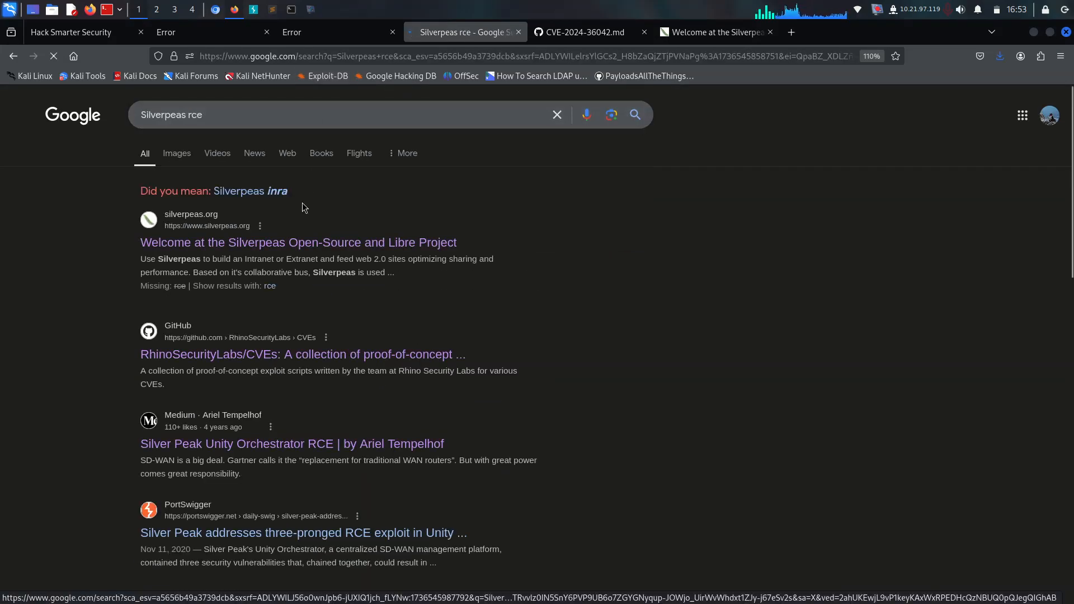
{"action": "scroll", "scroll_direction": "down", "scroll_amount": 3}
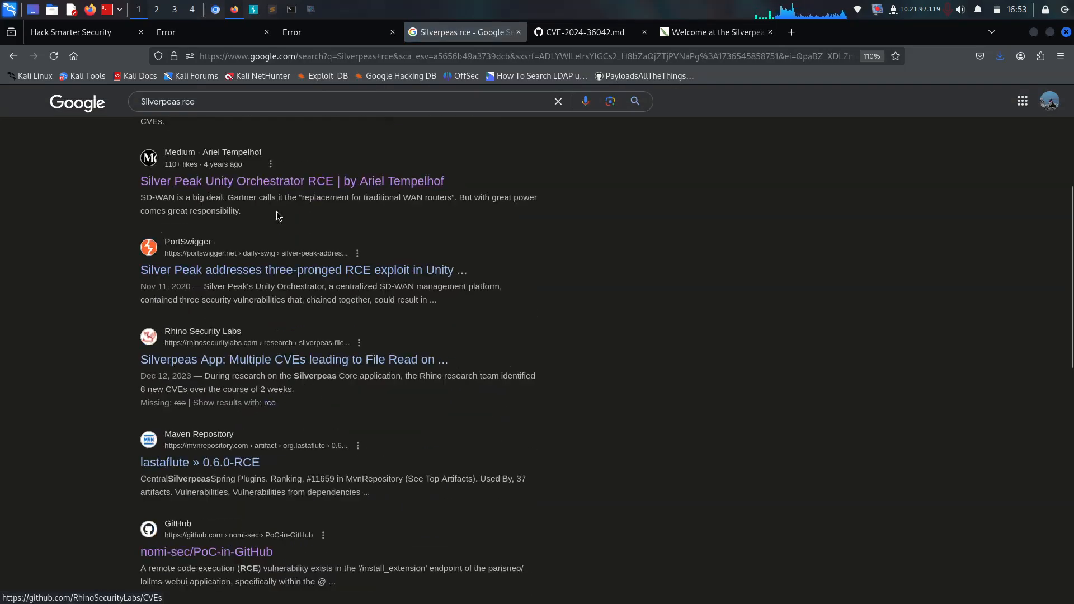
{"action": "scroll", "scroll_direction": "down", "scroll_amount": 3}
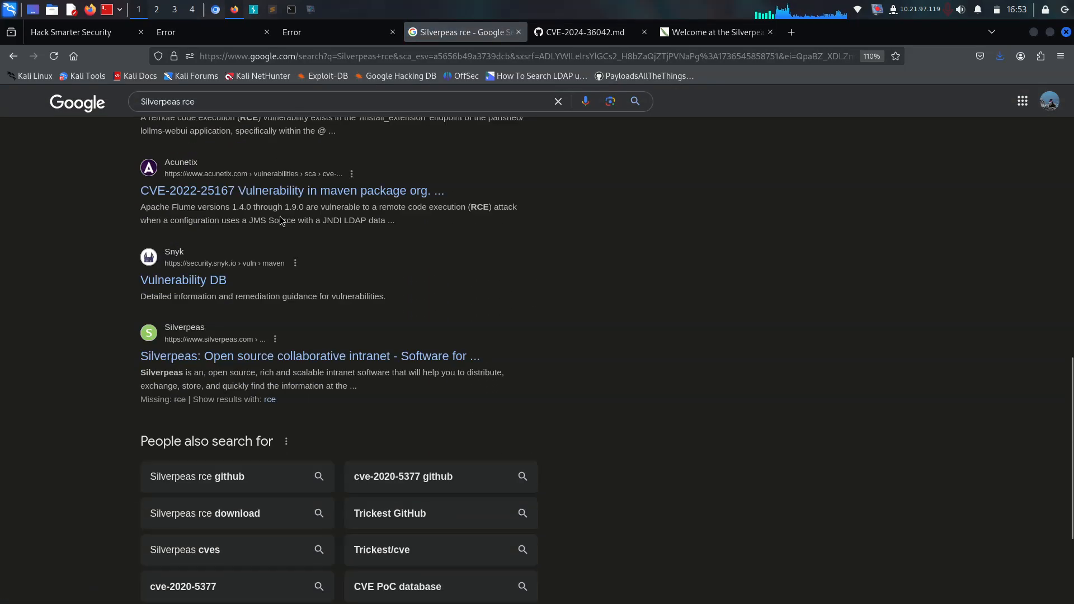
{"action": "scroll", "scroll_direction": "up", "scroll_amount": 3}
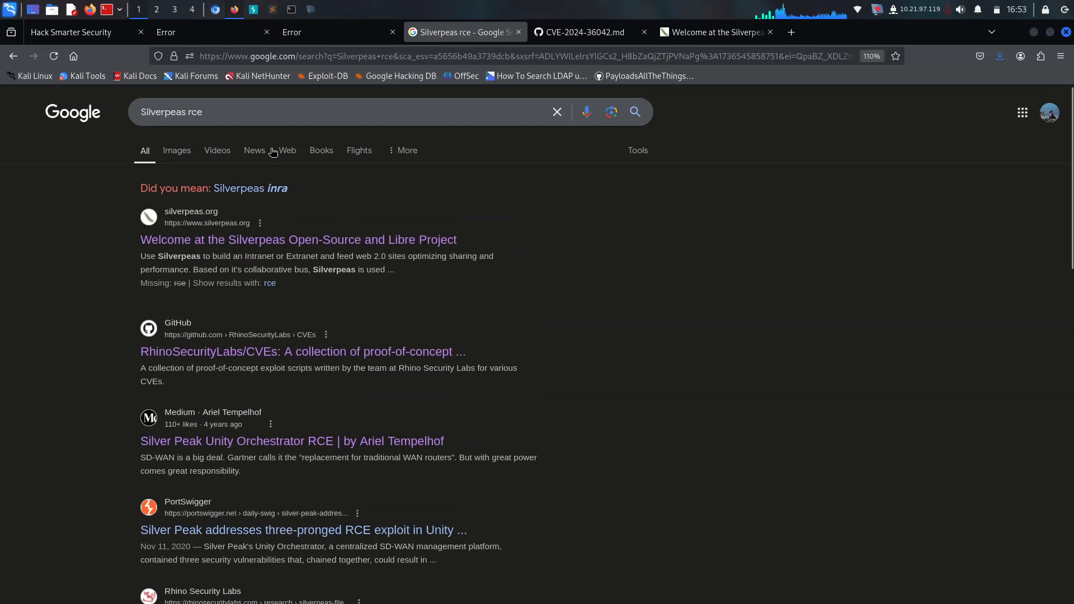
{"action": "left_click", "coordinate": [303, 351]}
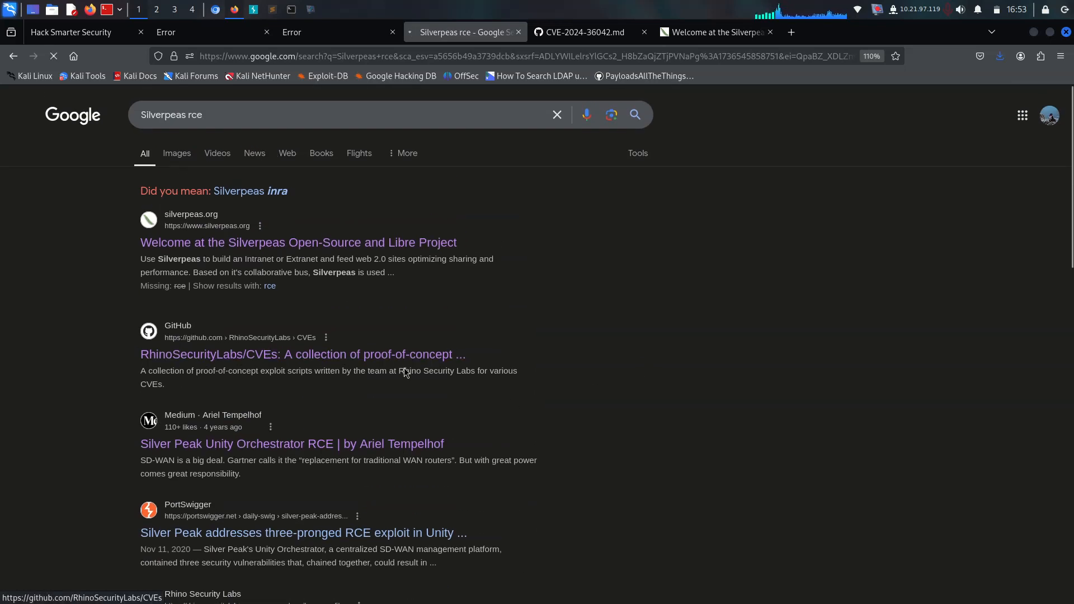
{"action": "left_click", "coordinate": [302, 354]}
{"action": "type", "text": "silverp"}
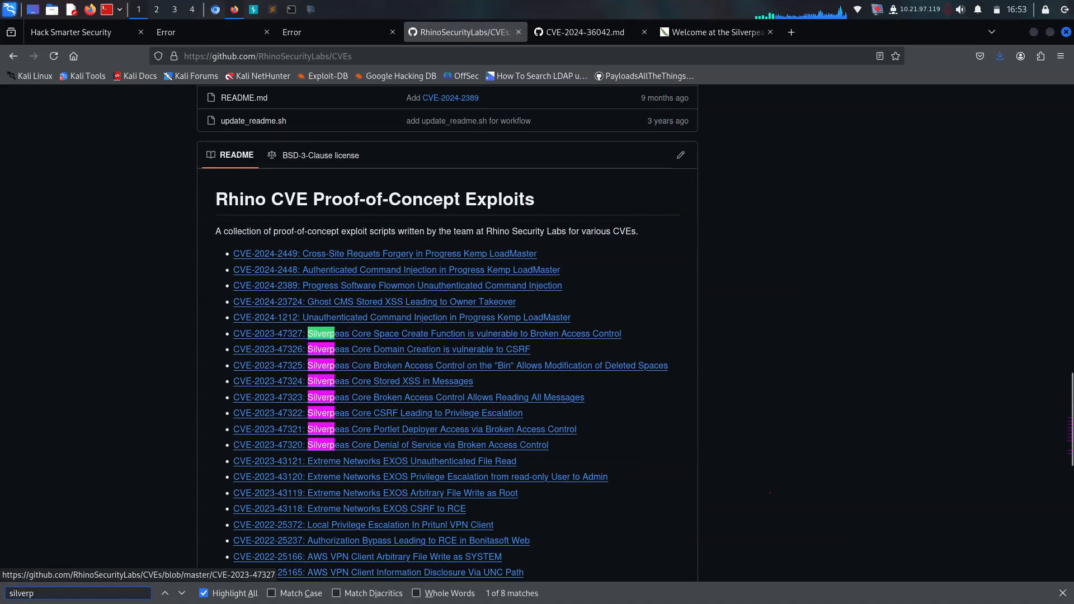
{"action": "type", "text": "eas"}
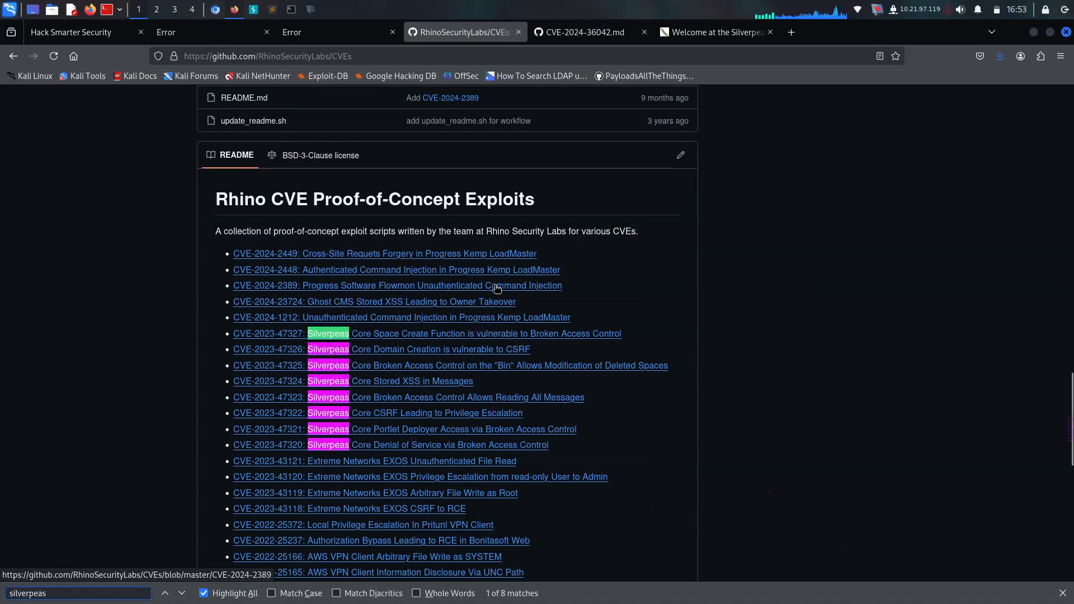
{"action": "mouse_move", "coordinate": [477, 412]}
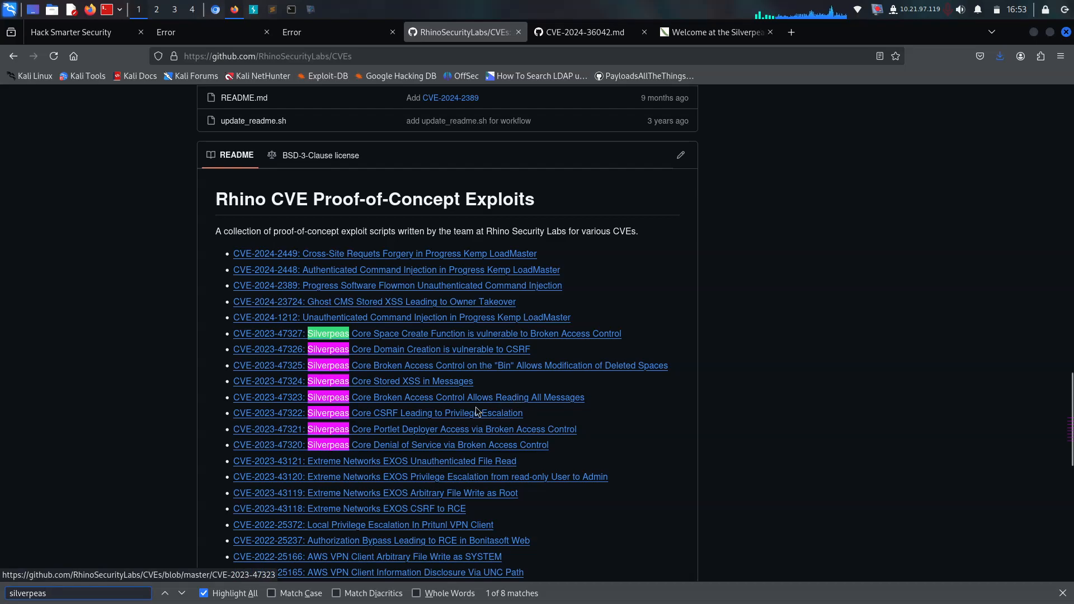
{"action": "mouse_move", "coordinate": [374, 387]}
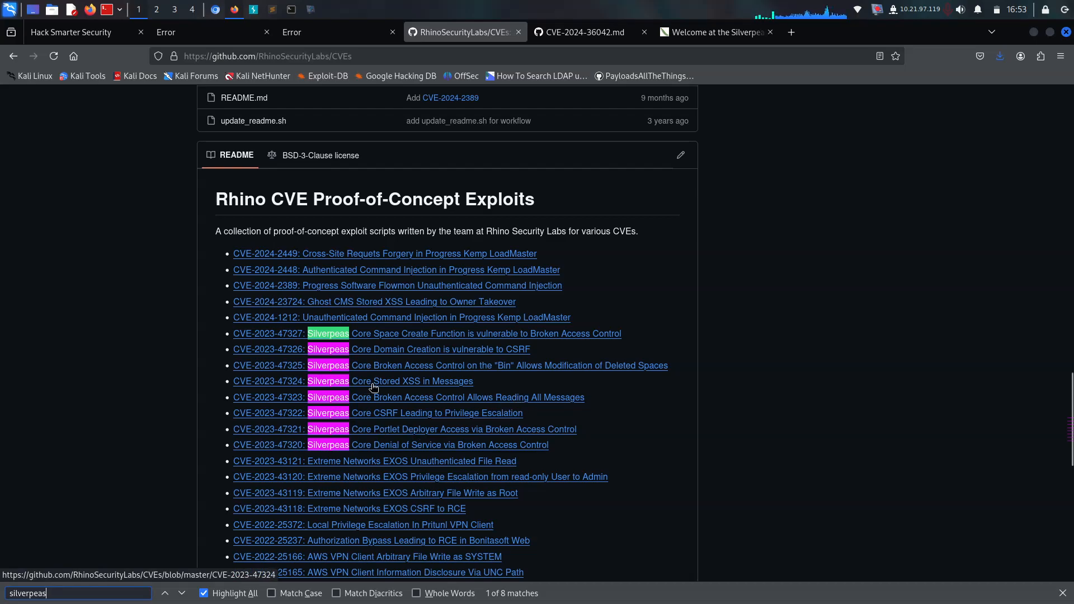
{"action": "mouse_move", "coordinate": [370, 391]}
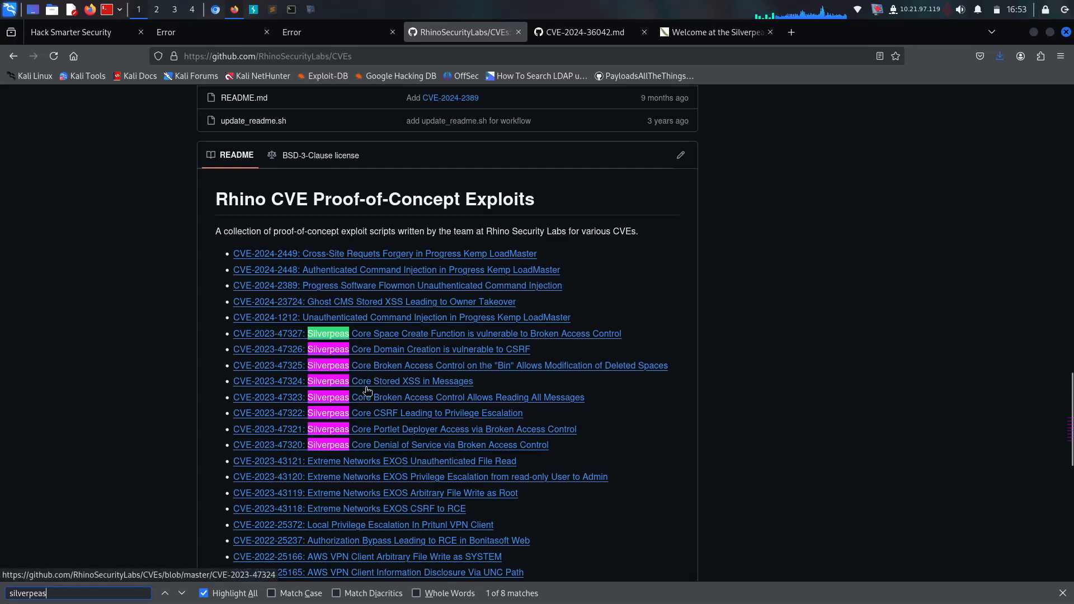
{"action": "mouse_move", "coordinate": [461, 403]}
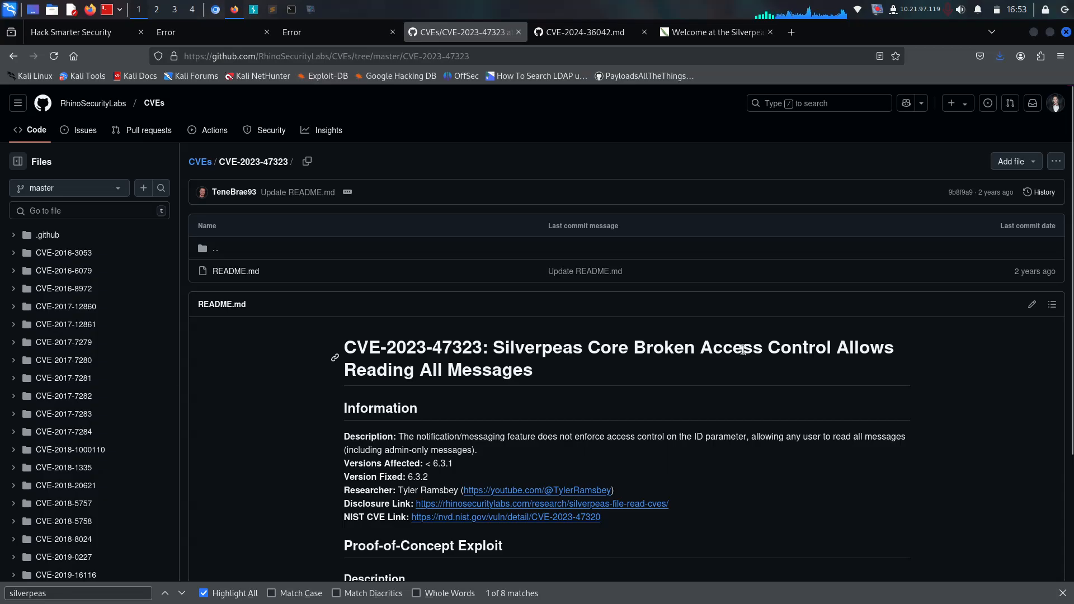
{"action": "scroll", "scroll_direction": "down", "scroll_amount": 3}
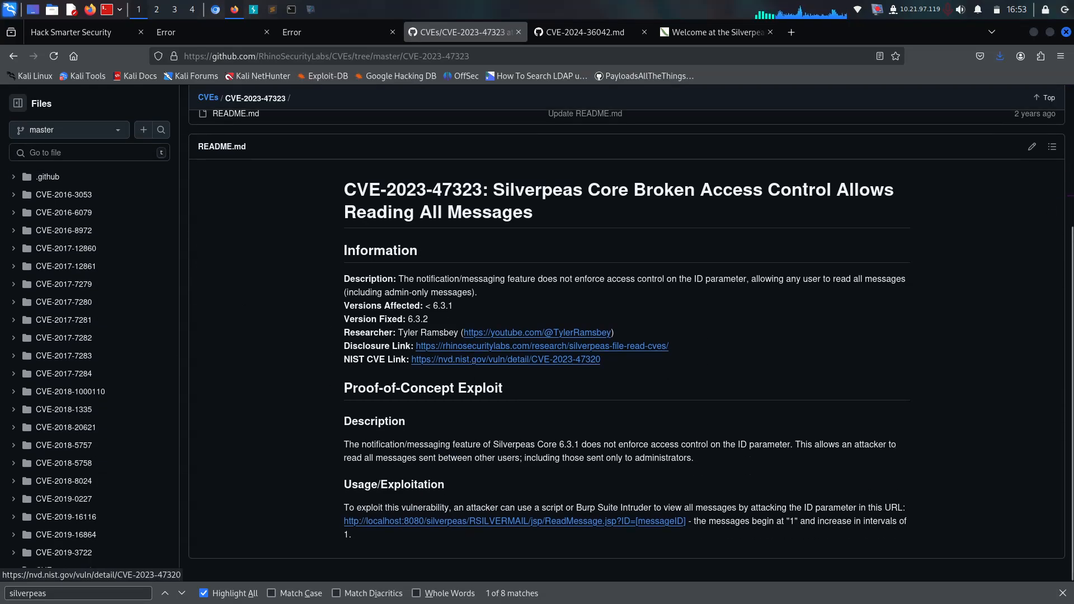
{"action": "mouse_move", "coordinate": [479, 545]}
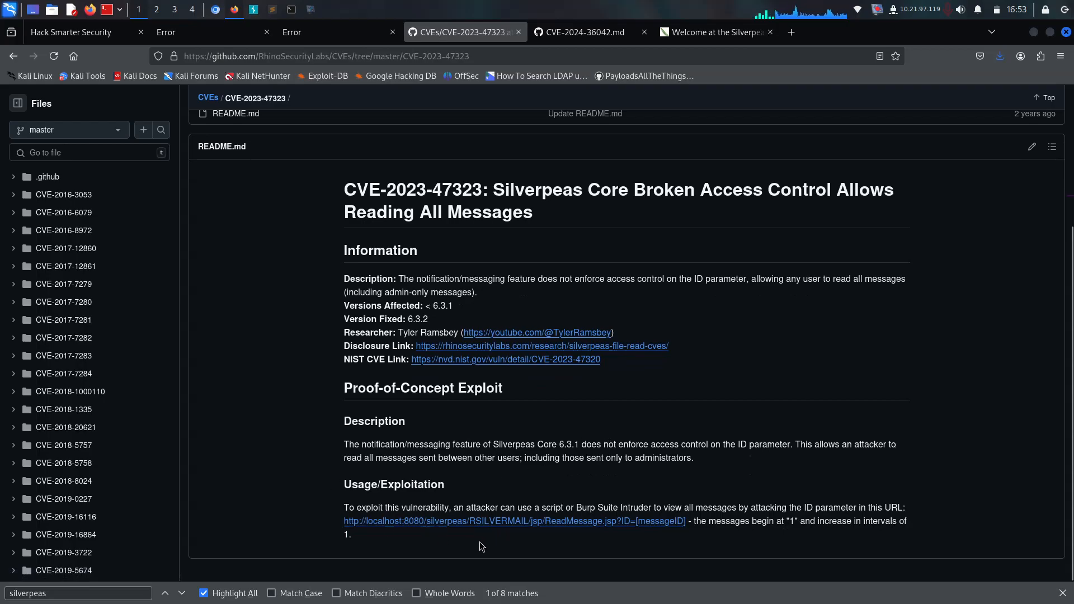
{"action": "mouse_move", "coordinate": [501, 533]}
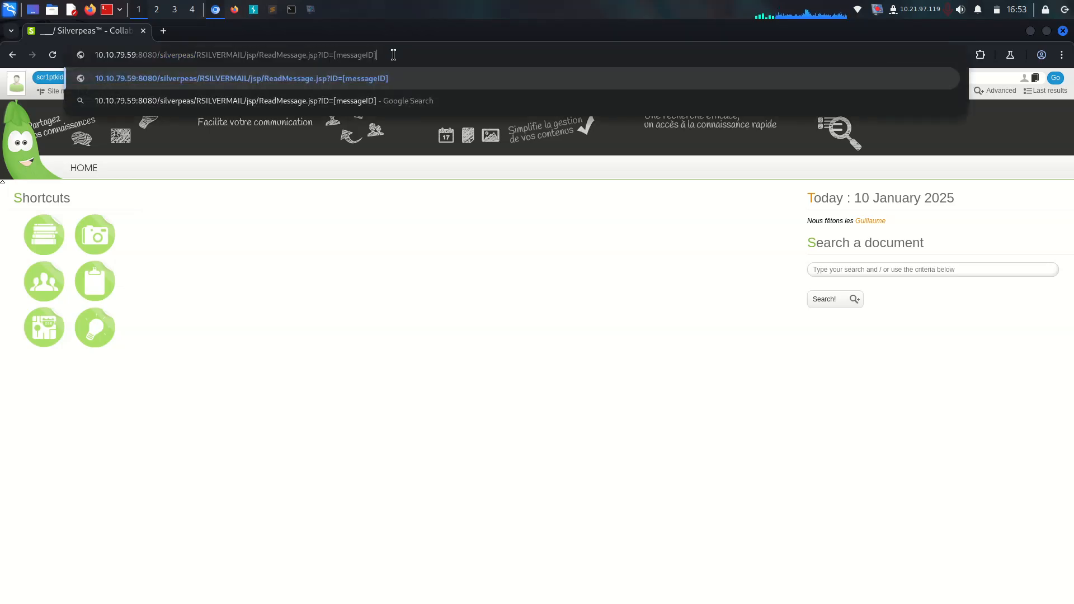
{"action": "mouse_move", "coordinate": [356, 67]}
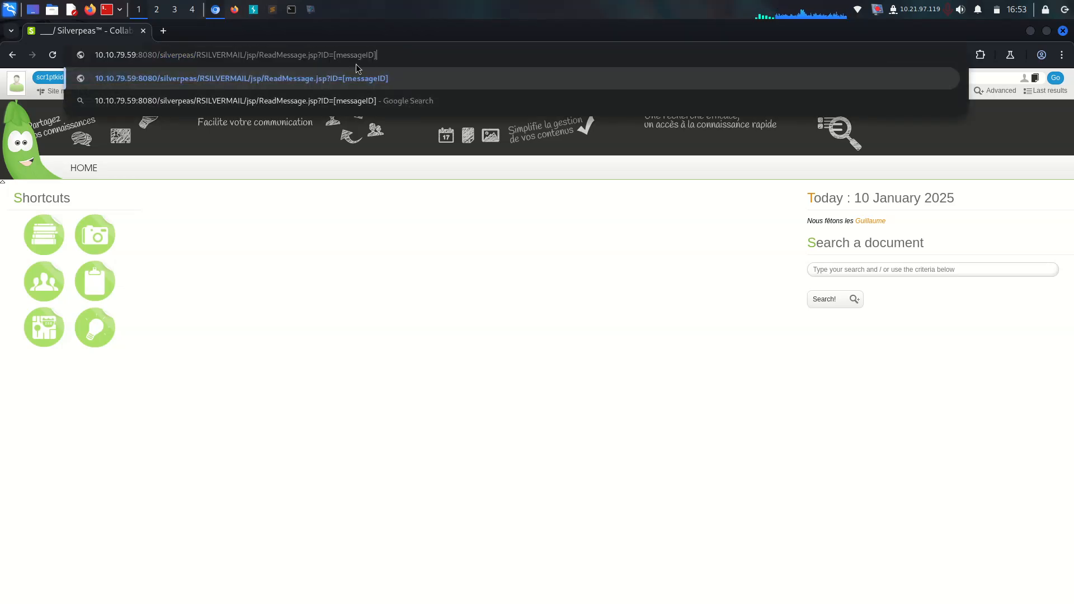
- Load ReadMessage.jsp with other message IDs until message 6 exposes tim's SSH credentials
{"action": "type", "text": "1"}
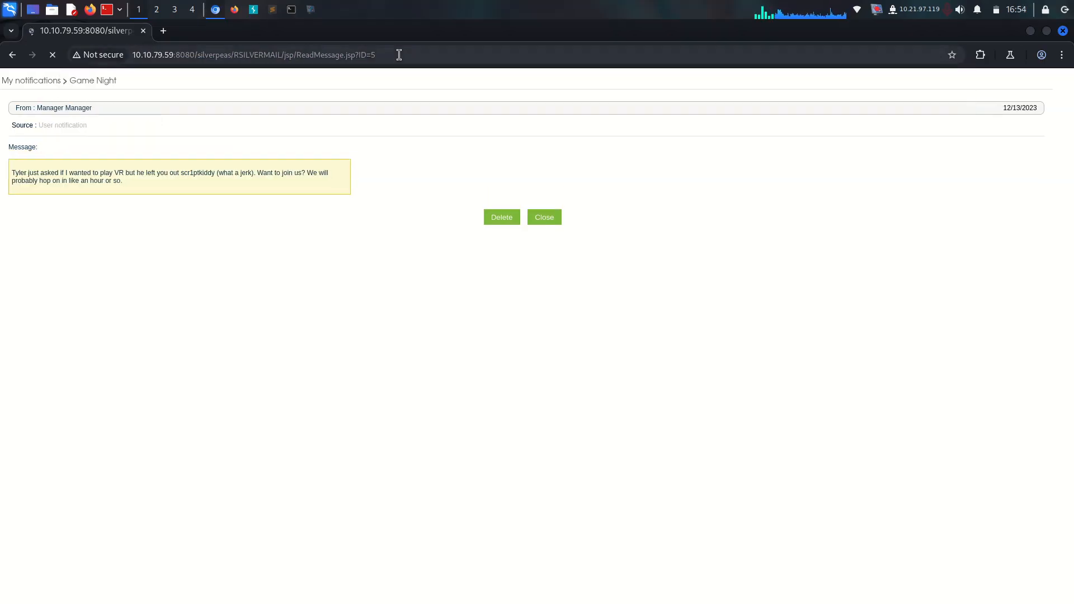
{"action": "left_click", "coordinate": [253, 55]}
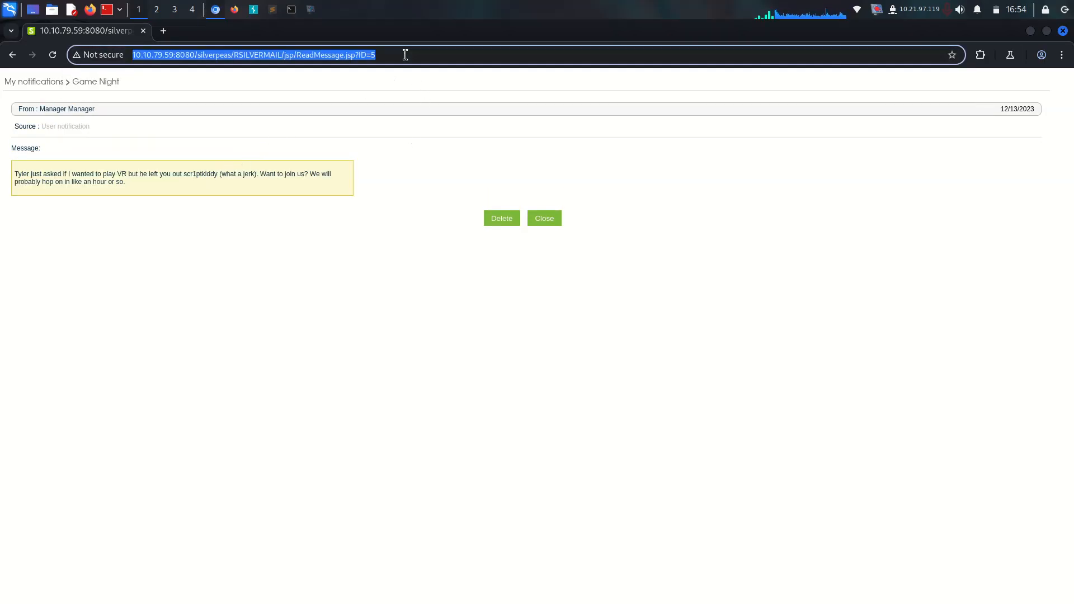
{"action": "type", "text": "6"}
{"action": "key", "text": "Return"}
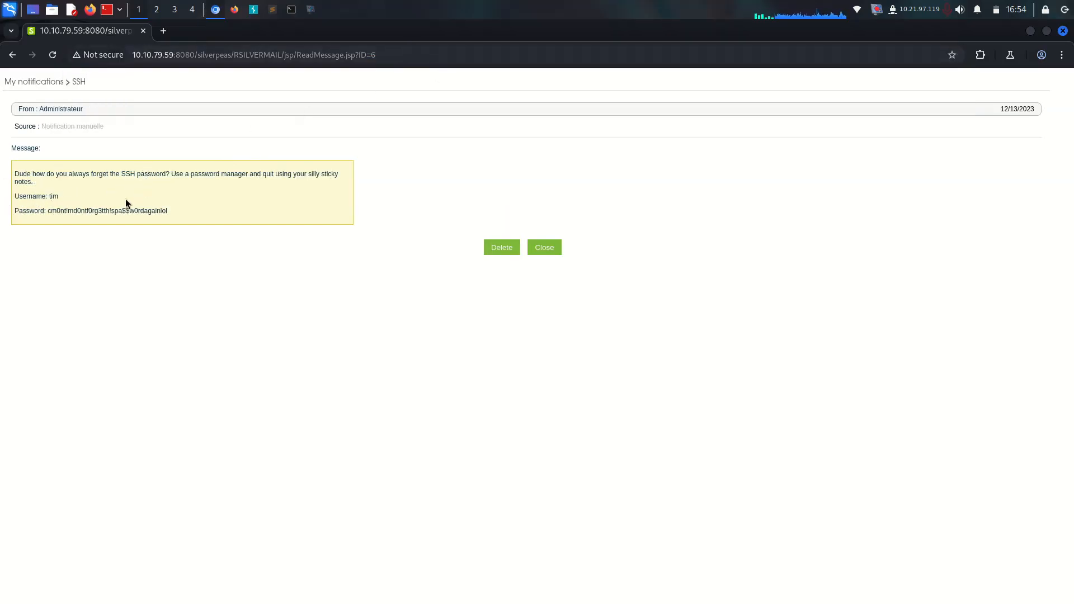
{"action": "double_click", "coordinate": [54, 196]}
{"action": "type", "text": "ssh tim@http://10.10.79.59/"}
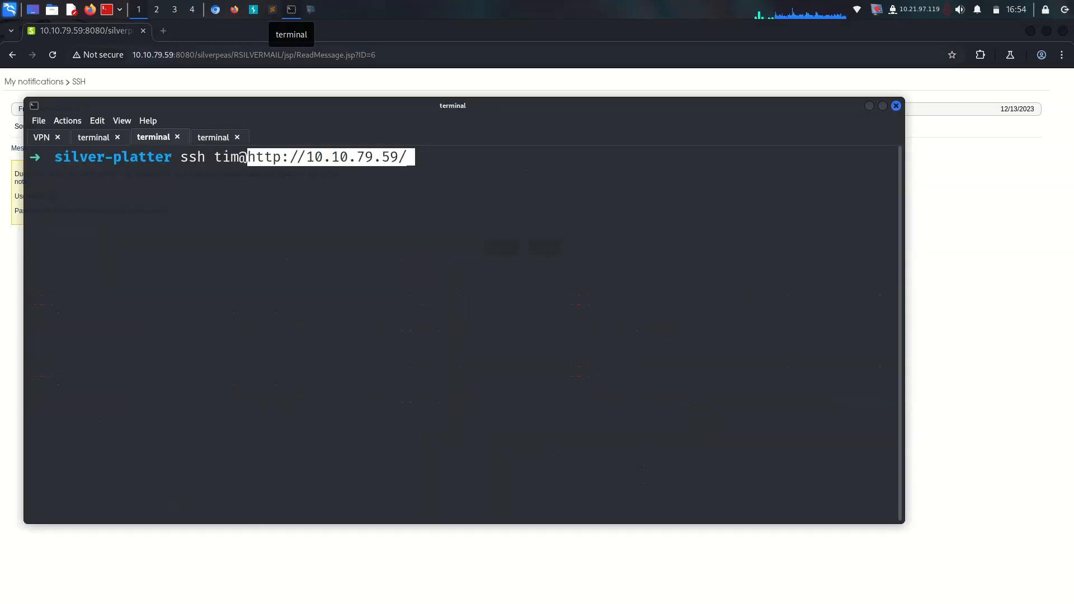
- SSH into 10.10.79.59 as tim using the password copied from message 6
{"action": "key", "text": "Return"}
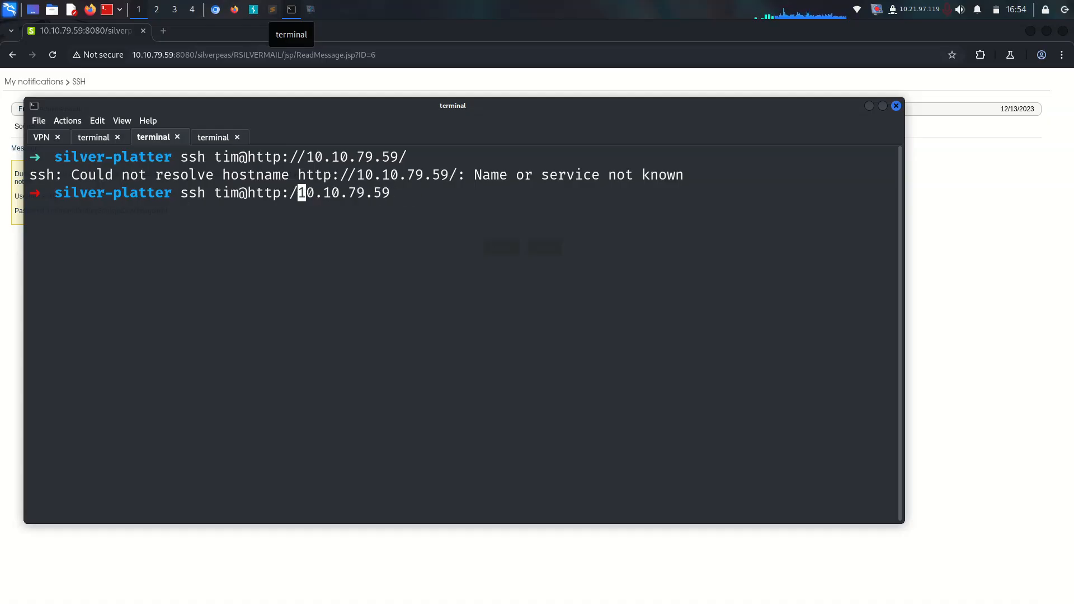
{"action": "key", "text": "Return"}
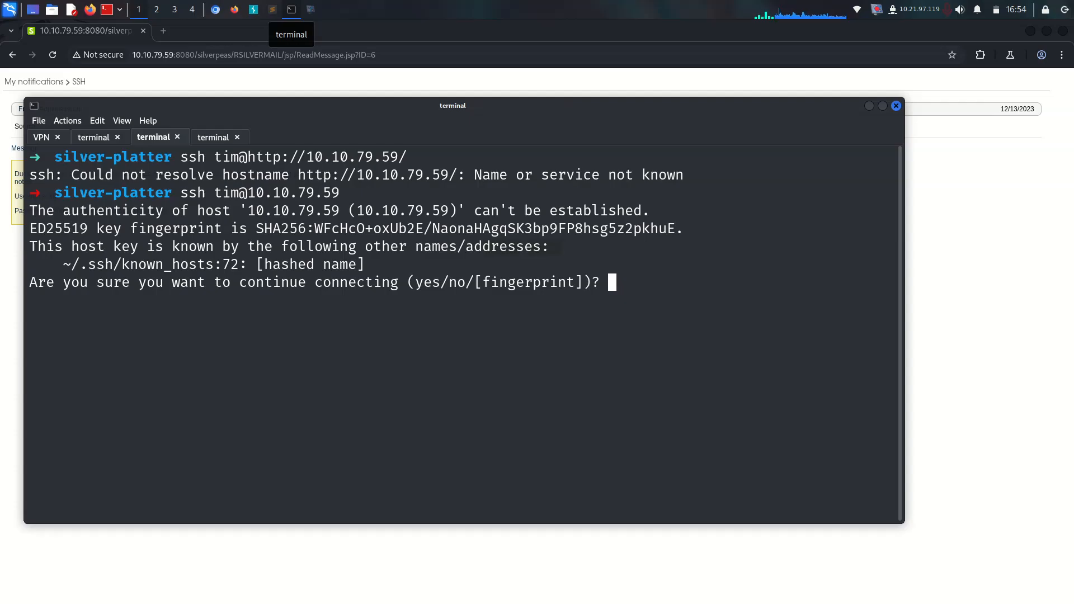
{"action": "left_click", "coordinate": [895, 106]}
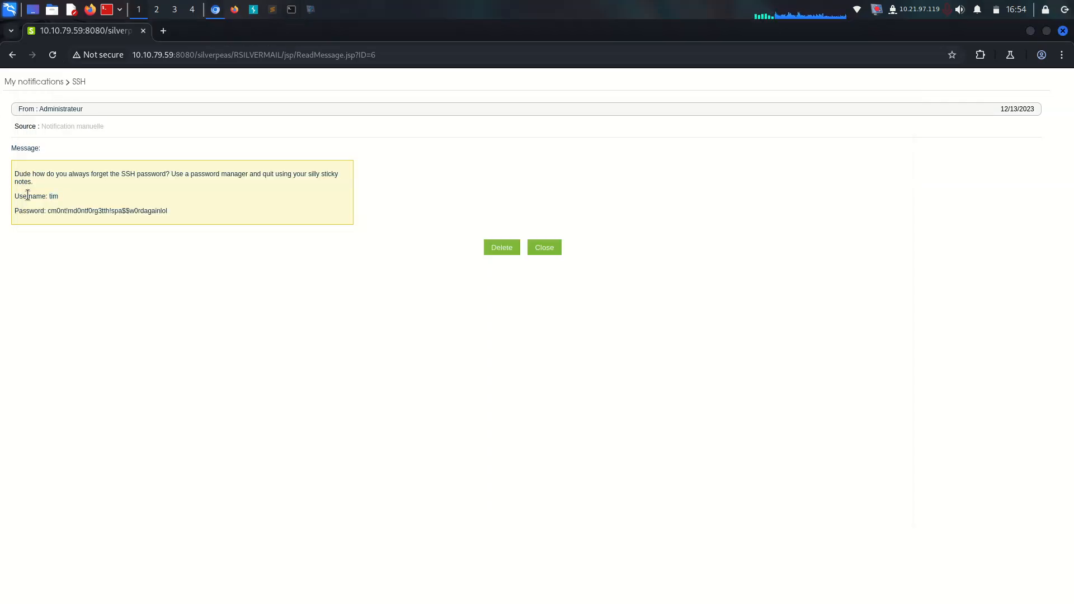
{"action": "double_click", "coordinate": [107, 210]}
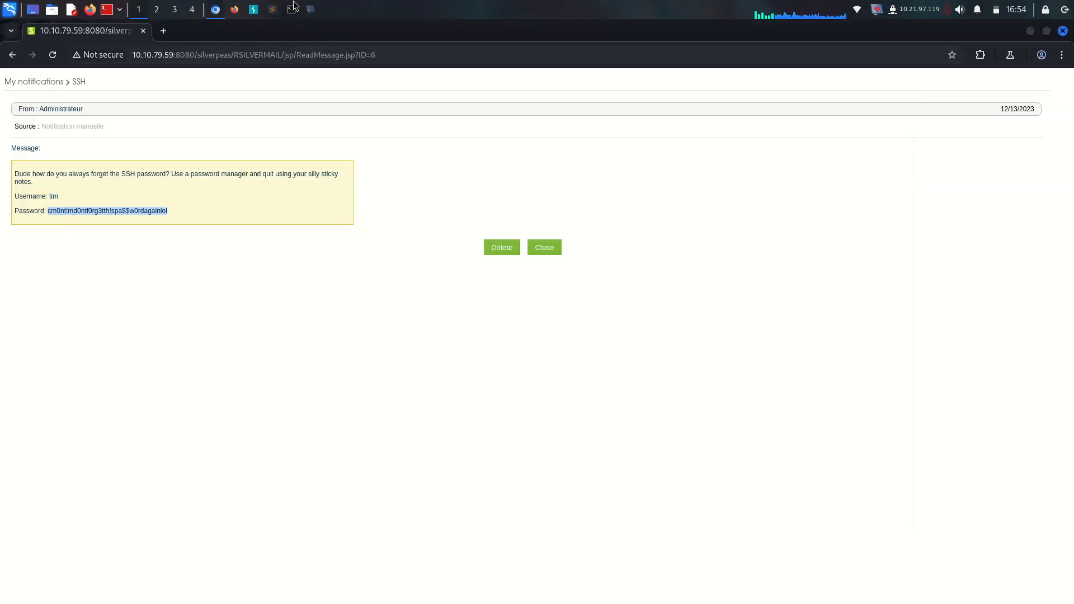
{"action": "left_click", "coordinate": [290, 9]}
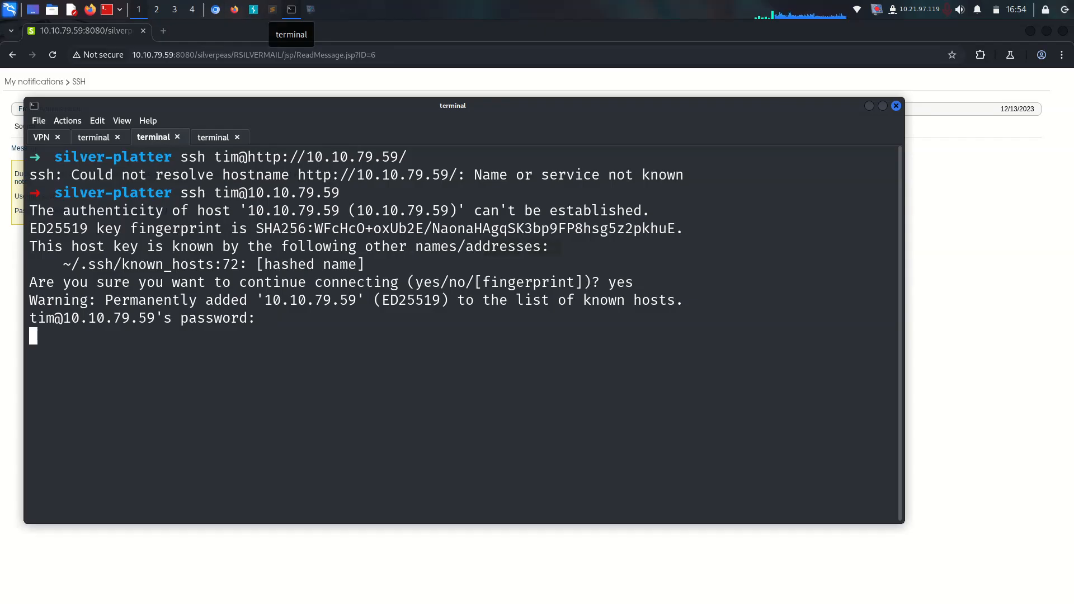
{"action": "key", "text": "Return"}
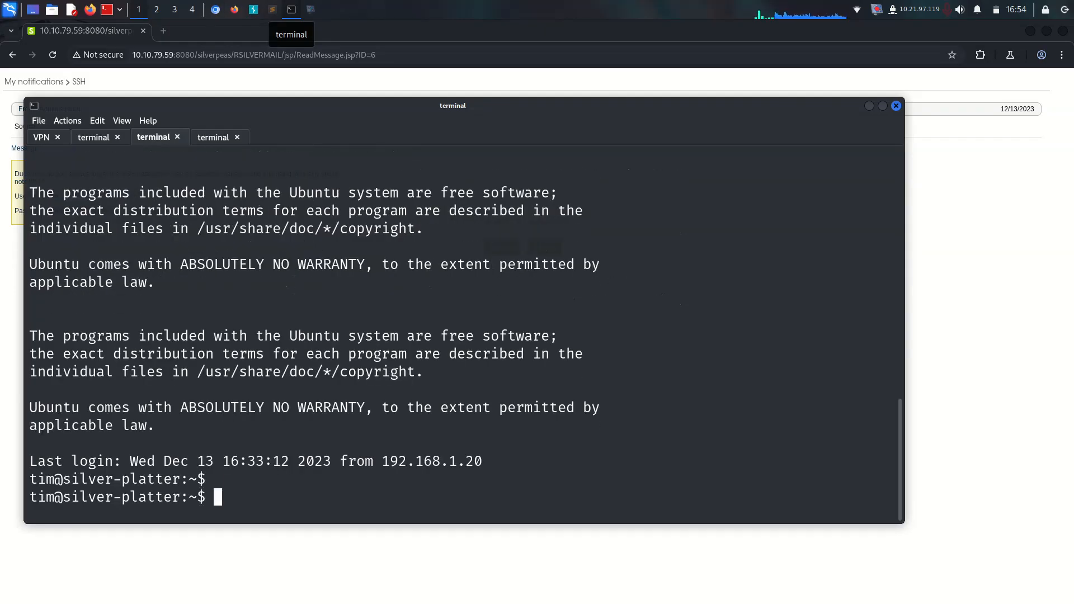
- Run wc -l on user.txt, sudo -l, ls and groups, spotting adm membership
{"action": "type", "text": "wc -l user.txt"}
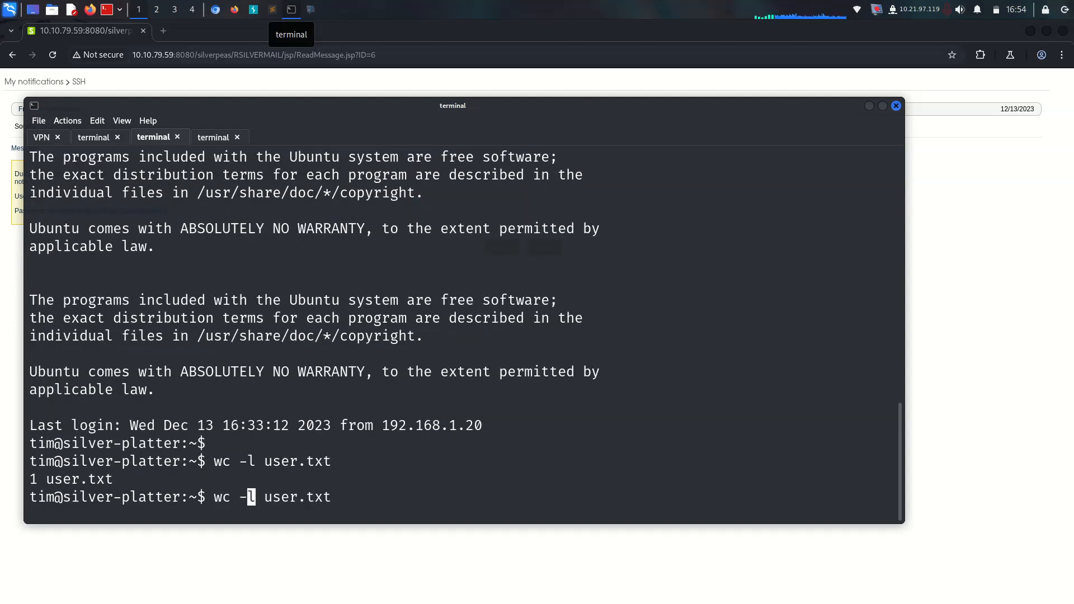
{"action": "key", "text": "Return"}
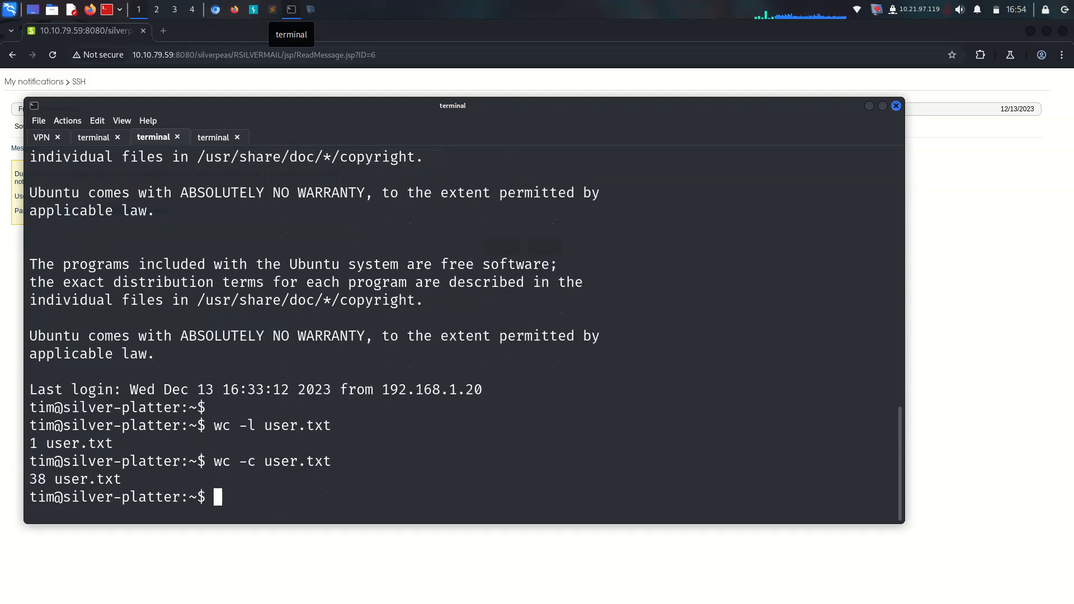
{"action": "type", "text": "sudo -l"}
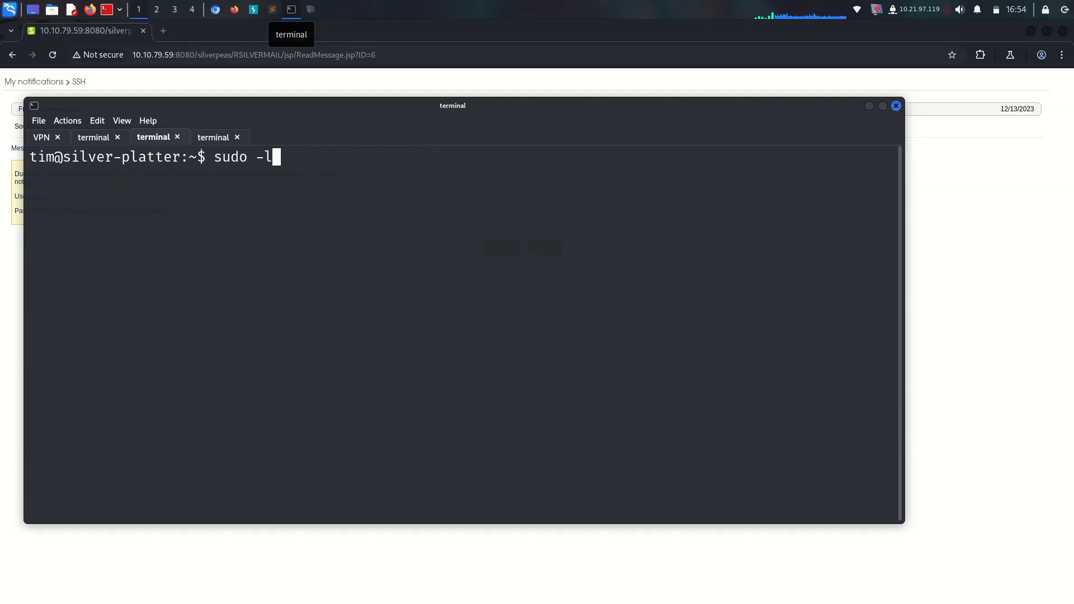
{"action": "key", "text": "Return"}
{"action": "type", "text": "cler"}
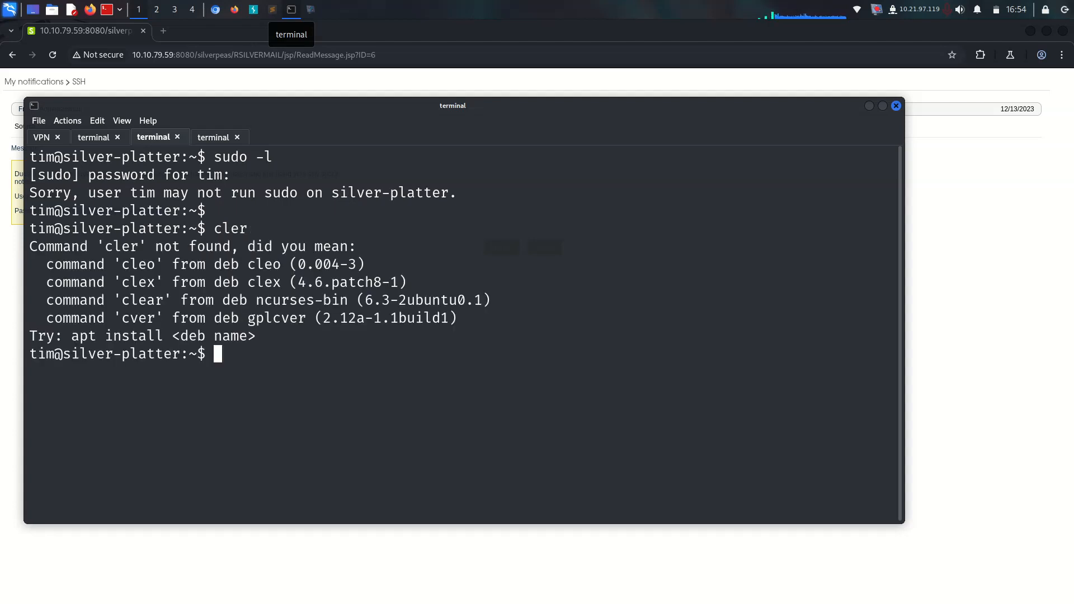
{"action": "type", "text": "ls"}
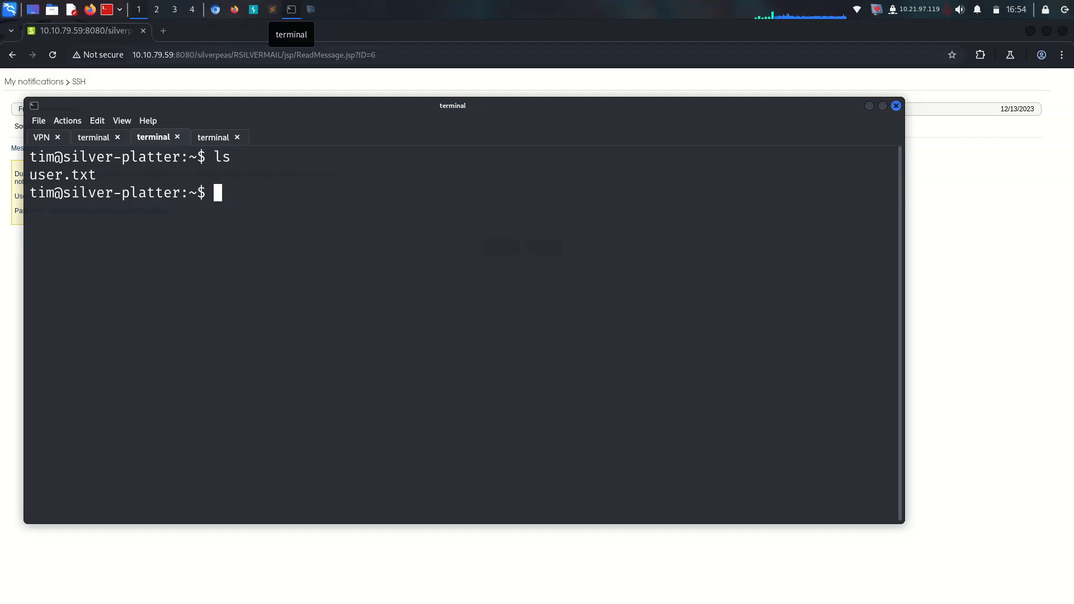
{"action": "type", "text": "grou"}
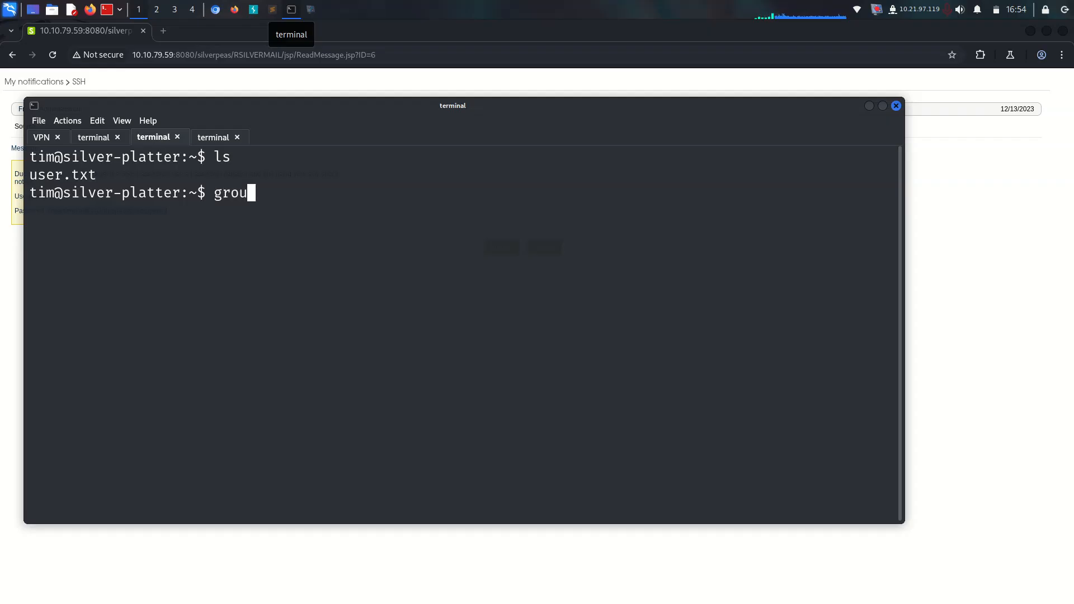
{"action": "key", "text": "Return"}
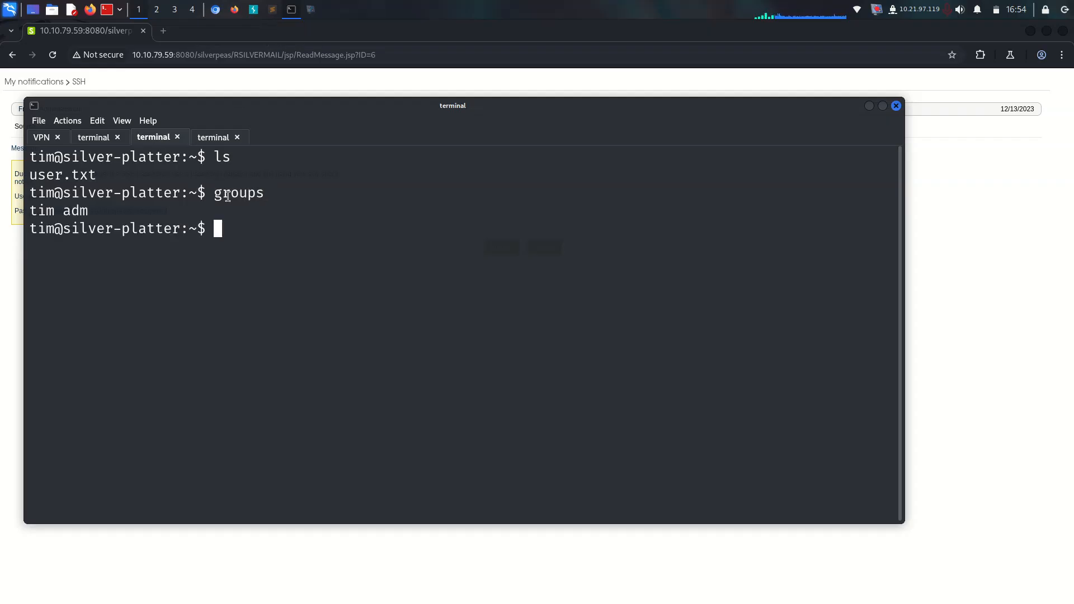
{"action": "double_click", "coordinate": [74, 211]}
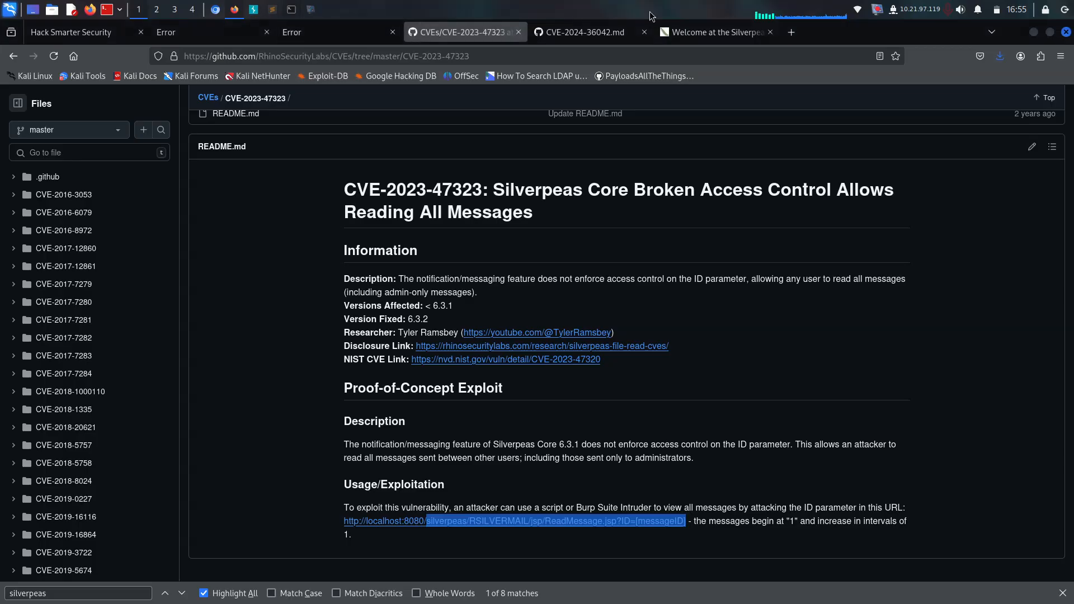
- Search Google in a new tab for 'adm group', then refine to 'adm groups linux'
{"action": "left_click", "coordinate": [917, 32]}
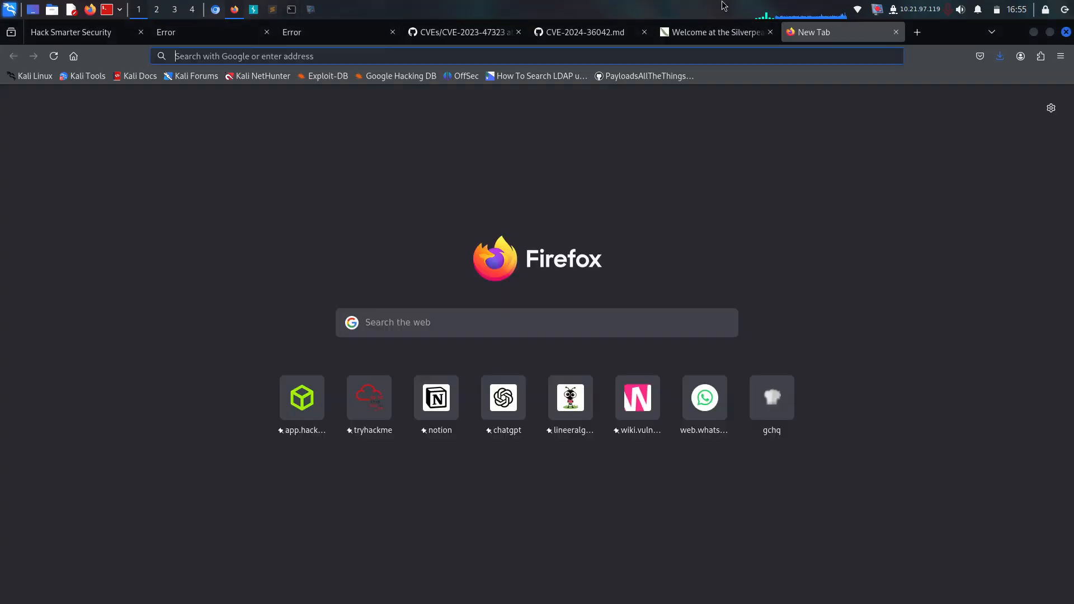
{"action": "type", "text": "adm grp"}
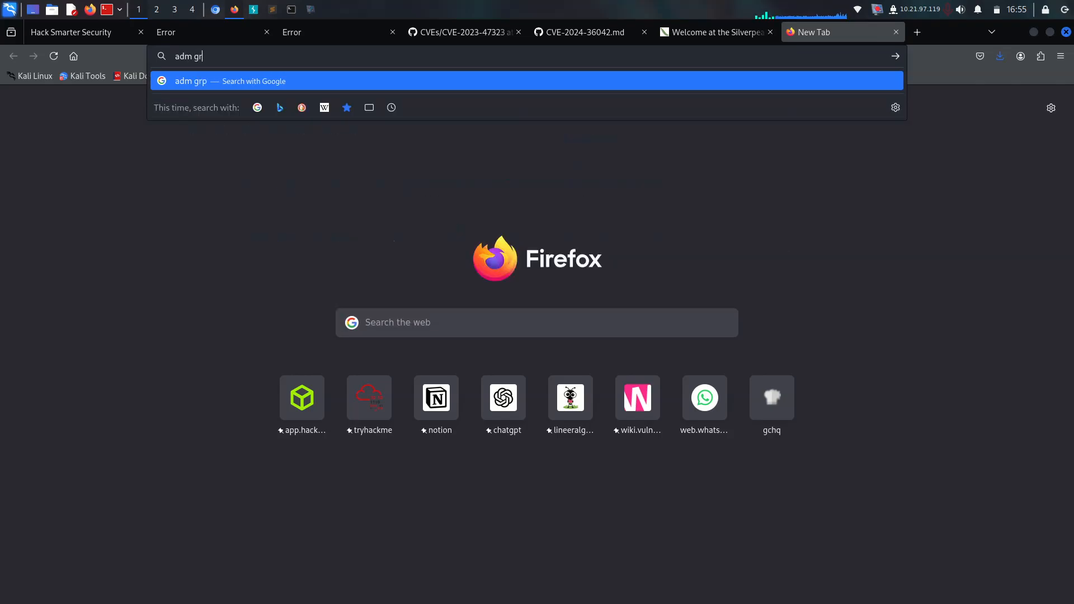
{"action": "type", "text": "oup"}
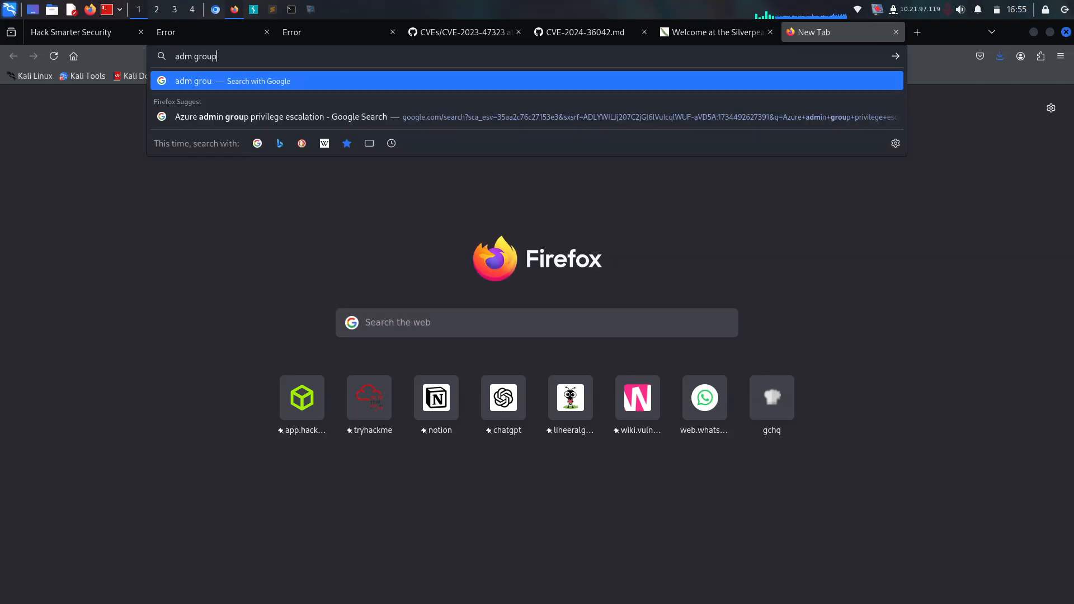
{"action": "key", "text": "Return"}
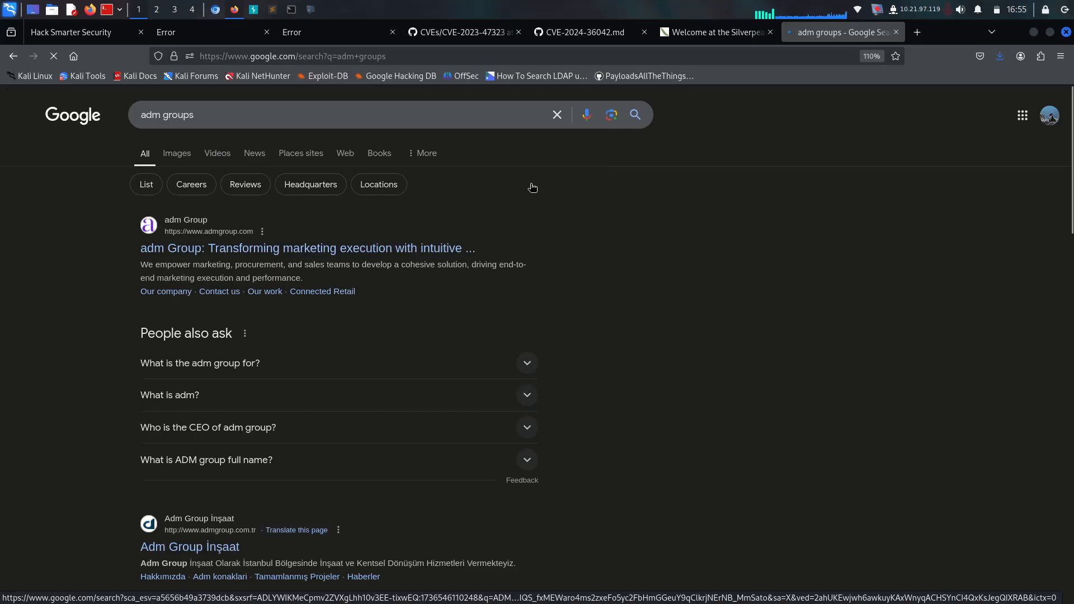
{"action": "left_click", "coordinate": [336, 114]}
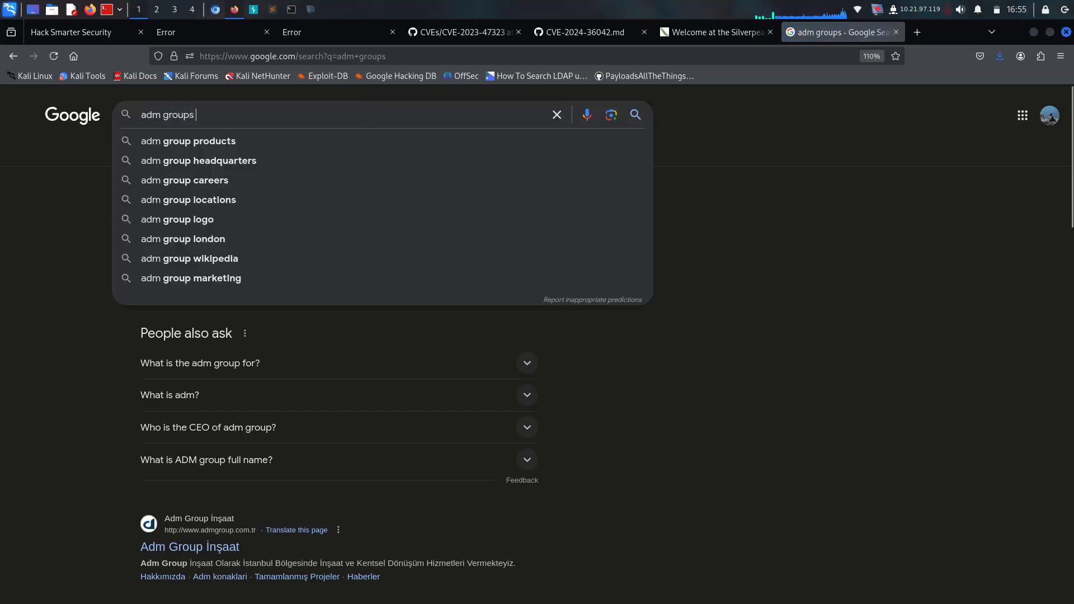
{"action": "type", "text": "linux"}
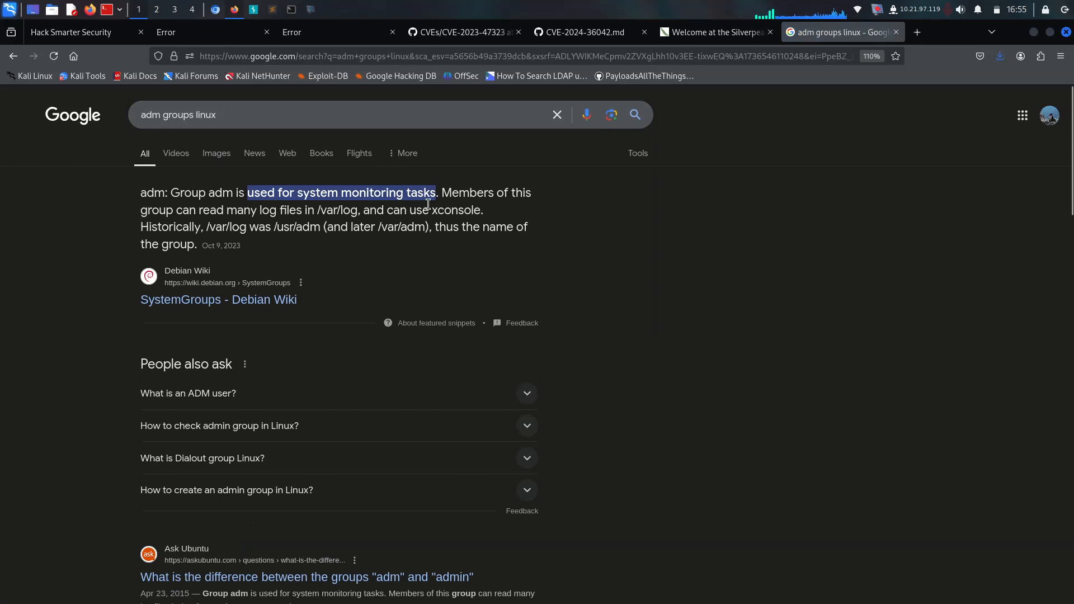
{"action": "mouse_move", "coordinate": [181, 214]}
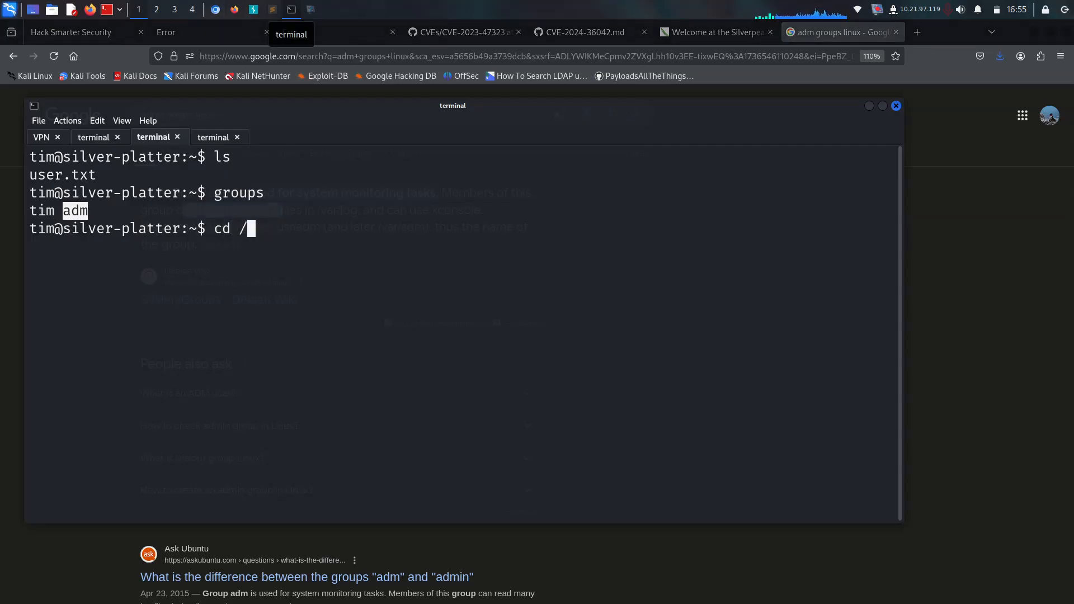
- List the log files in /var/log, then list the user folders in /home
{"action": "key", "text": "Return"}
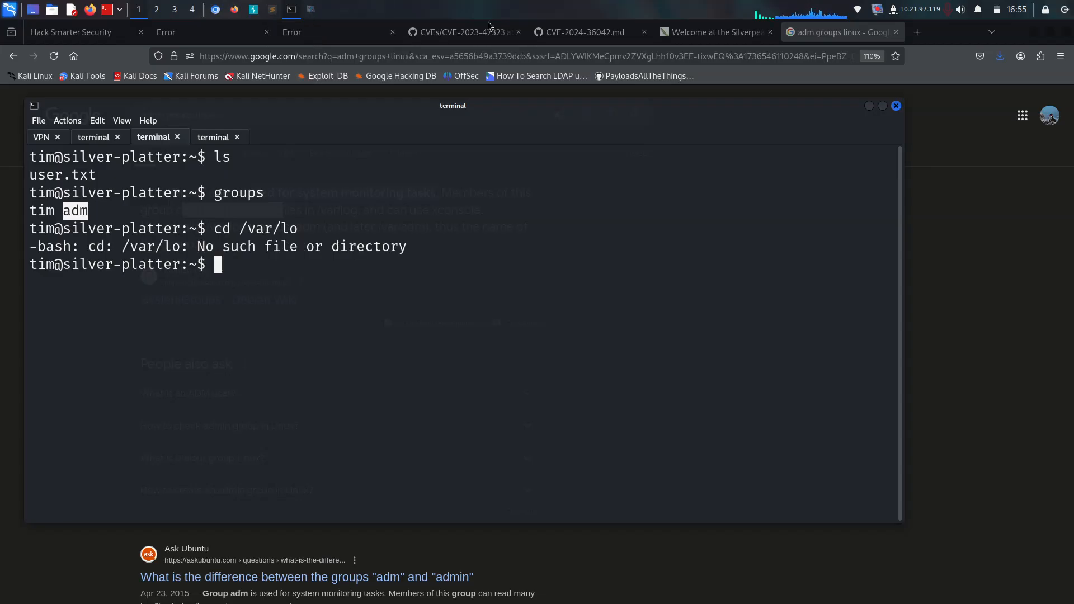
{"action": "left_click", "coordinate": [867, 105]}
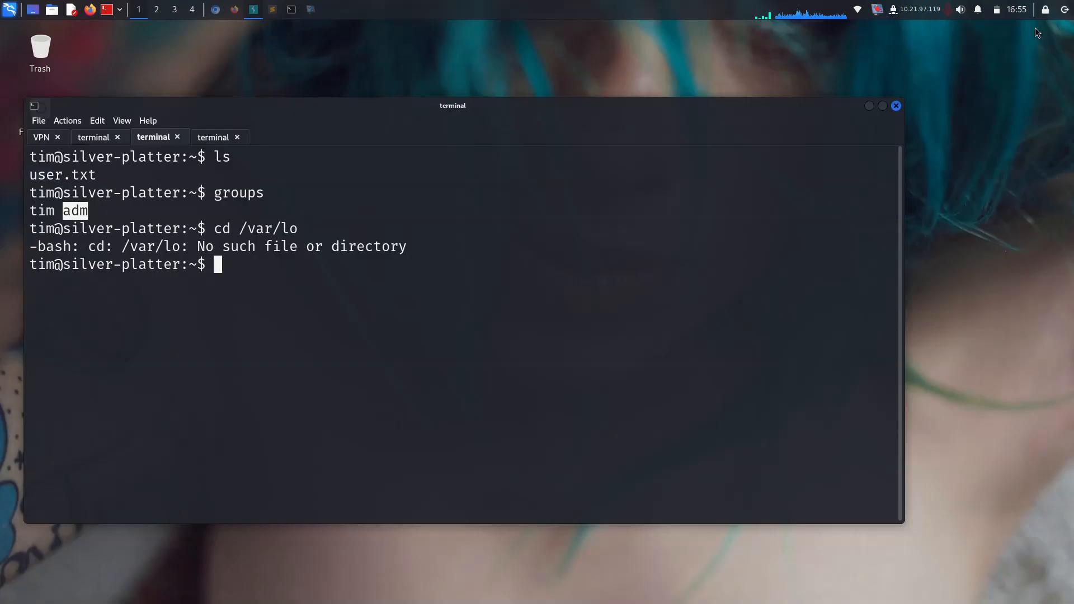
{"action": "type", "text": "cd"}
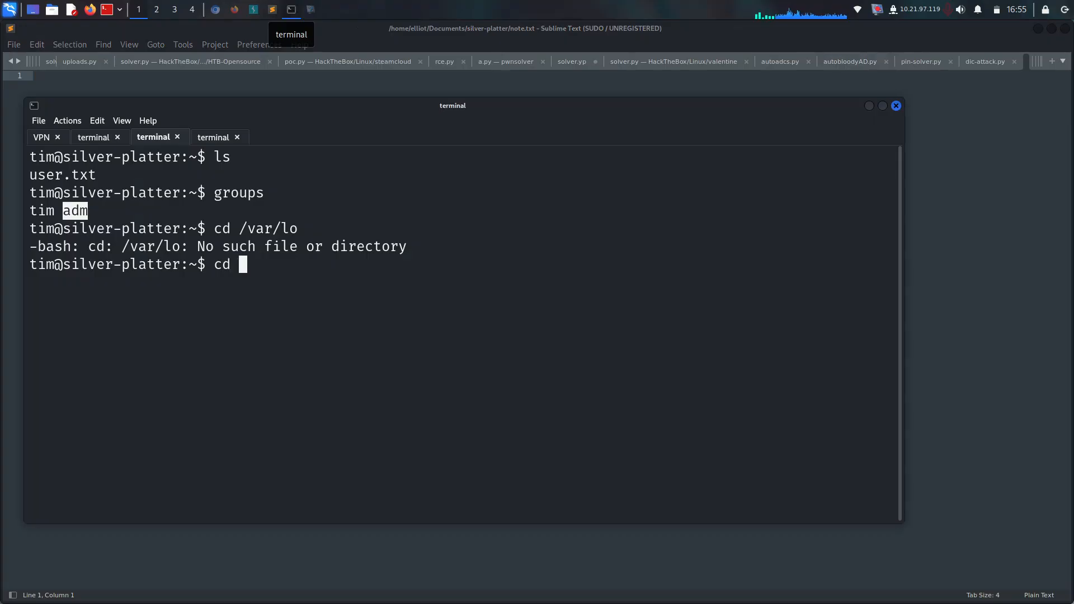
{"action": "type", "text": "/var/log"}
{"action": "type", "text": "ls"}
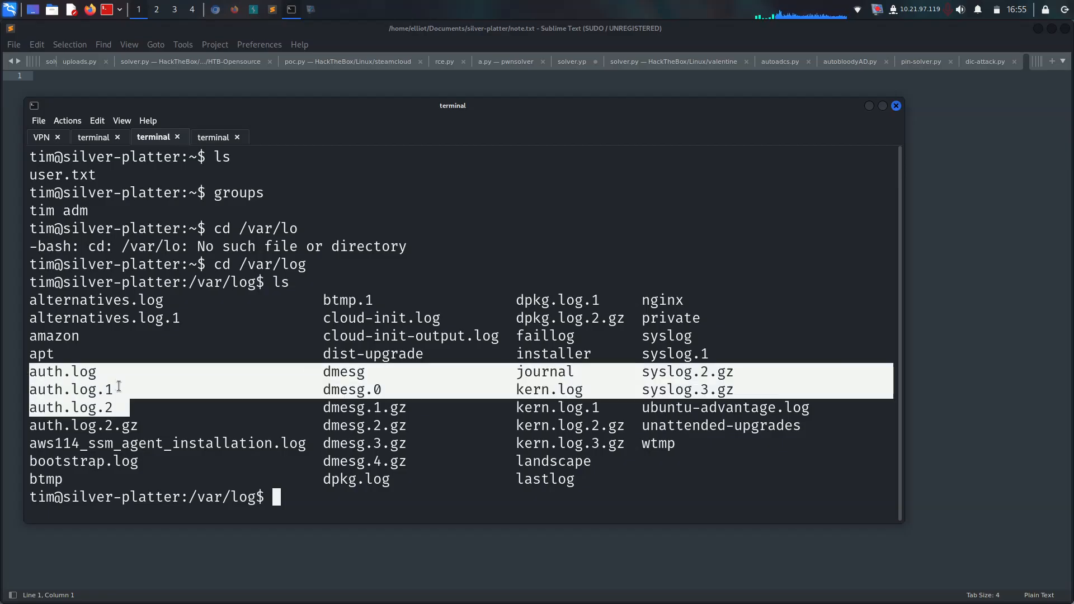
{"action": "type", "text": "cd /"}
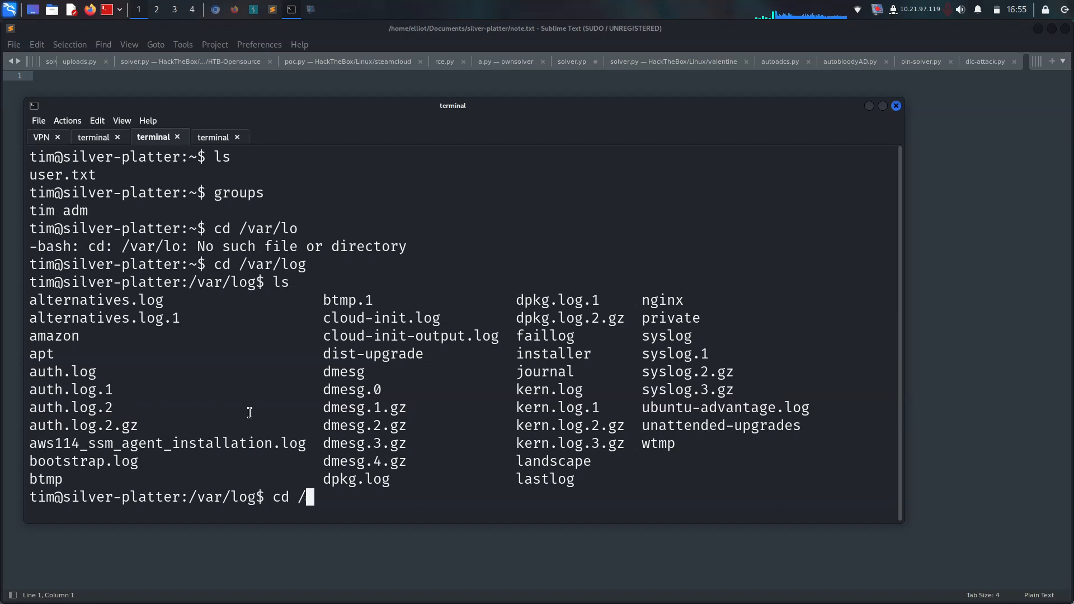
{"action": "key", "text": "Return"}
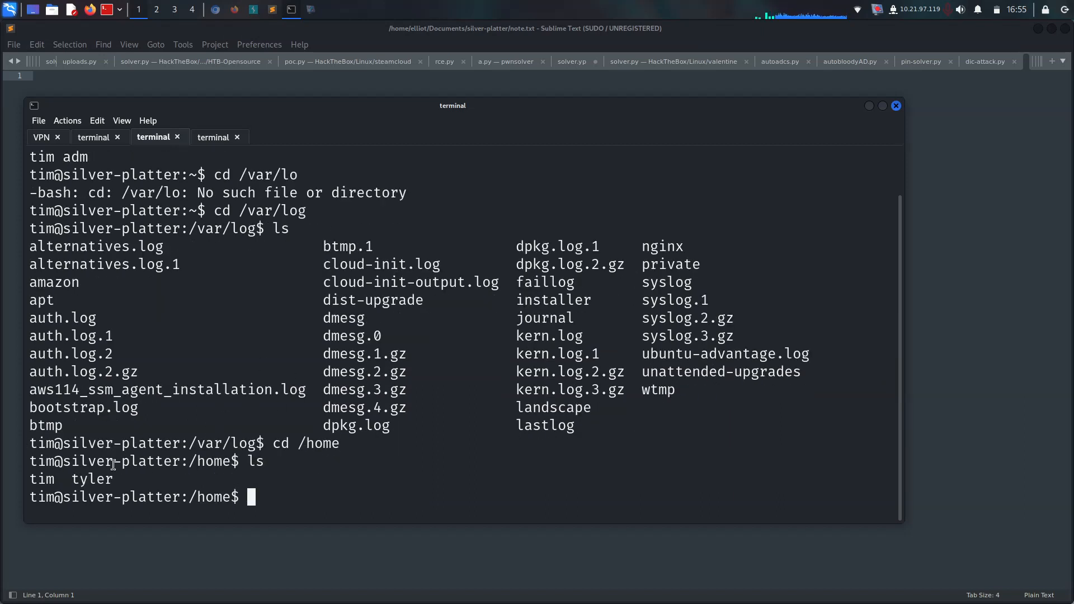
- Try entering tyler's home folder (permission denied), then return to /var/log and clear
{"action": "type", "text": "cd ty"}
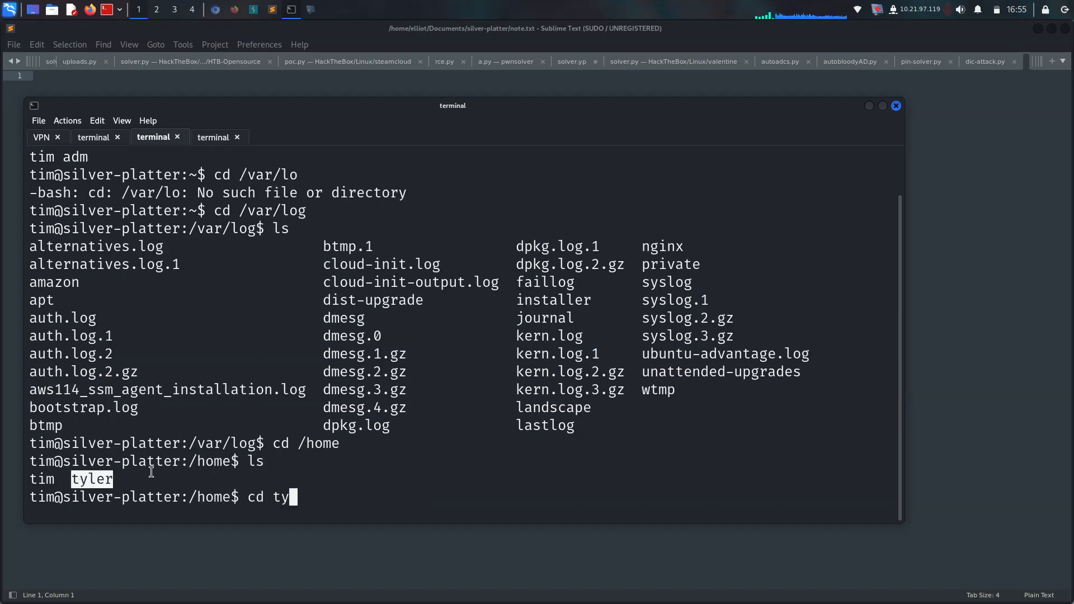
{"action": "key", "text": "Return"}
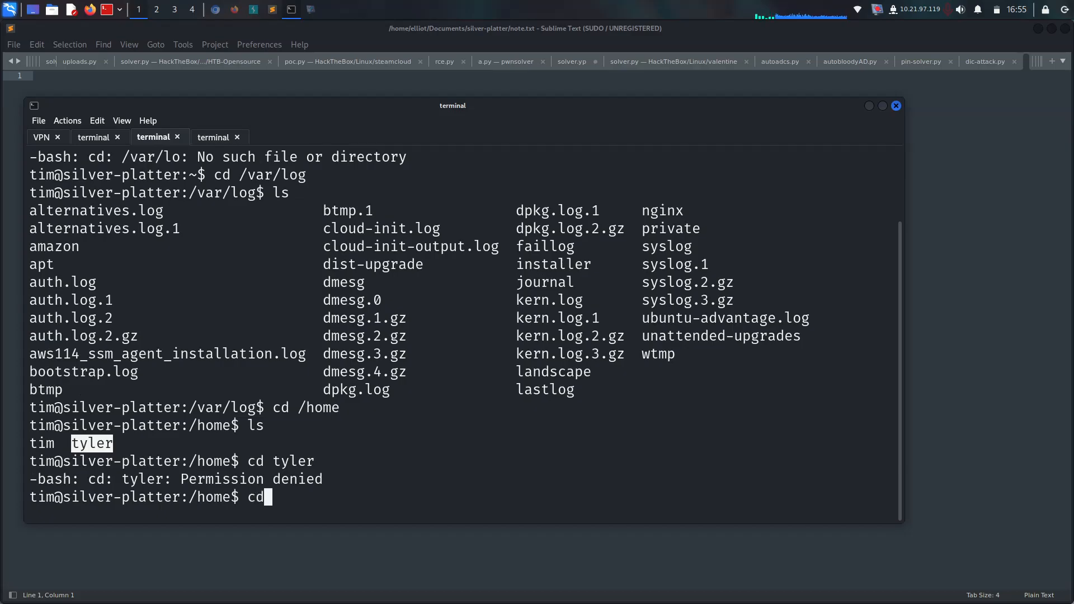
{"action": "type", "text": "/var/"}
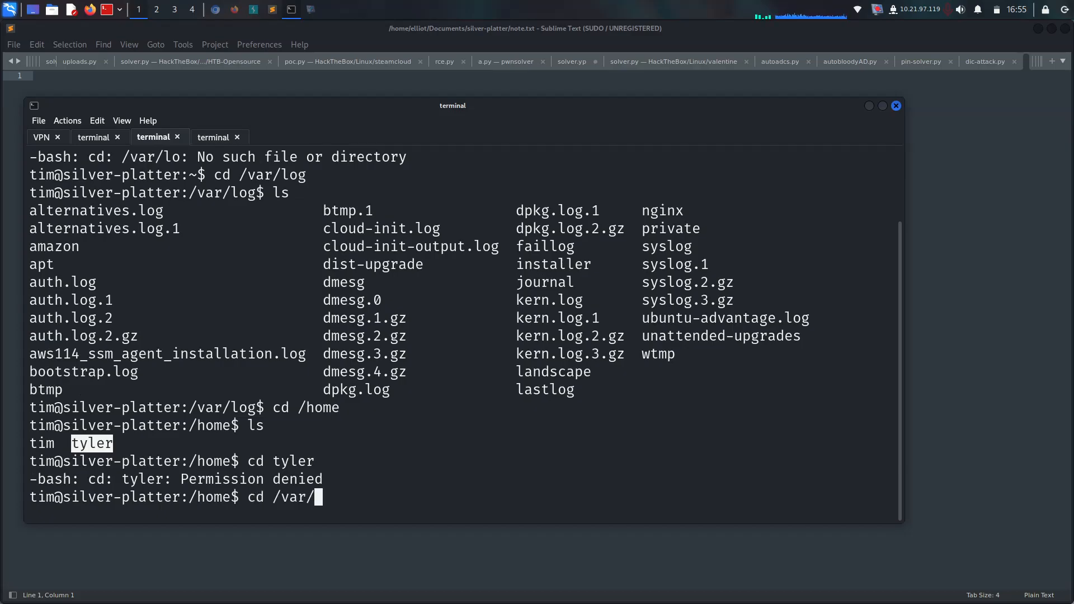
{"action": "key", "text": "Return"}
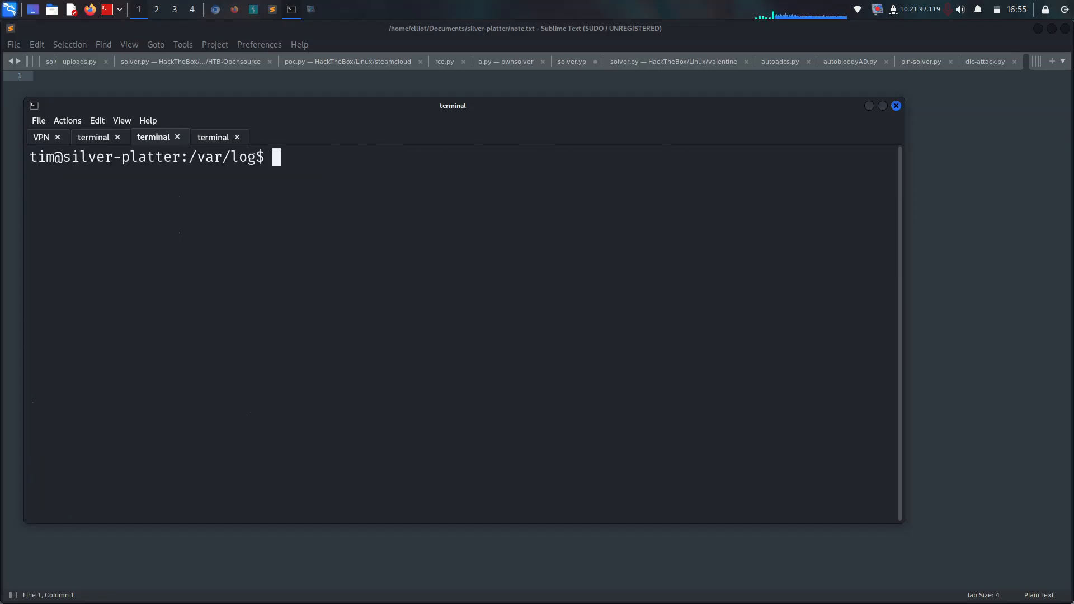
- Grep auth.log* for "tyler" and scroll to the docker DB_PASSWORD value
{"action": "type", "text": "cat"}
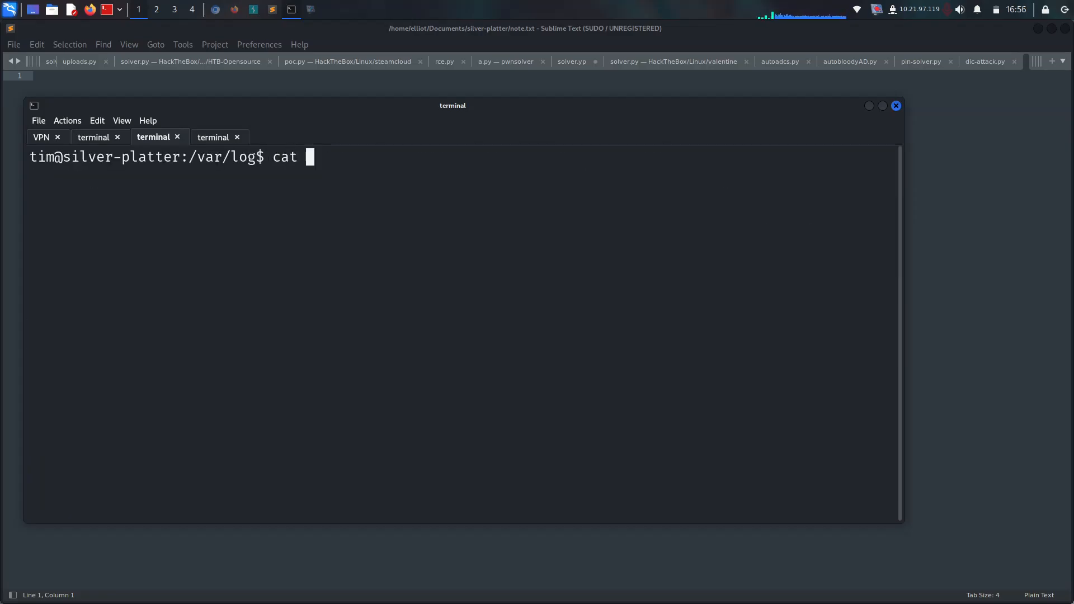
{"action": "type", "text": "auth.log*"}
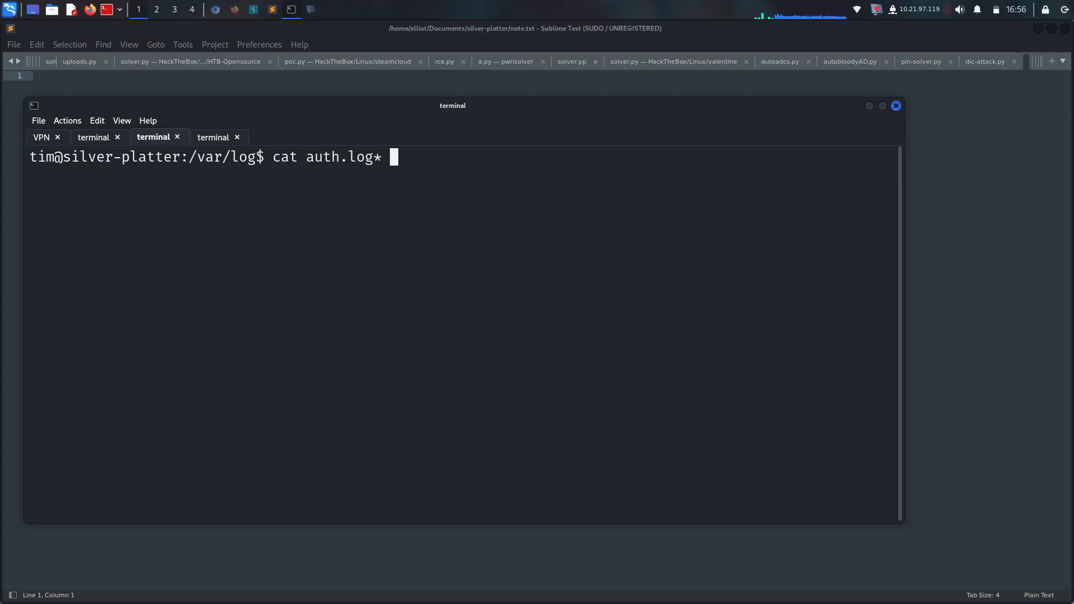
{"action": "type", "text": "| grep \""}
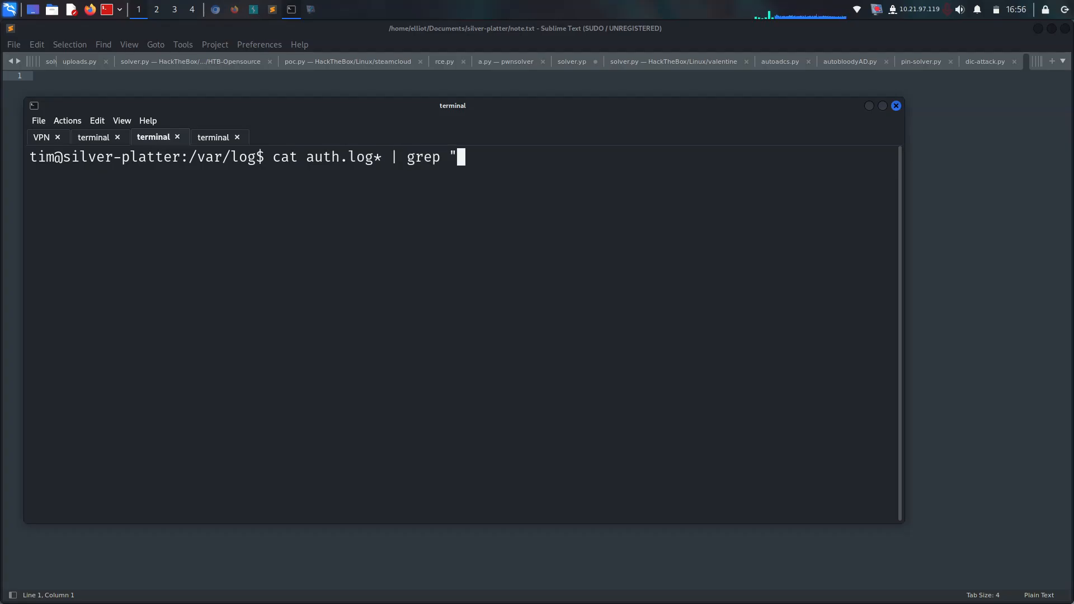
{"action": "key", "text": "Return"}
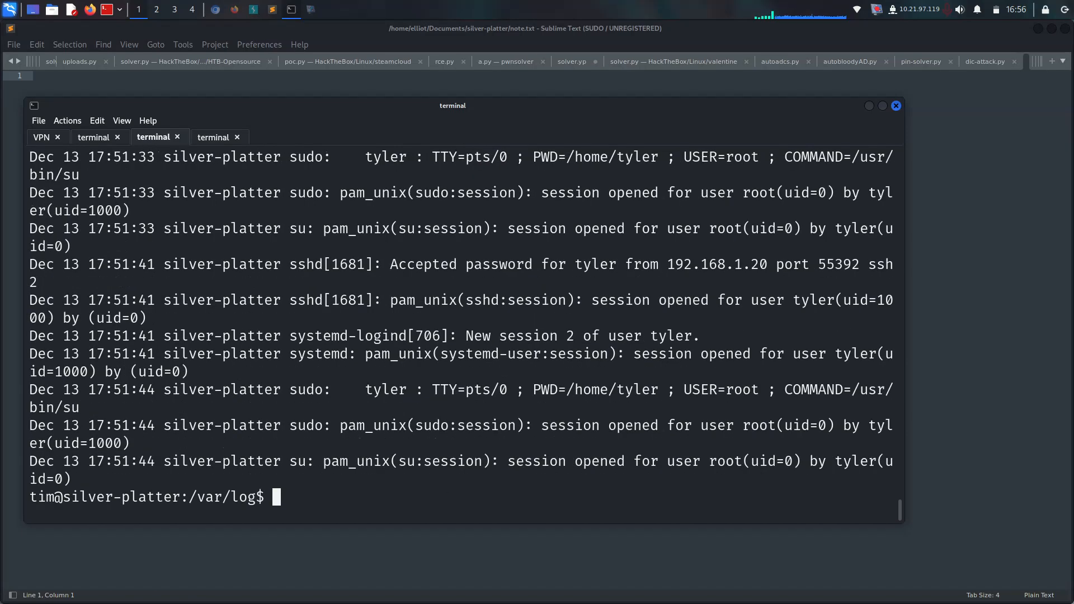
{"action": "scroll", "scroll_direction": "up", "scroll_amount": 3}
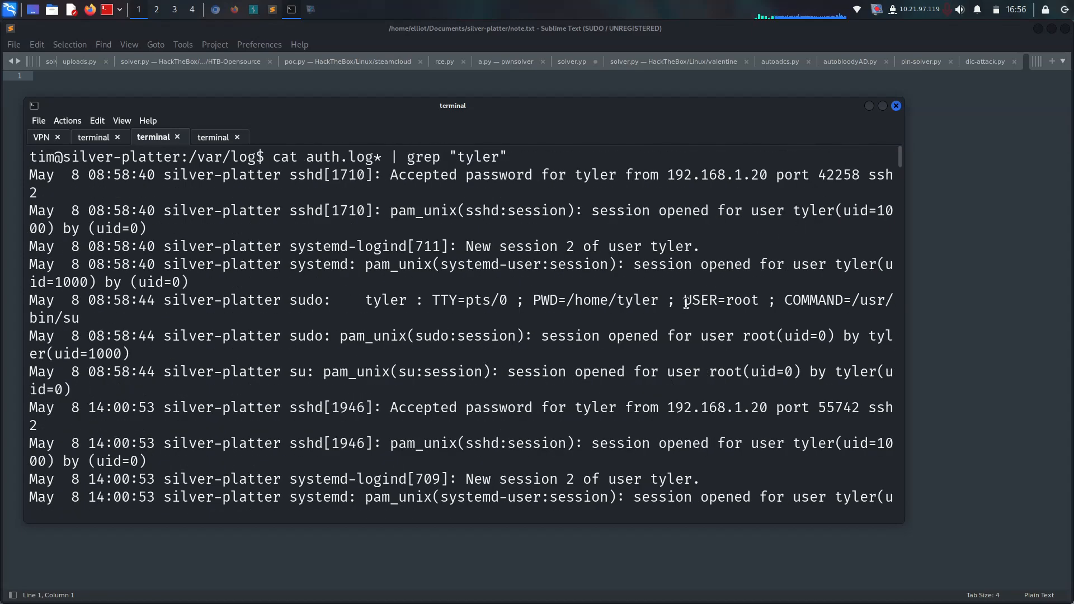
{"action": "scroll", "scroll_direction": "down", "scroll_amount": 3}
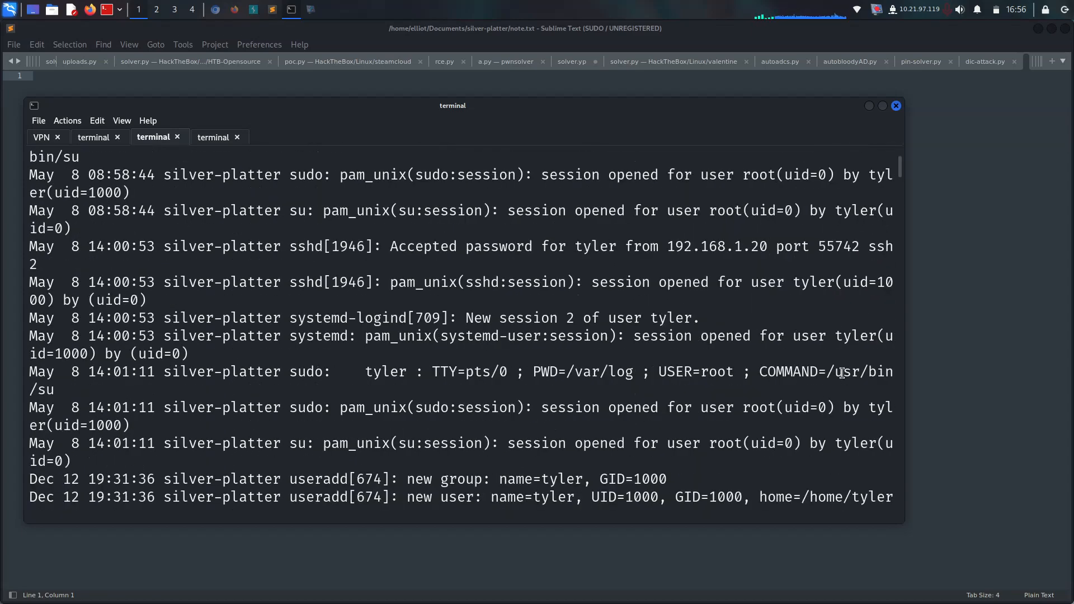
{"action": "mouse_move", "coordinate": [443, 372]}
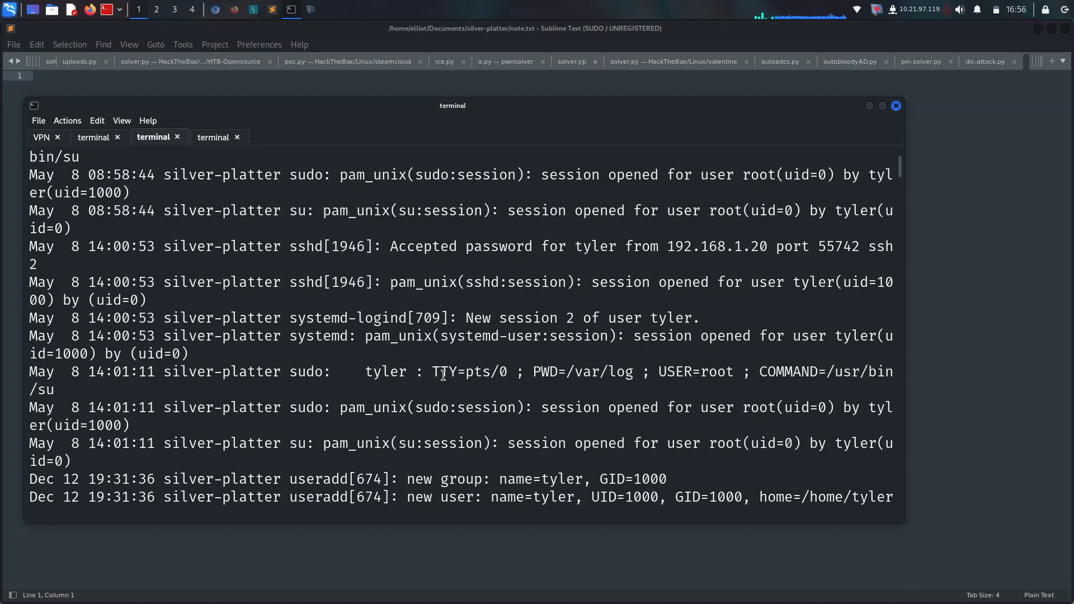
{"action": "scroll", "scroll_direction": "down", "scroll_amount": 3}
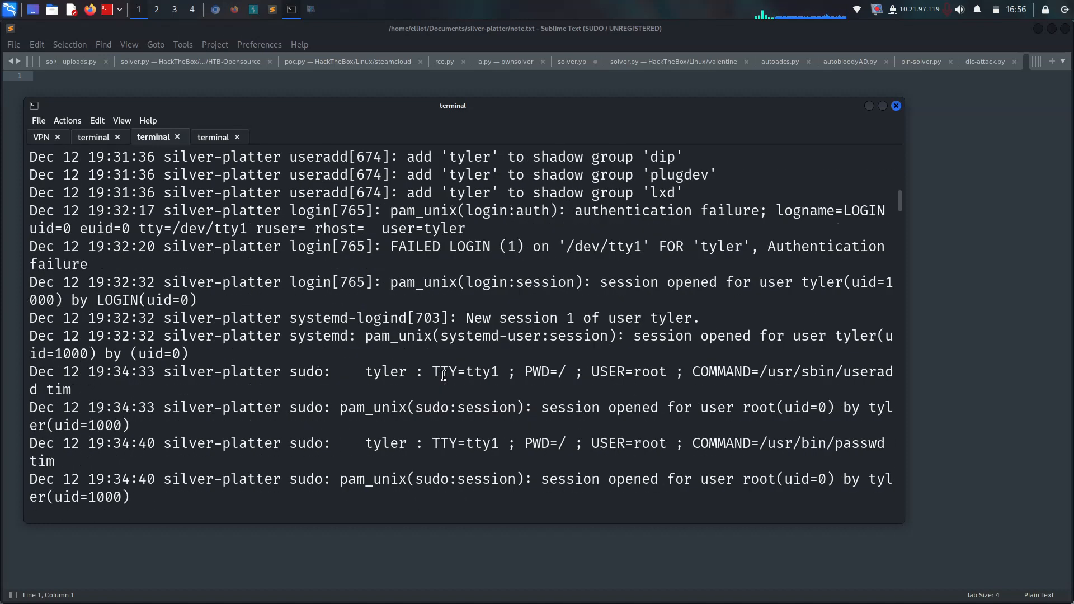
{"action": "scroll", "scroll_direction": "down", "scroll_amount": 3}
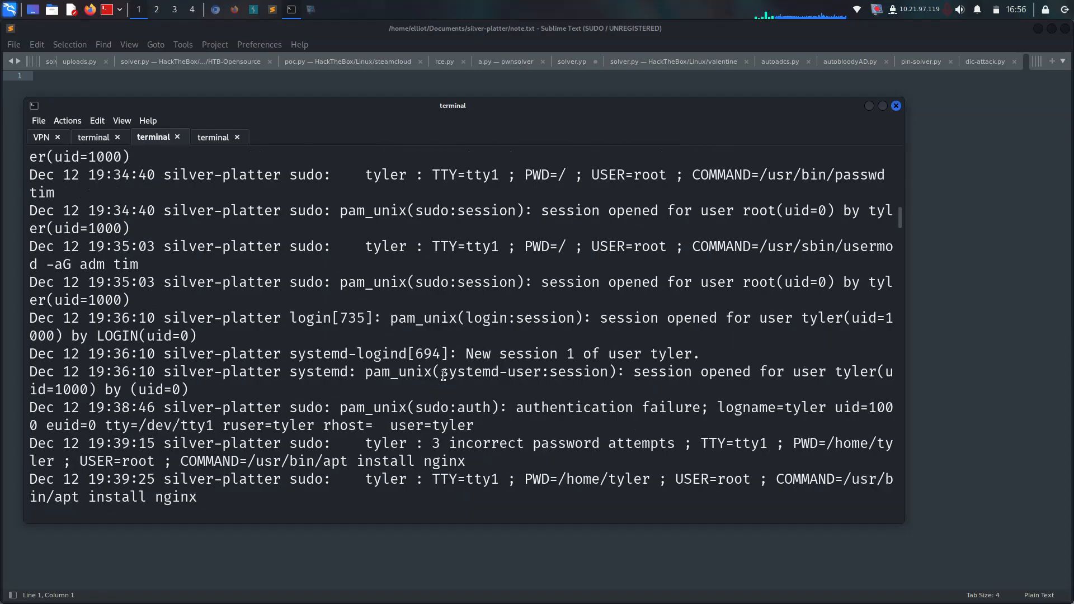
{"action": "scroll", "scroll_direction": "down", "scroll_amount": 3}
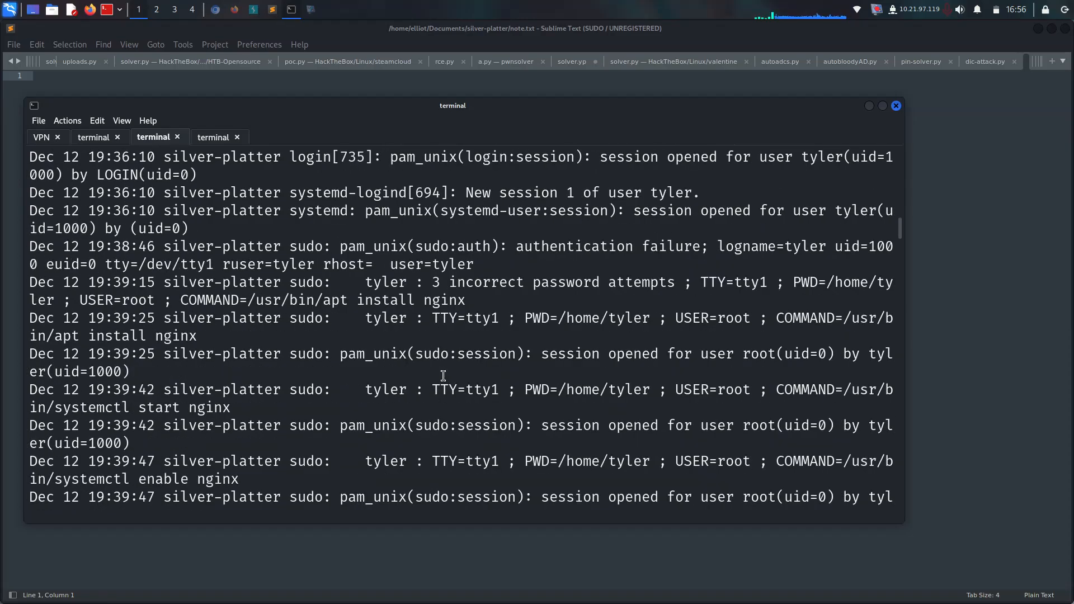
{"action": "scroll", "scroll_direction": "down", "scroll_amount": 3}
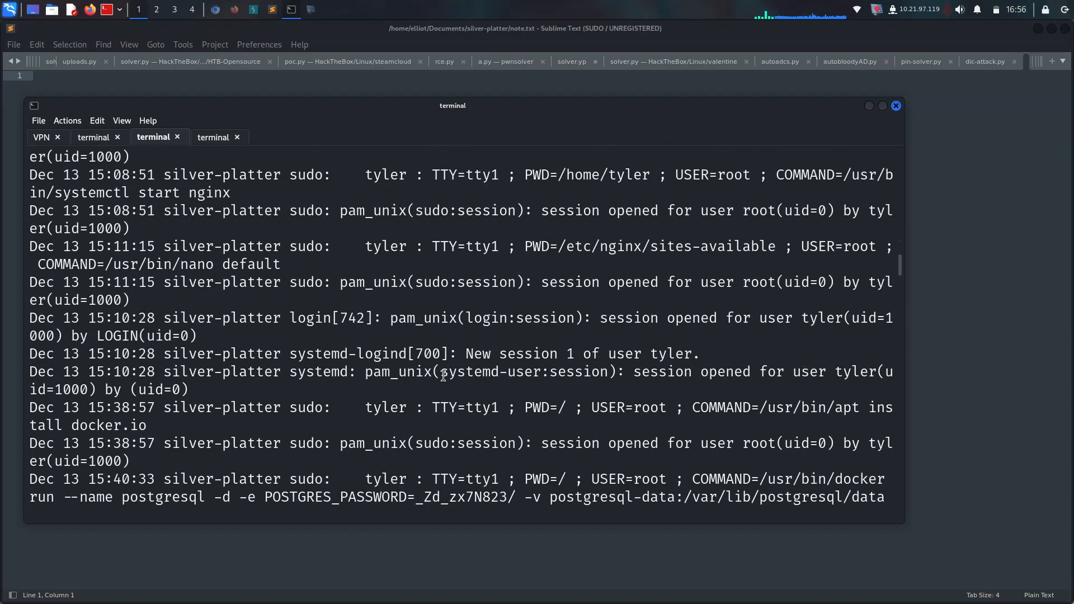
{"action": "scroll", "scroll_direction": "down", "scroll_amount": 3}
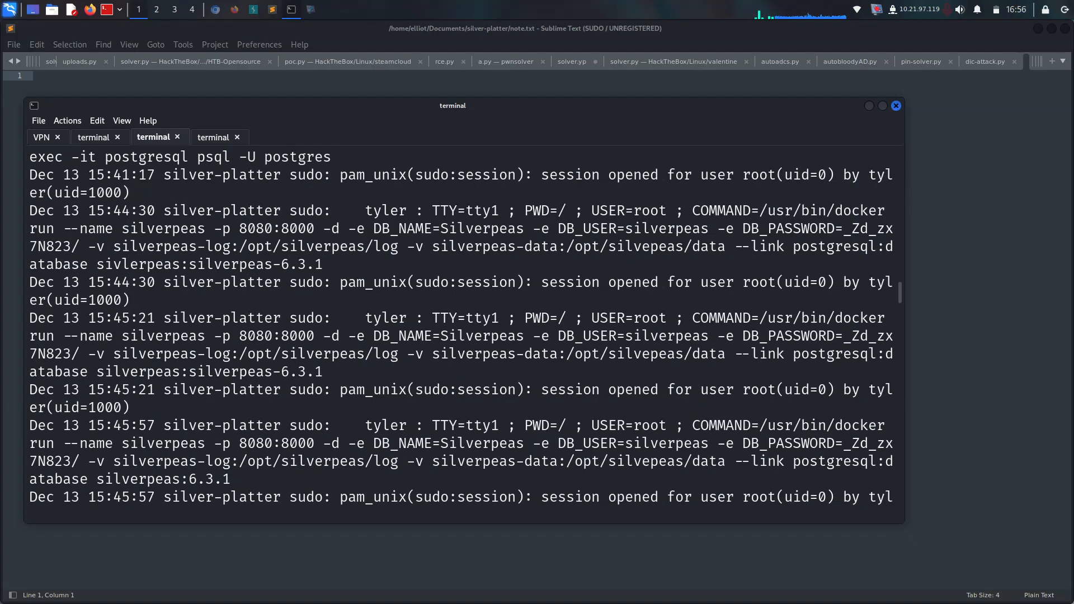
{"action": "mouse_move", "coordinate": [320, 437]}
{"action": "type", "text": "su tyl"}
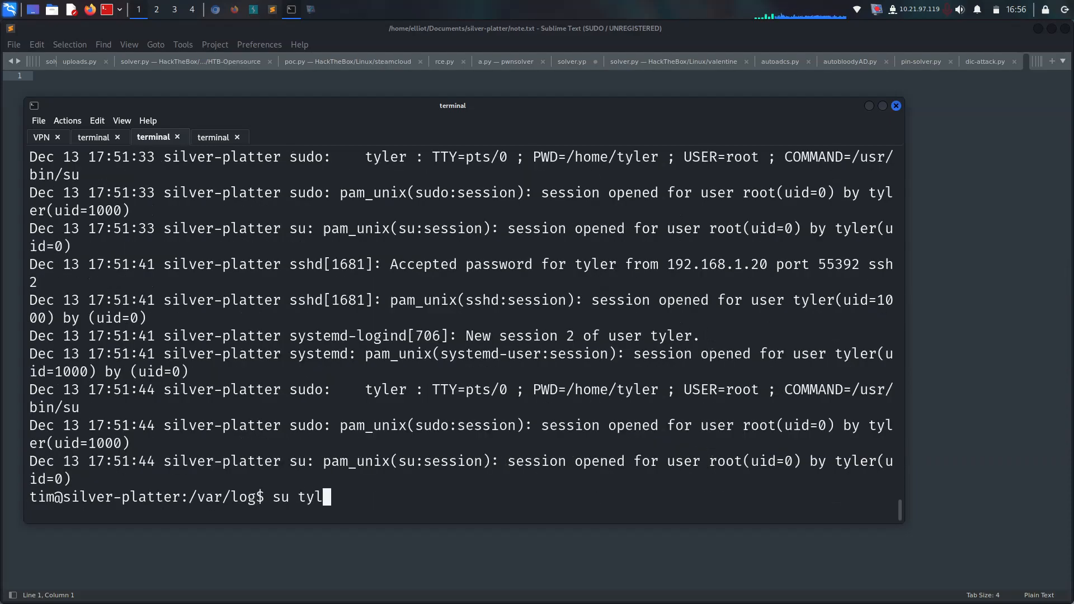
- Su to tyler, verify sudo -l, sudo su to root, and count root.txt bytes (38)
{"action": "key", "text": "Return"}
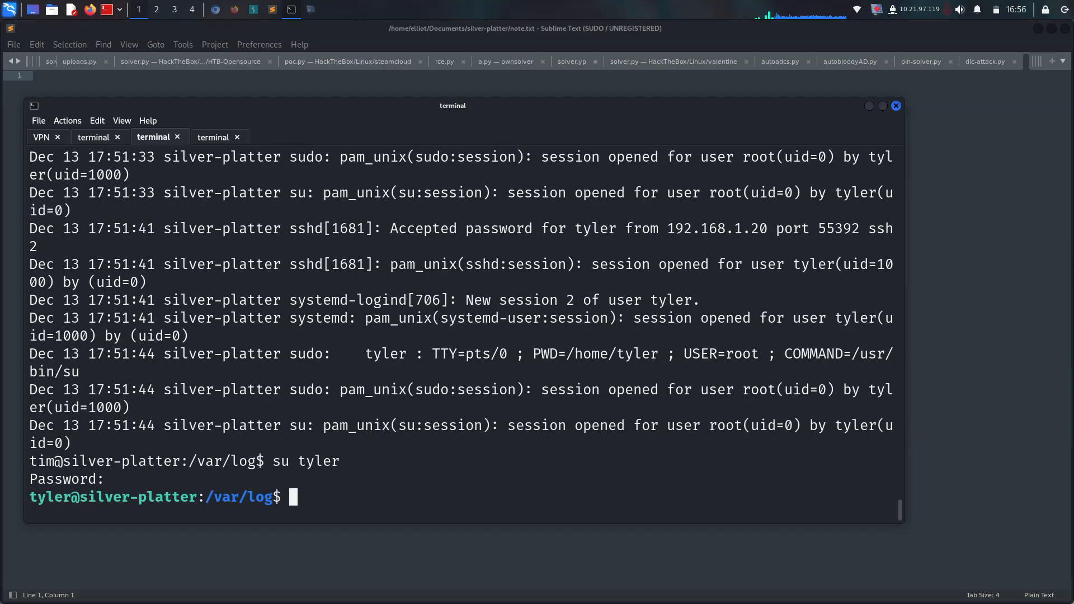
{"action": "type", "text": "su"}
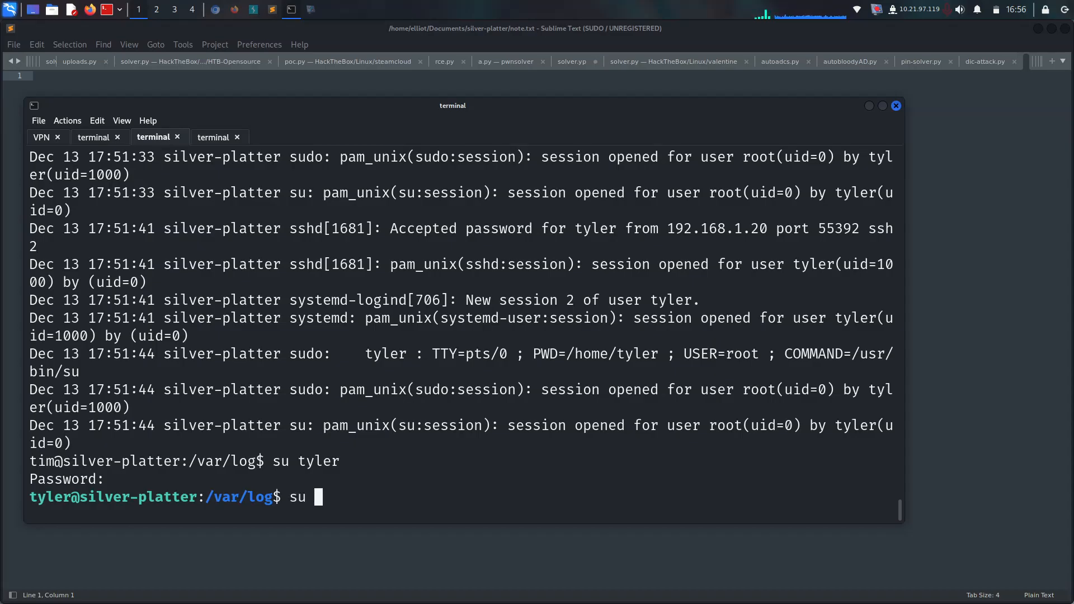
{"action": "type", "text": "sudo -l"}
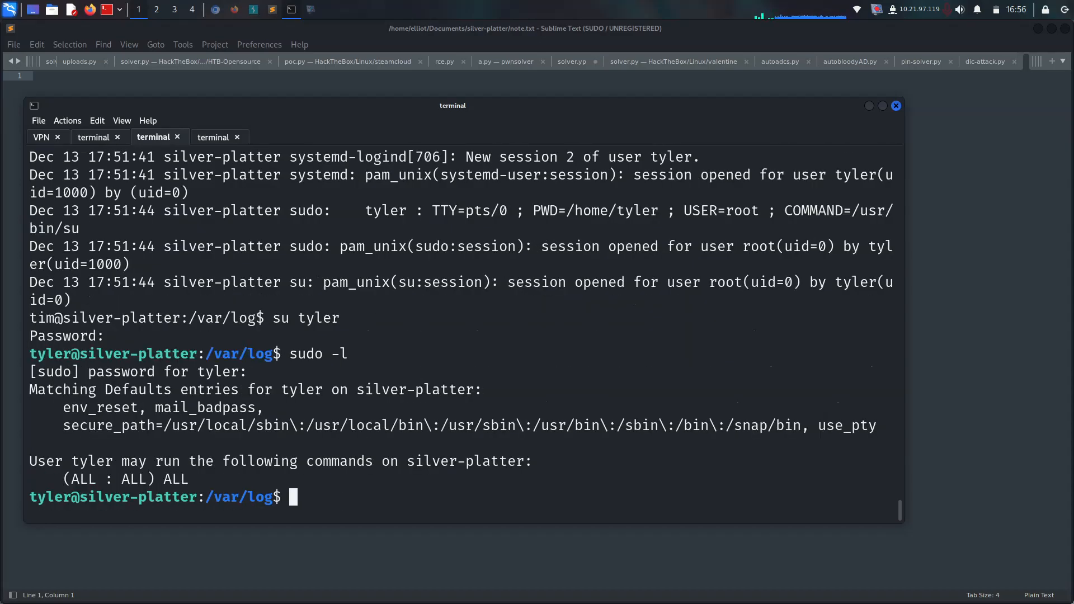
{"action": "type", "text": "sudo su"}
{"action": "type", "text": "wc -c"}
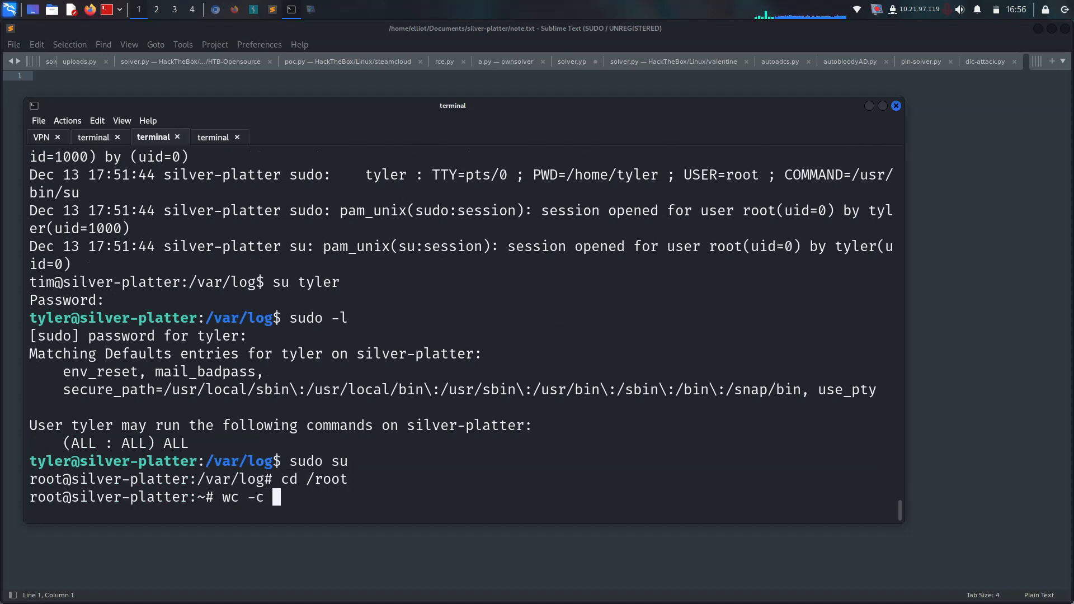
{"action": "key", "text": "Return"}
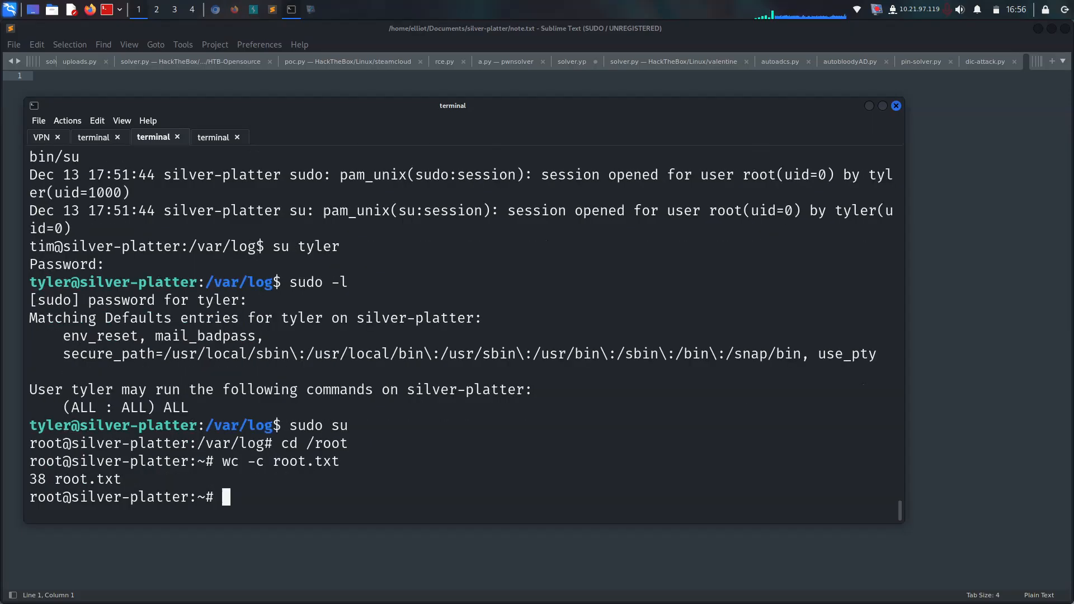